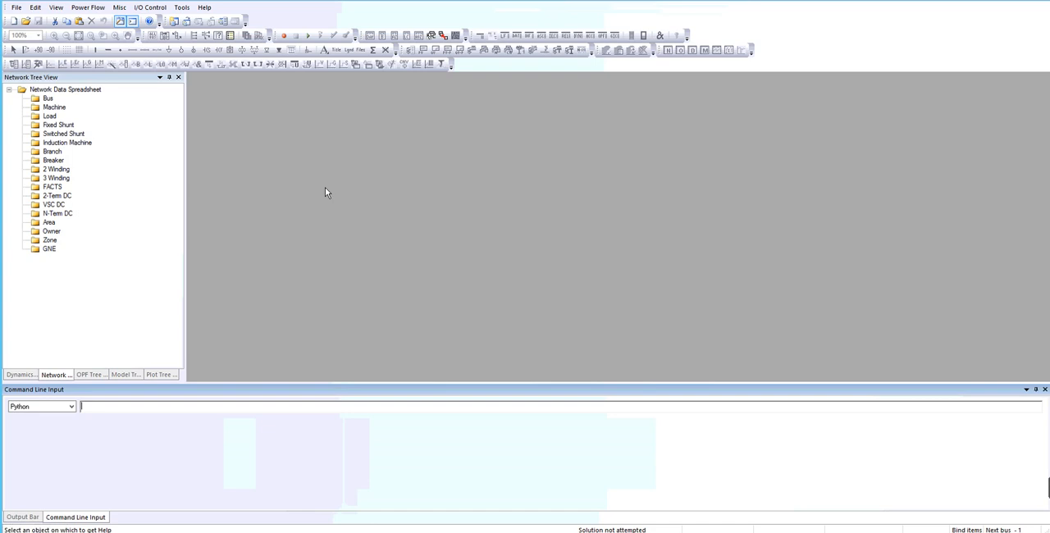
mouse_move(135, 159)
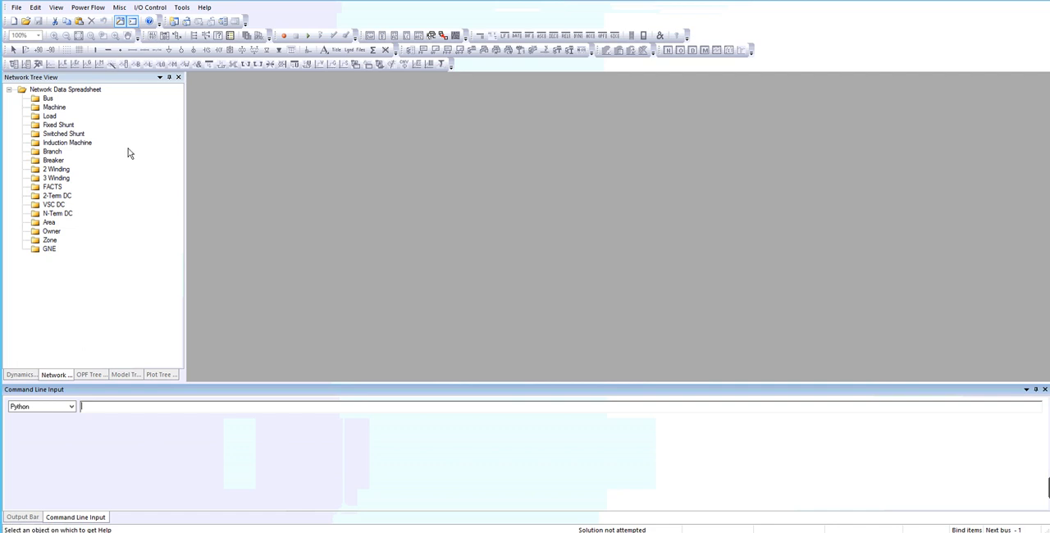
mouse_move(105, 141)
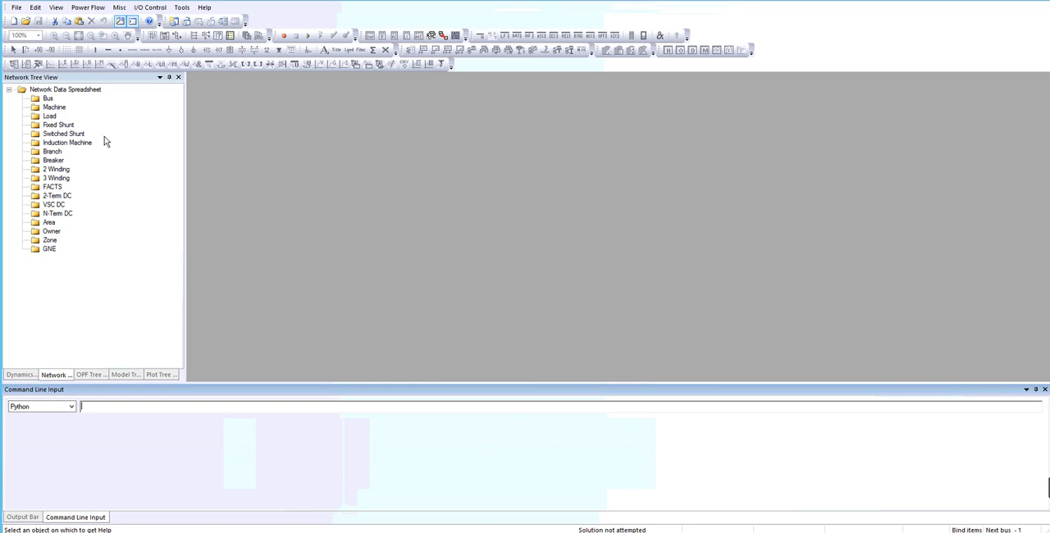
mouse_move(36, 82)
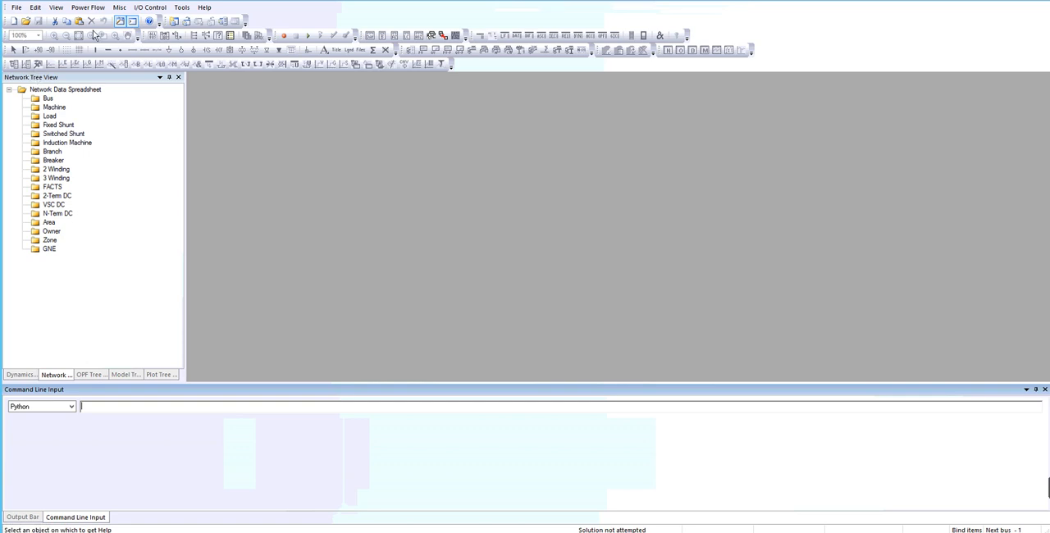
mouse_move(413, 74)
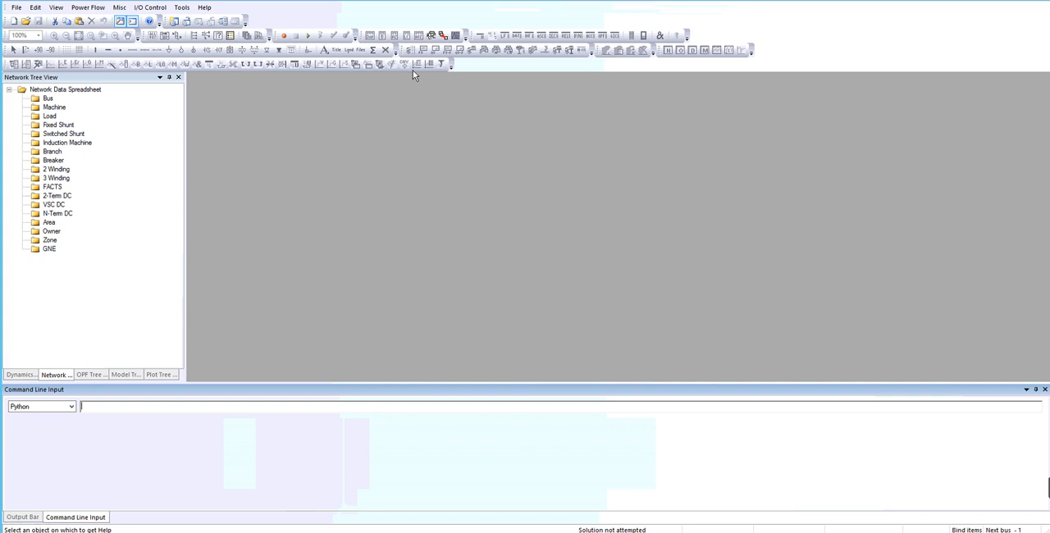
mouse_move(458, 187)
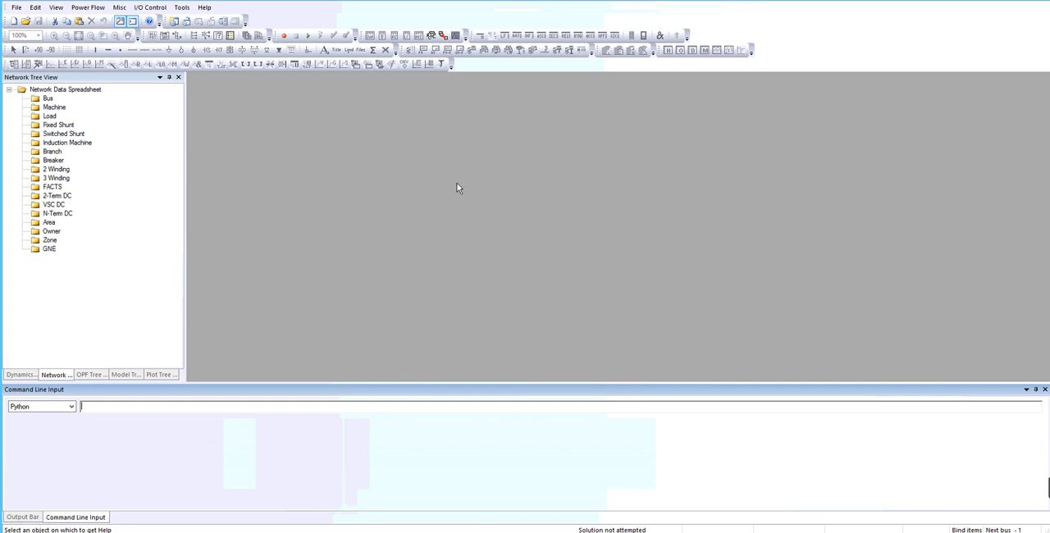
mouse_move(384, 66)
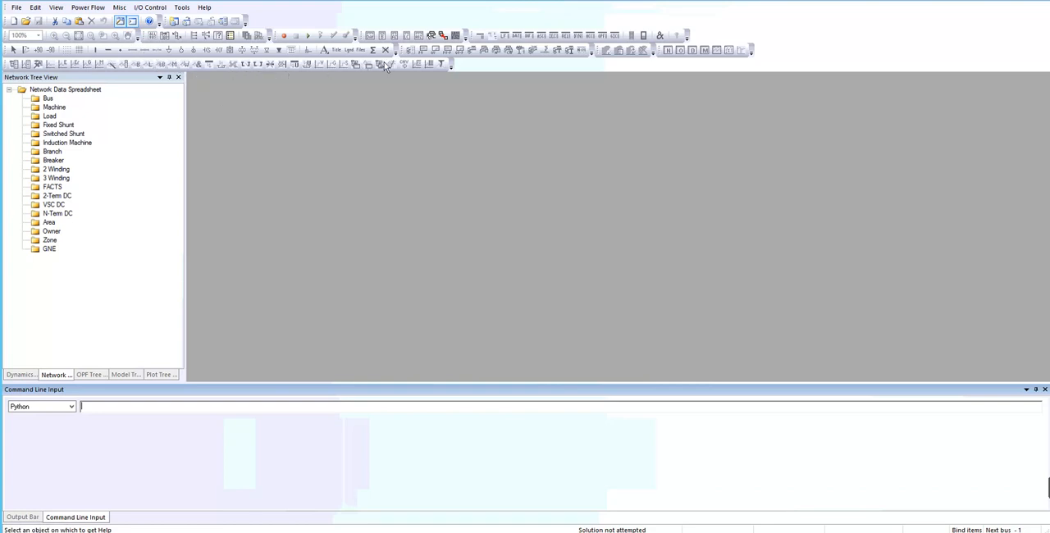
mouse_move(131, 52)
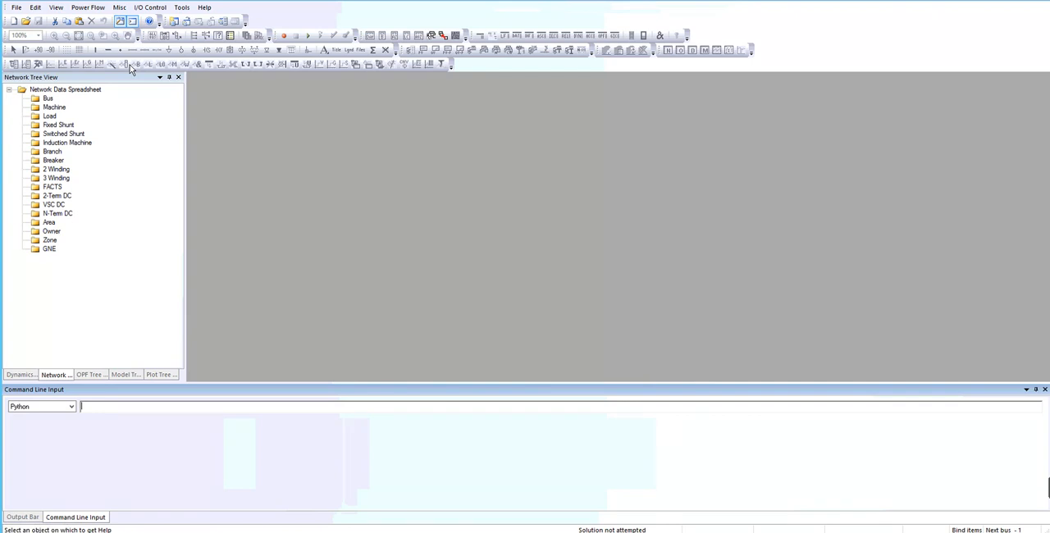
mouse_move(174, 72)
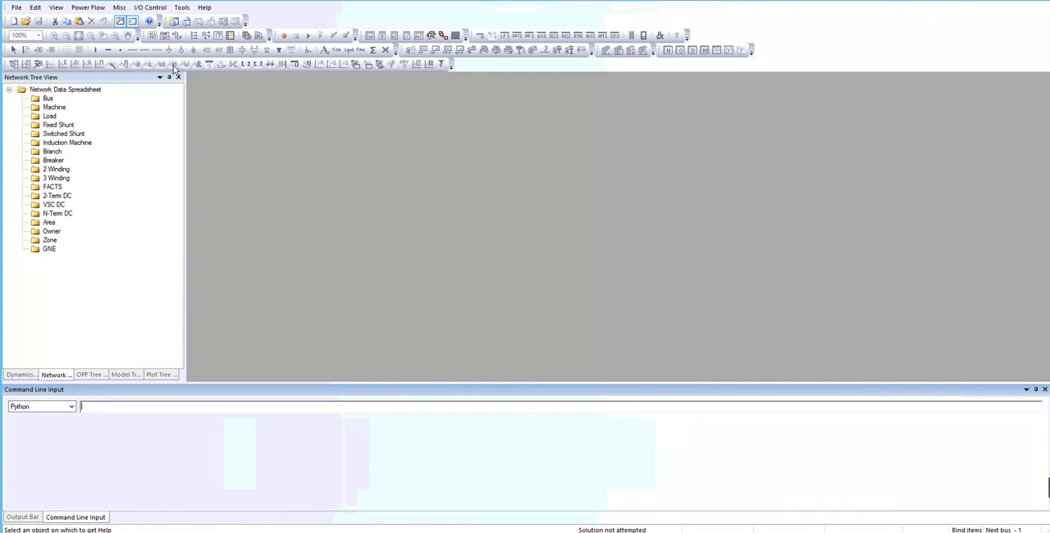
mouse_move(106, 151)
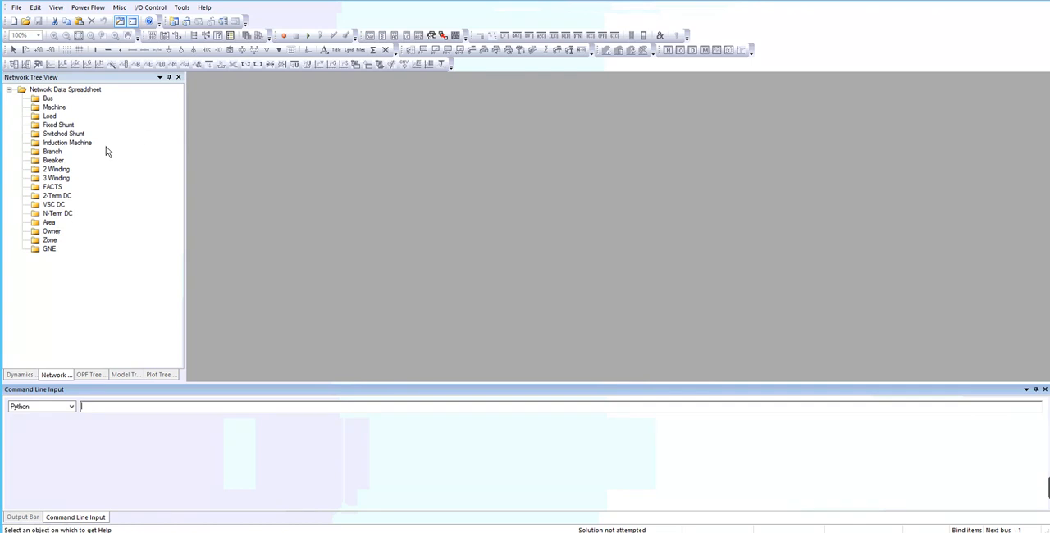
mouse_move(46, 178)
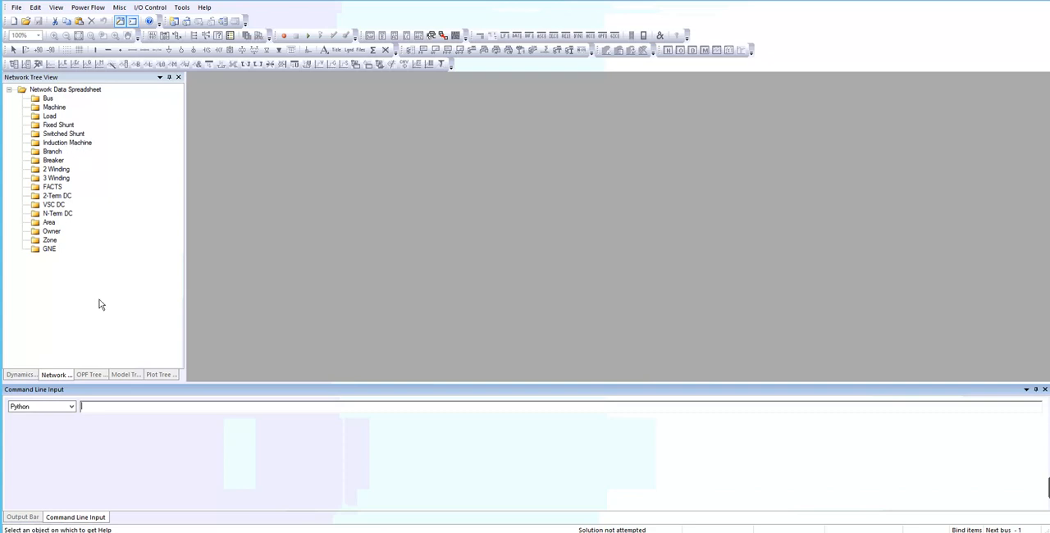
Step: Start a new Network case and Diagram from File > New
click(23, 516)
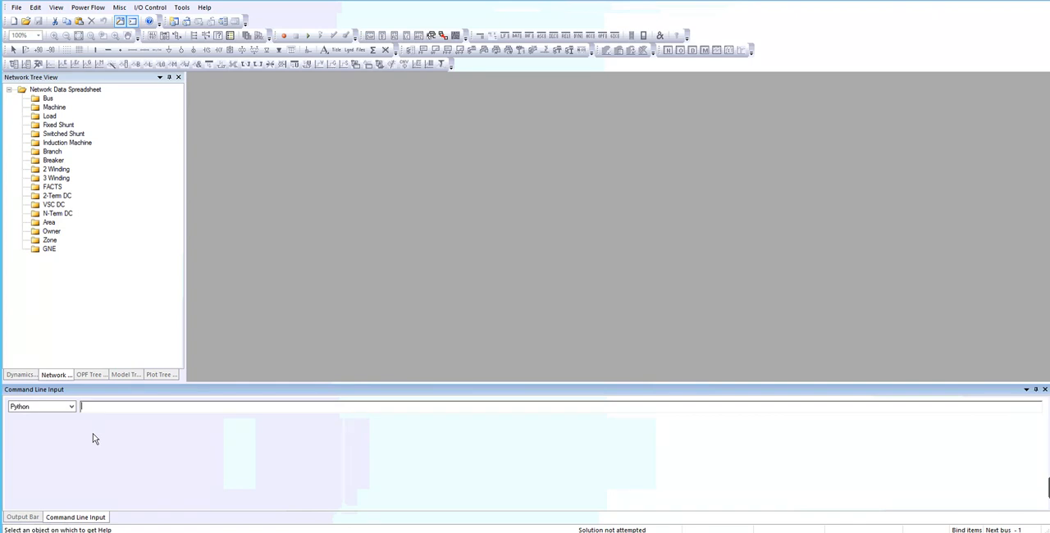
click(23, 516)
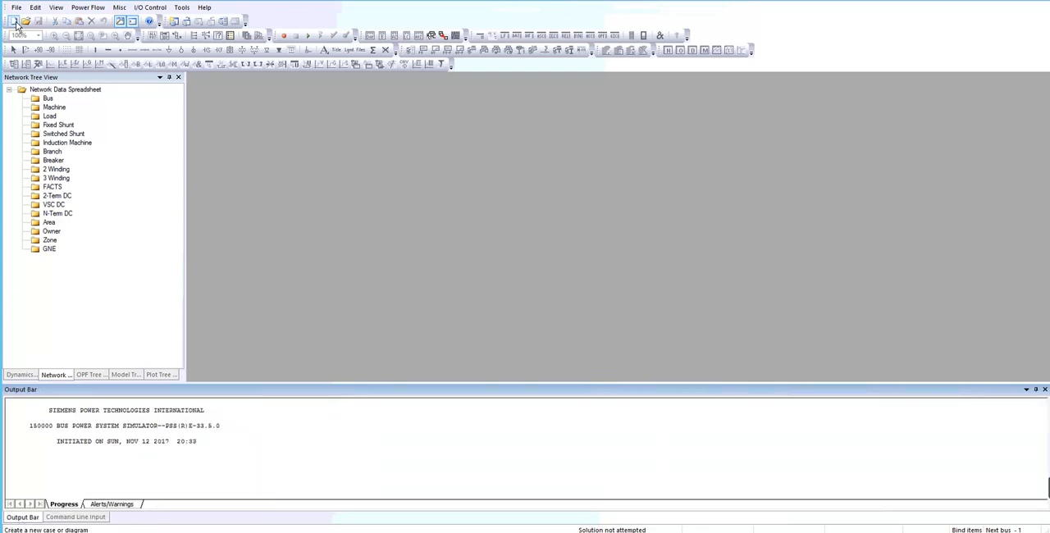
click(13, 21)
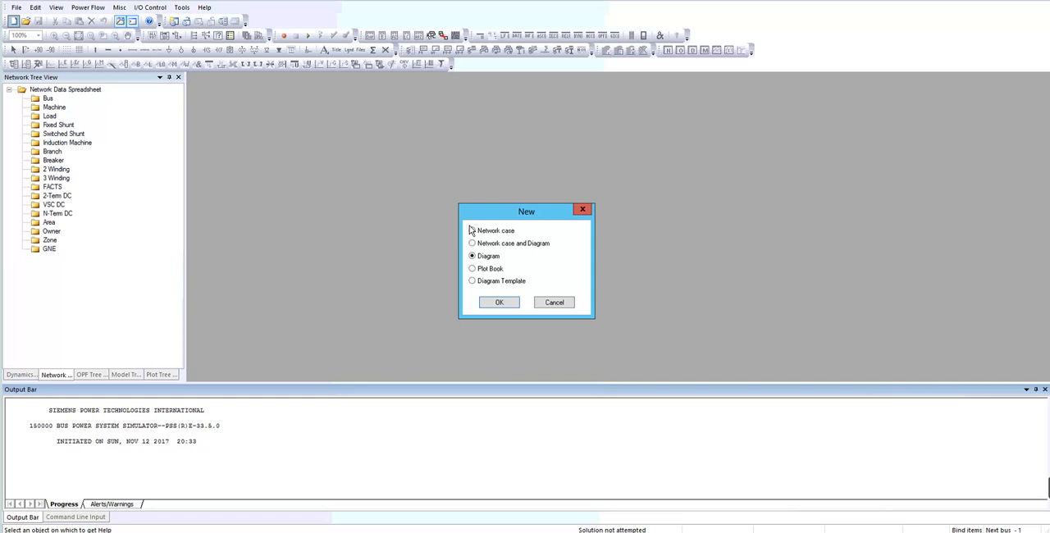
click(472, 242)
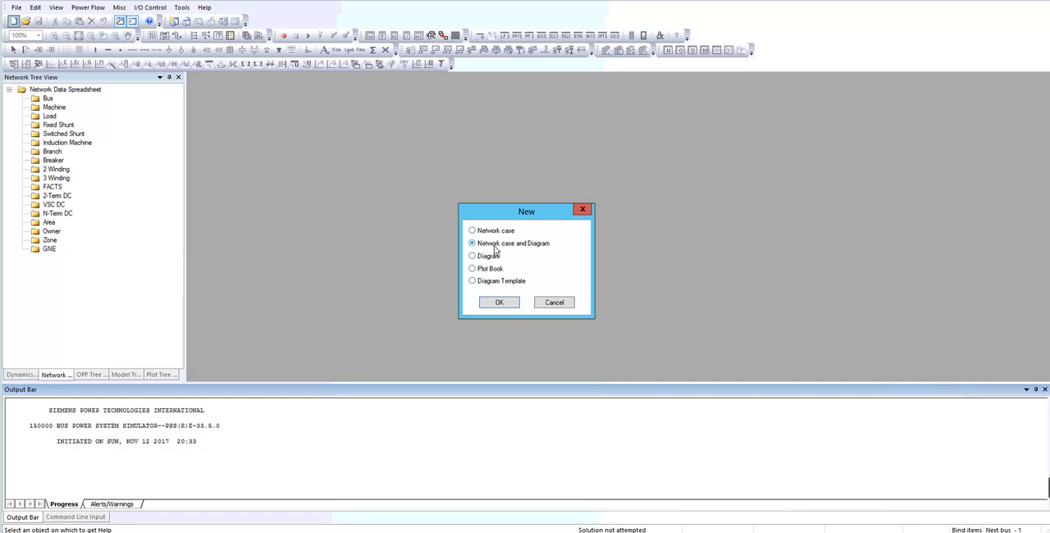
mouse_move(508, 314)
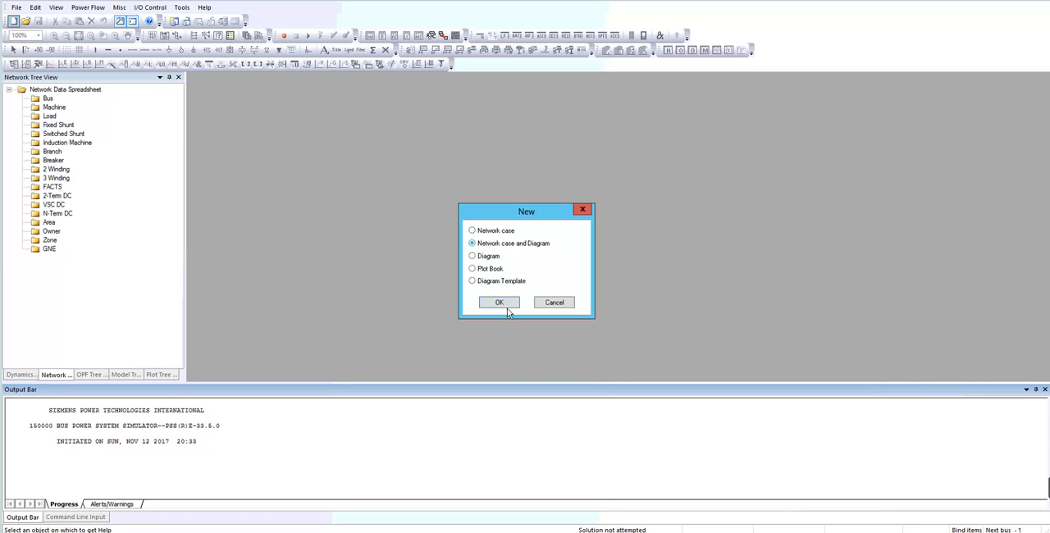
click(499, 302)
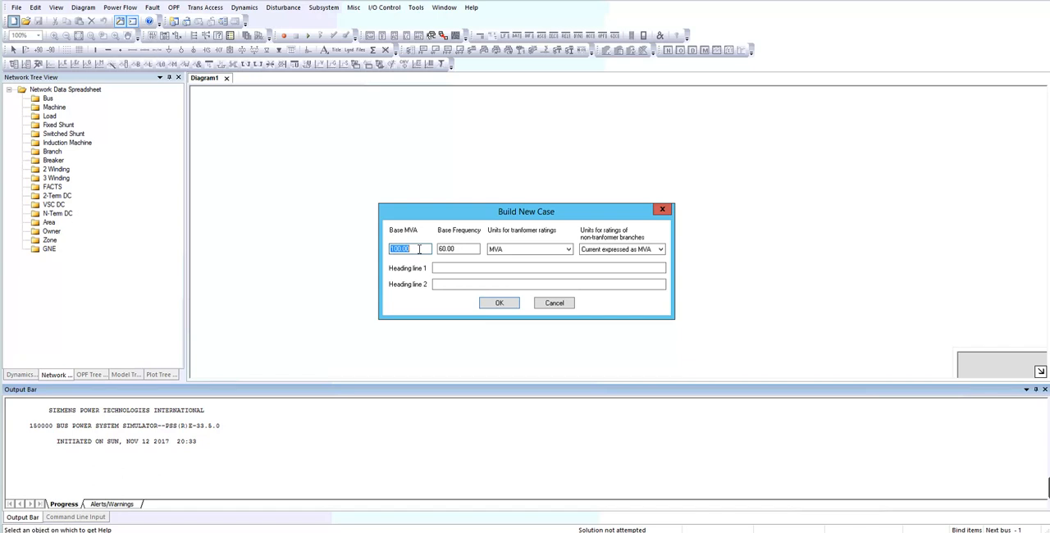
Step: Enter the Base MVA in Build New Case and confirm the new case
text(60)
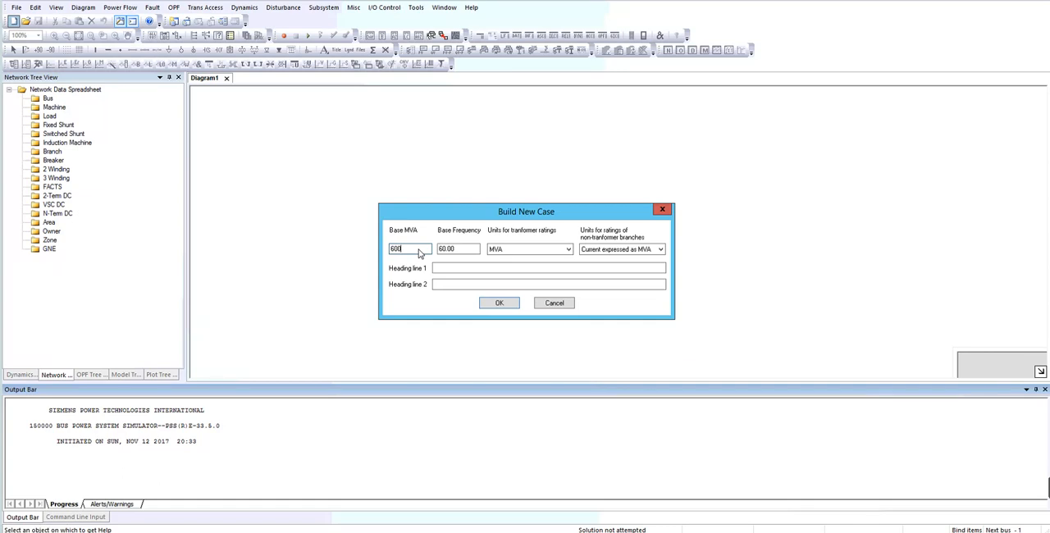
text(0)
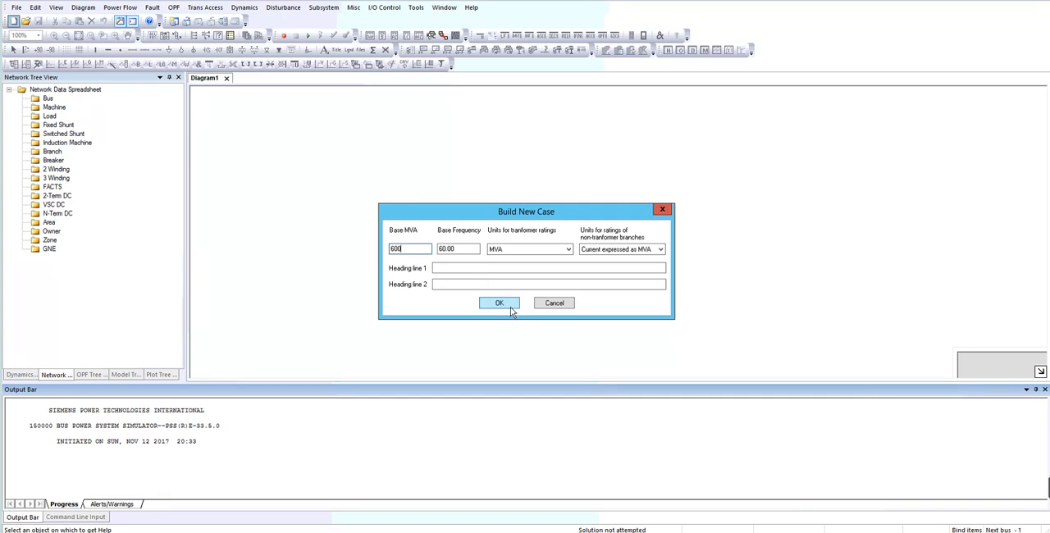
click(499, 302)
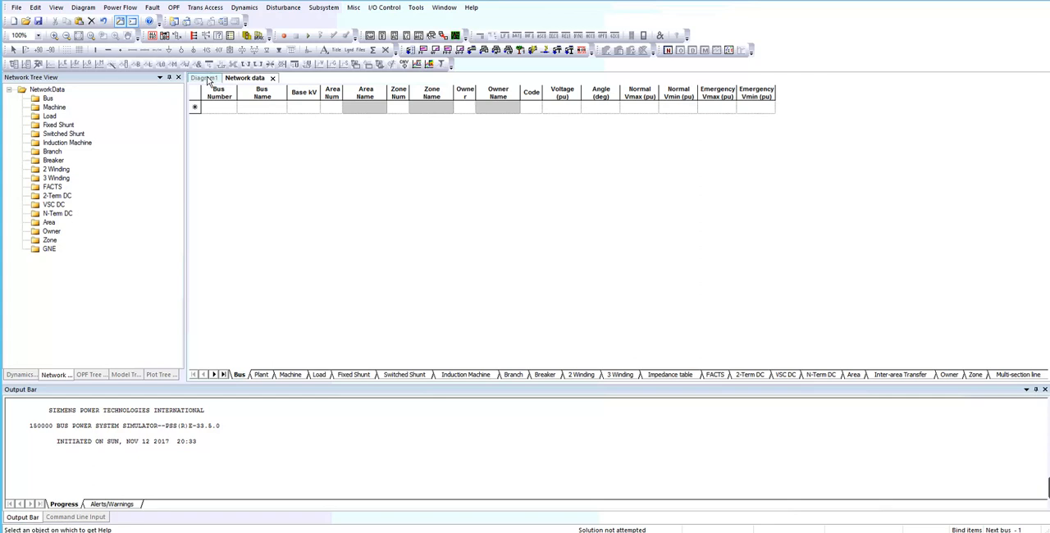
Step: Switch from the bus spreadsheet to the blank Diagram1 one-line diagram
click(204, 77)
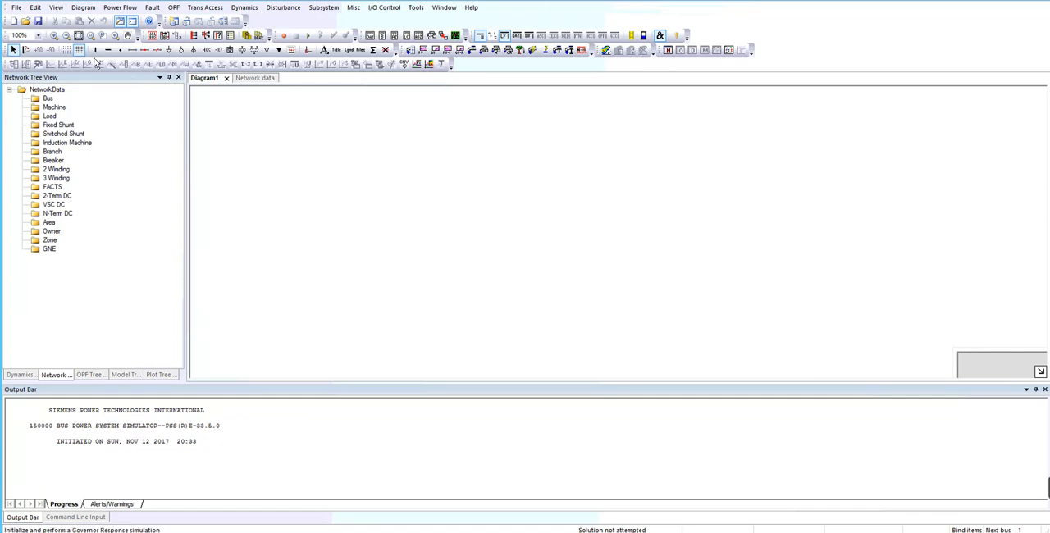
mouse_move(108, 49)
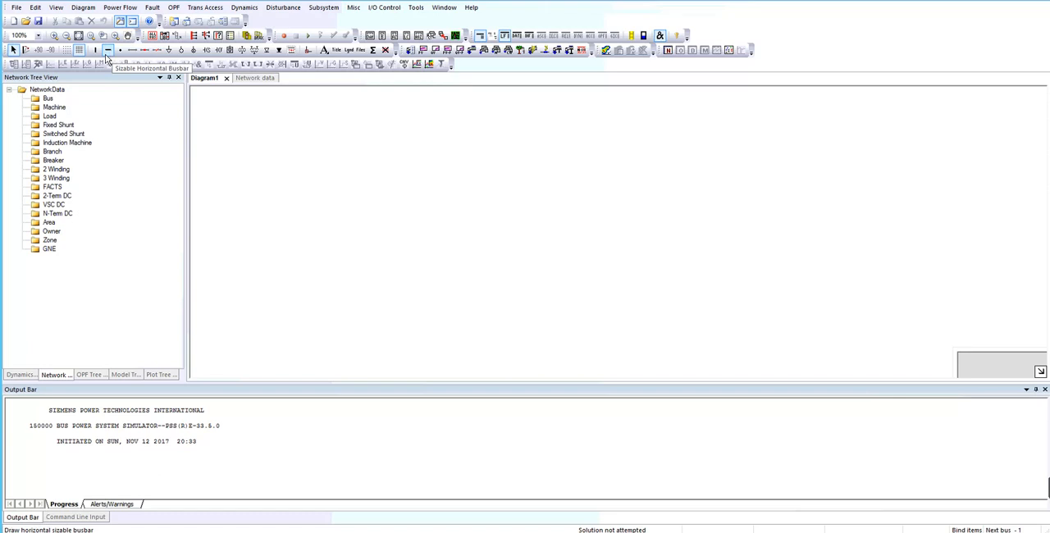
mouse_move(96, 49)
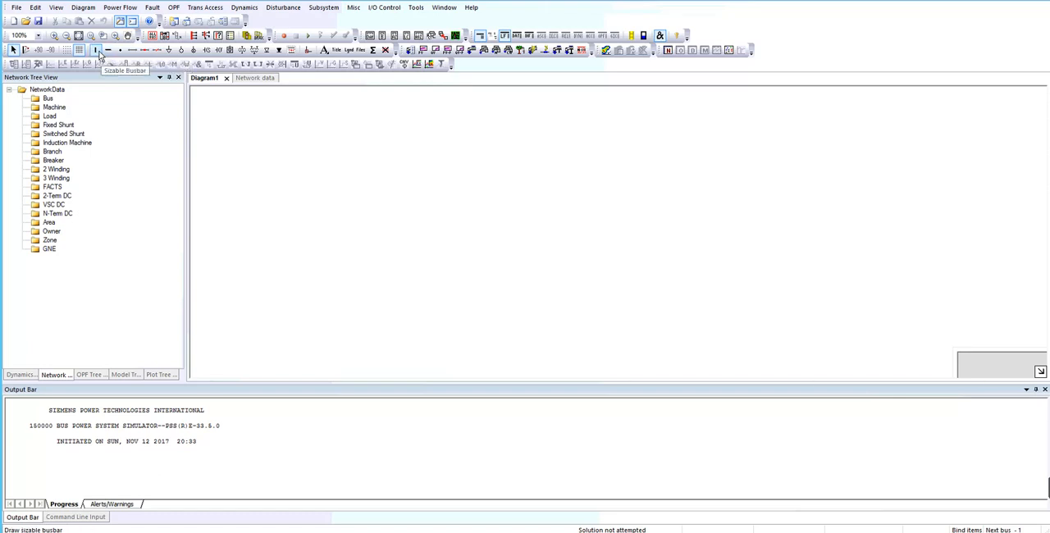
mouse_move(109, 49)
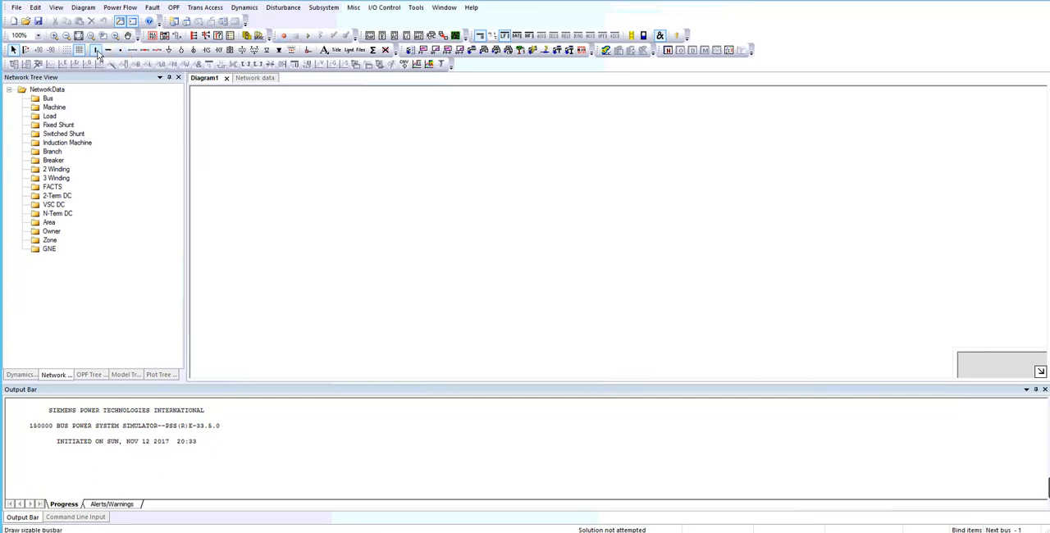
mouse_move(97, 50)
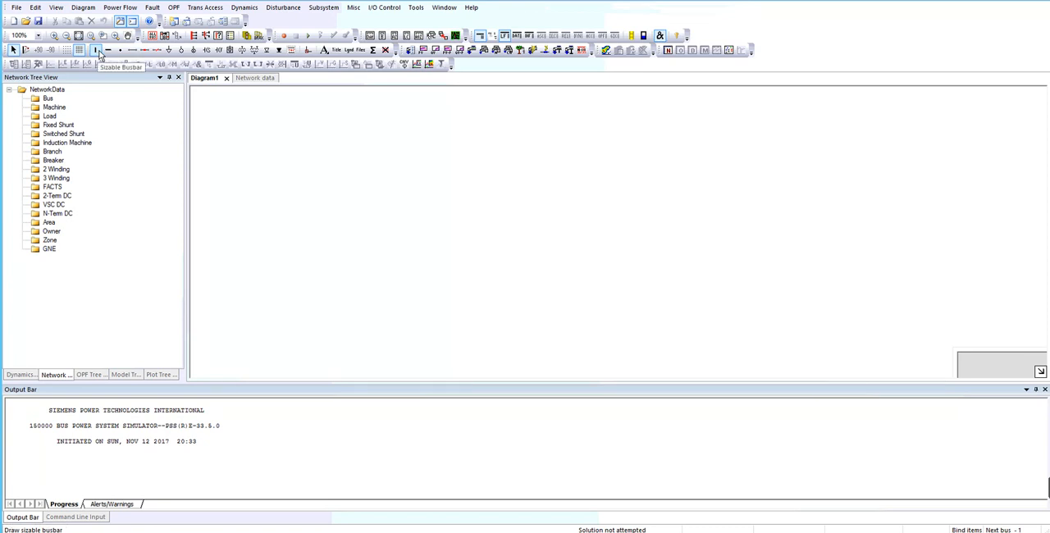
mouse_move(275, 122)
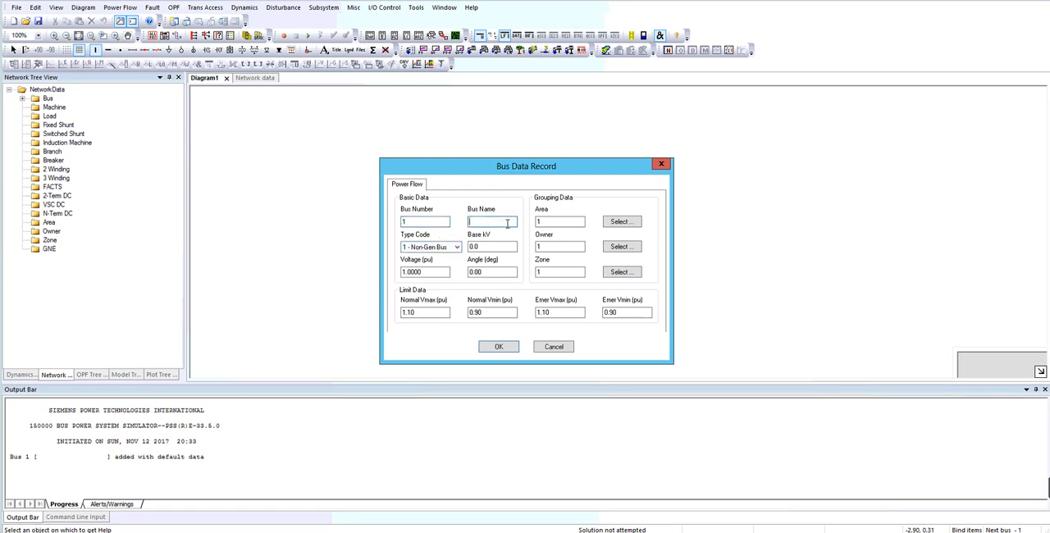
Step: Make bus 1 (B 01) a type 3 swing bus with a 22 kV base voltage
text(B 01)
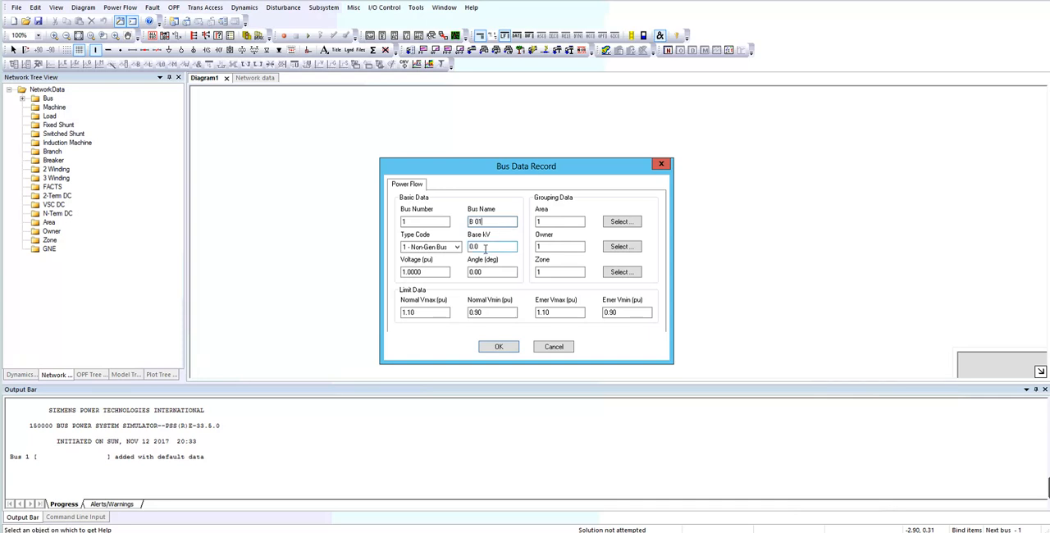
click(456, 246)
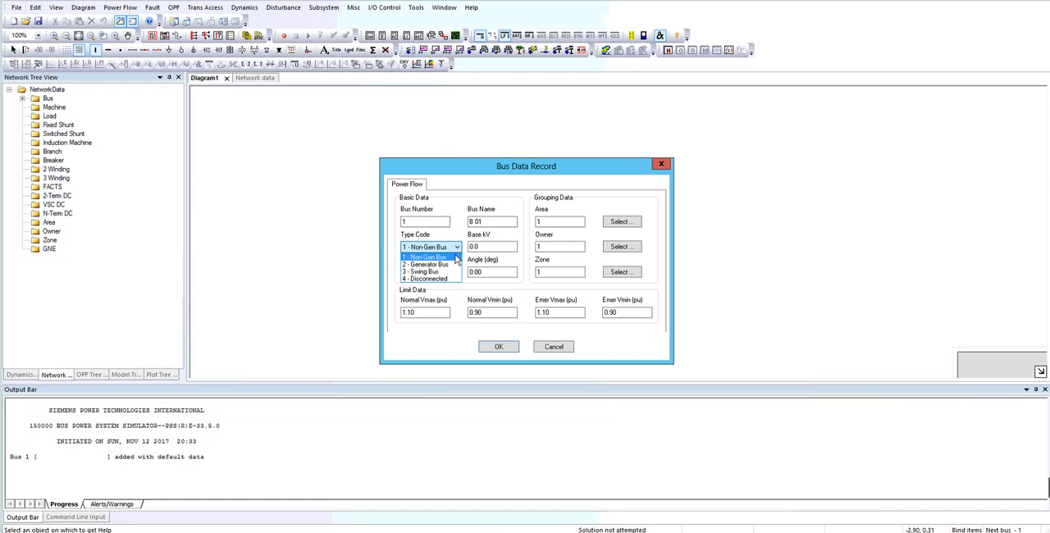
mouse_move(449, 264)
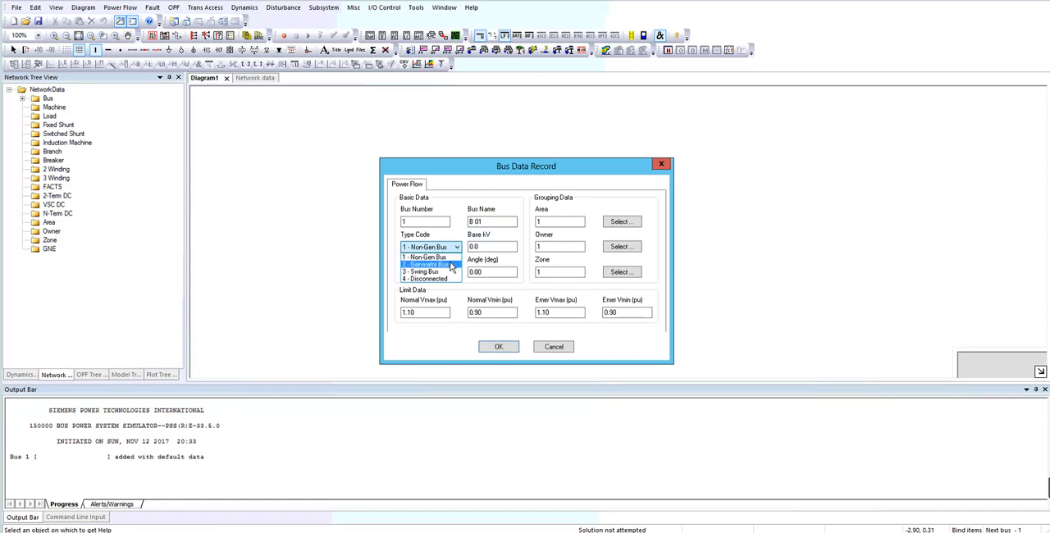
mouse_move(449, 267)
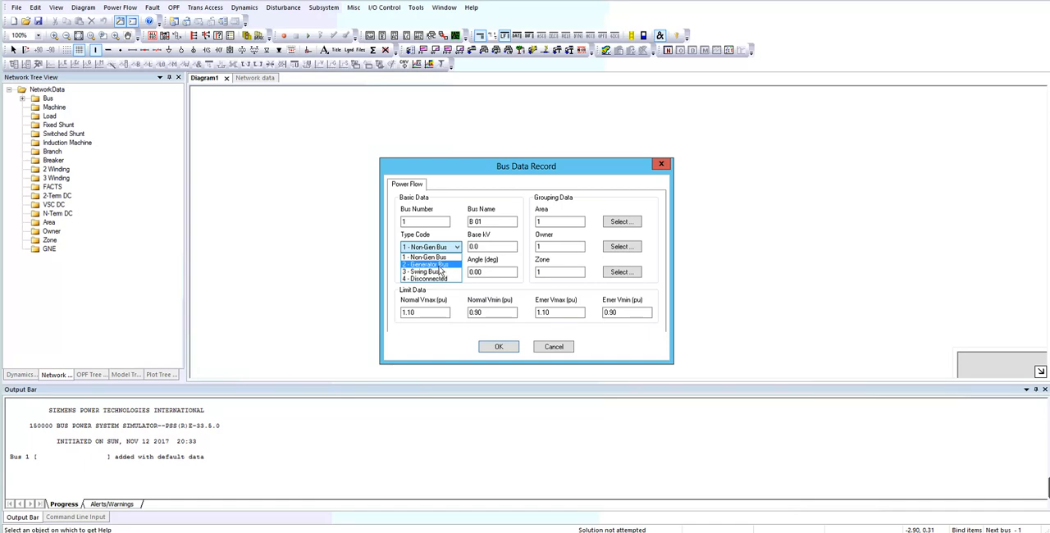
mouse_move(424, 272)
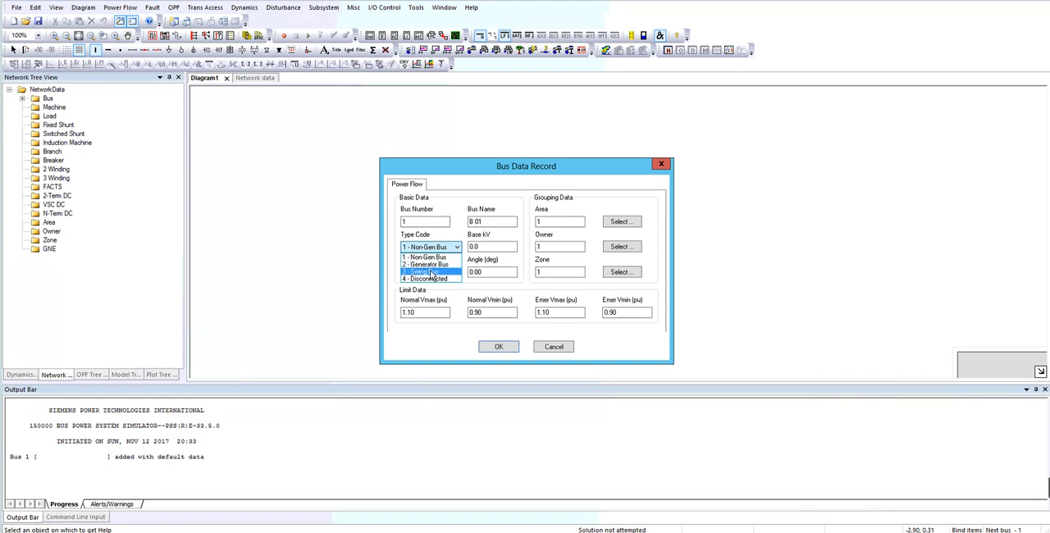
click(427, 272)
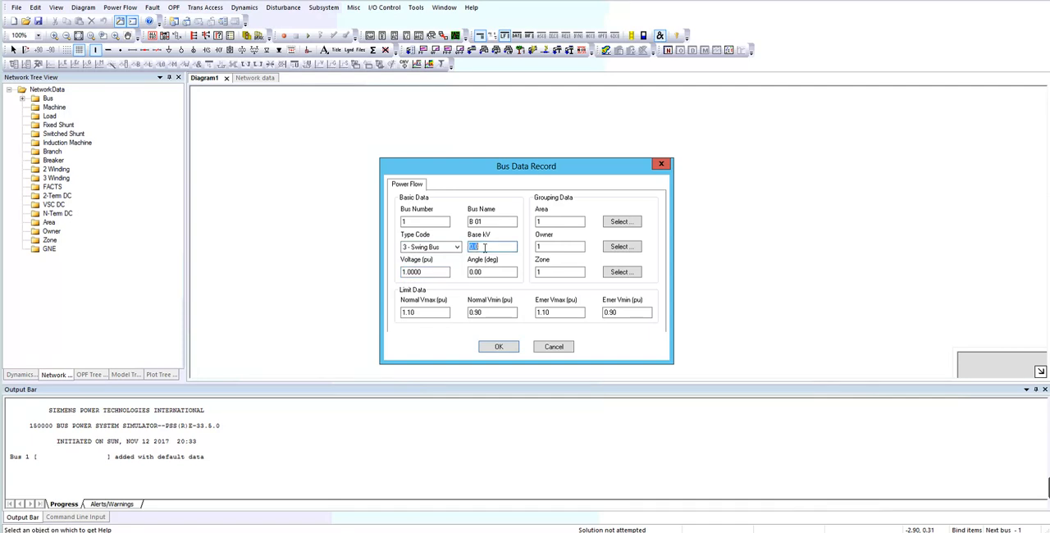
text(2)
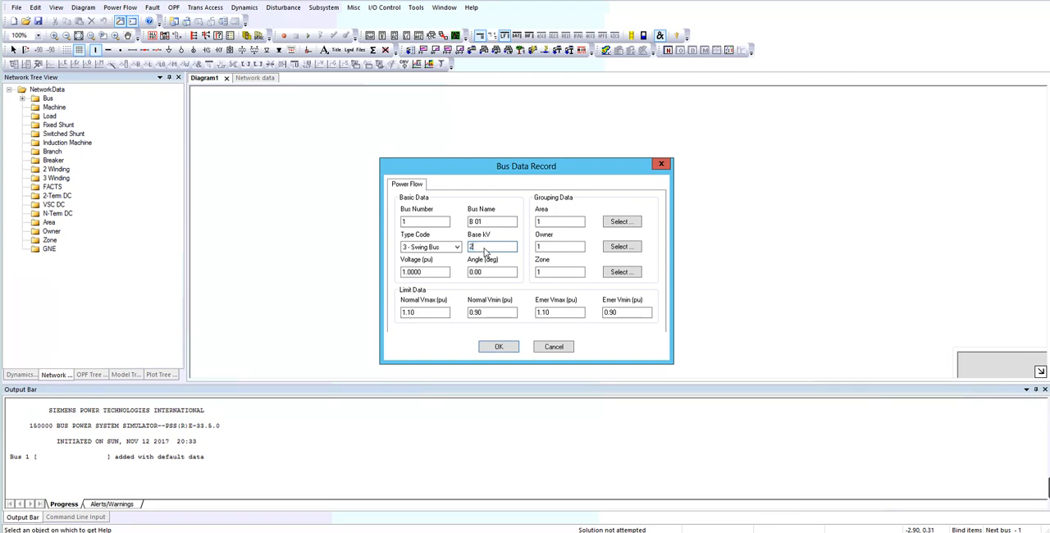
text(2)
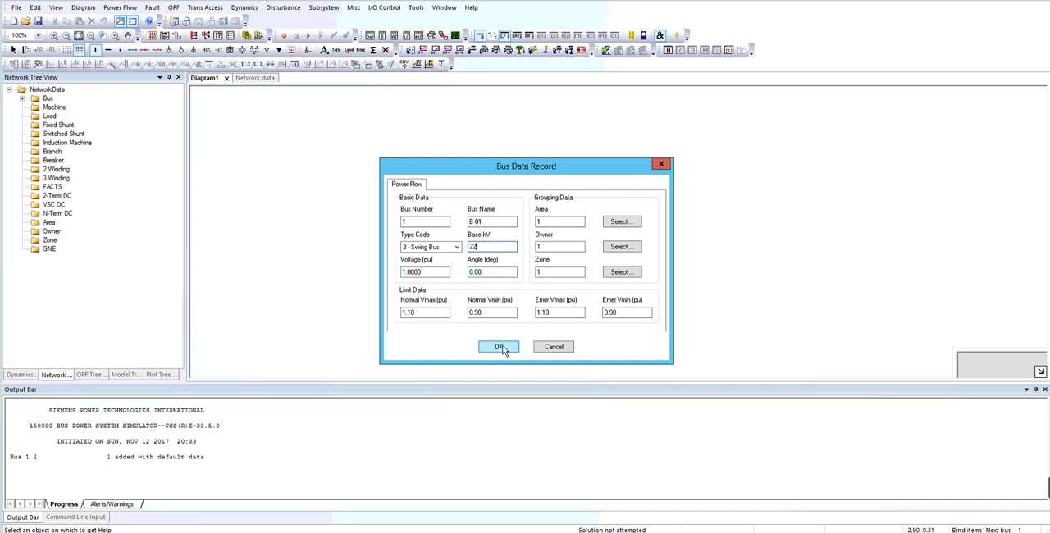
click(499, 346)
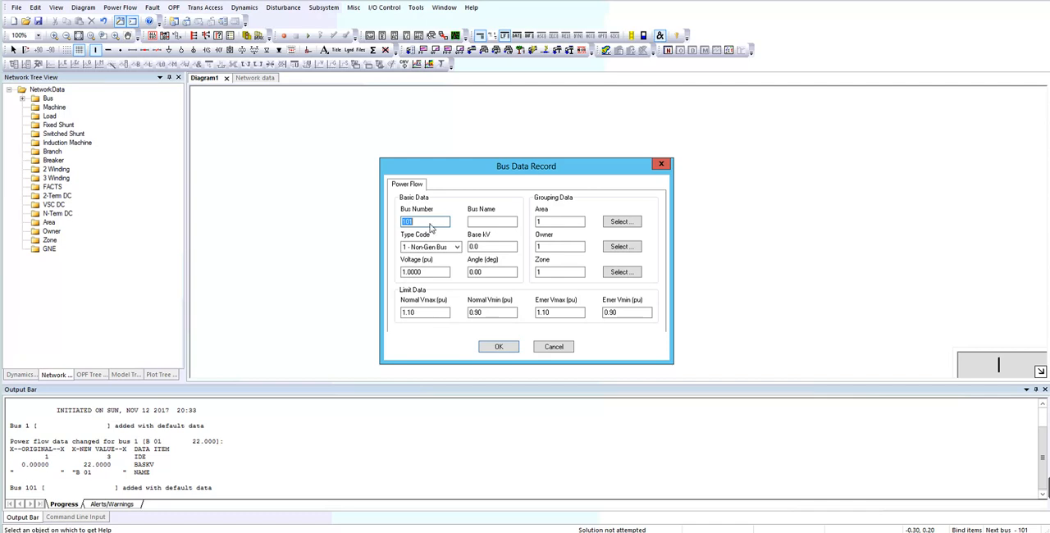
Step: Add bus 2 named B 02 at 400 kV base, then dismiss the extra bus record
text(3)
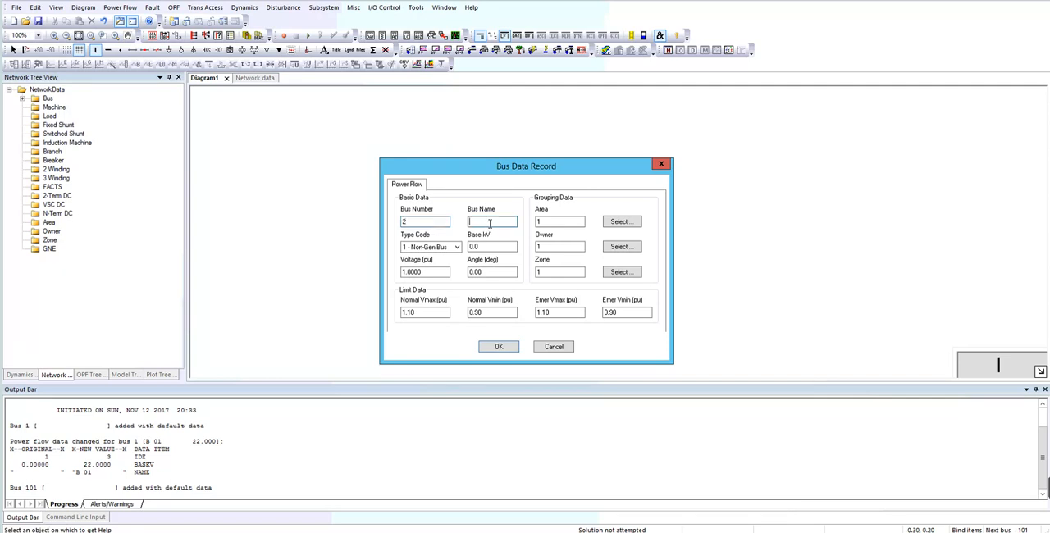
text(B 02)
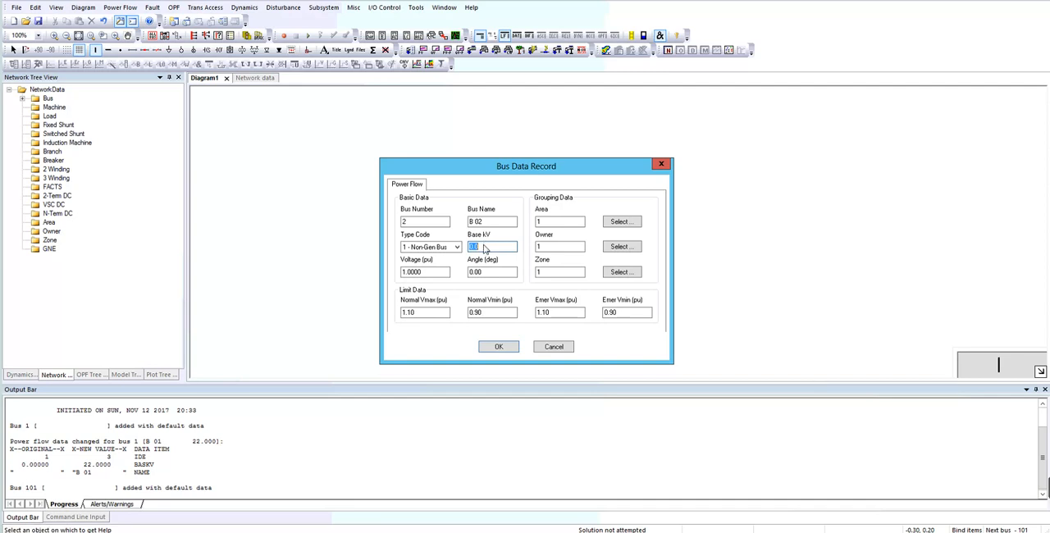
text(4)
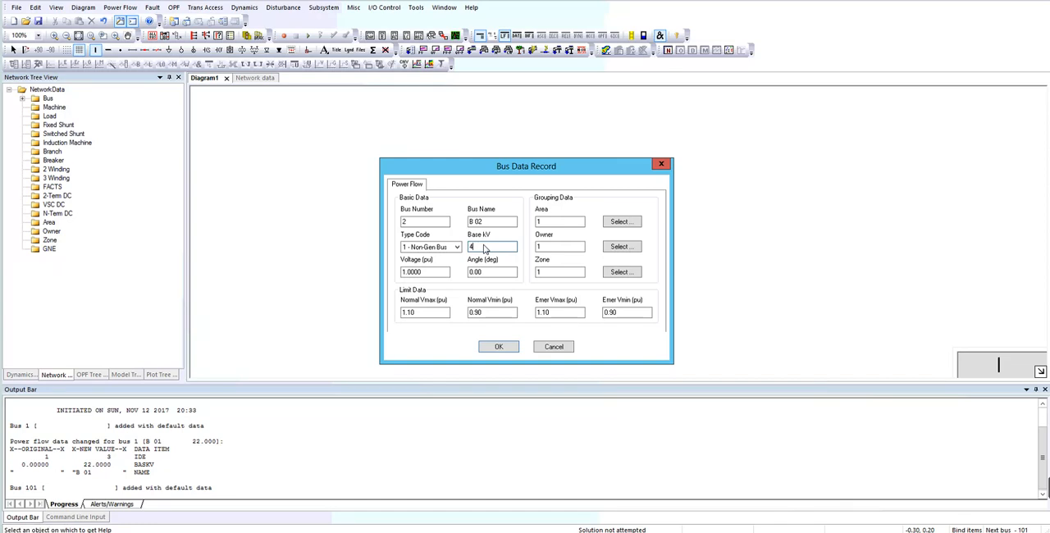
text(00)
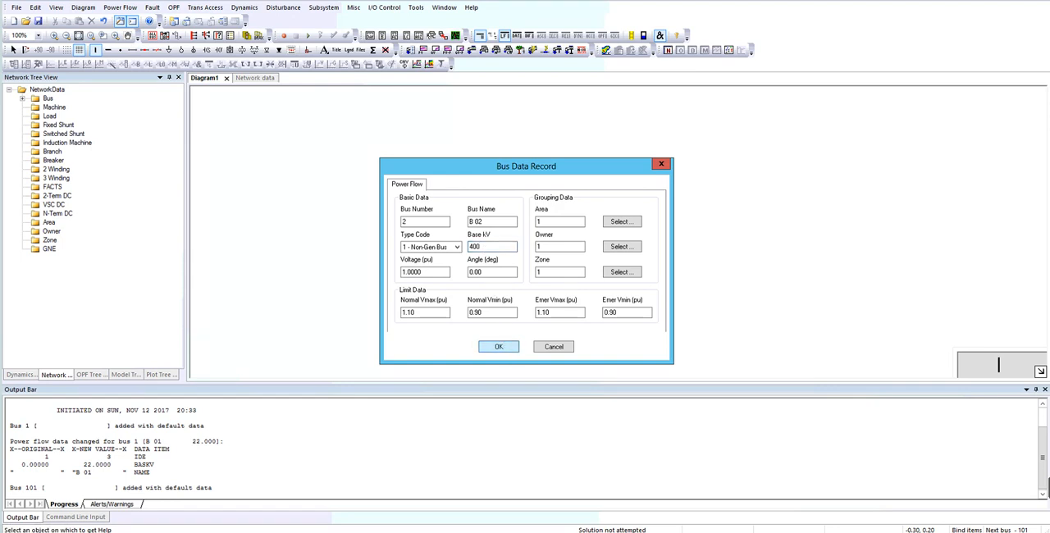
click(498, 346)
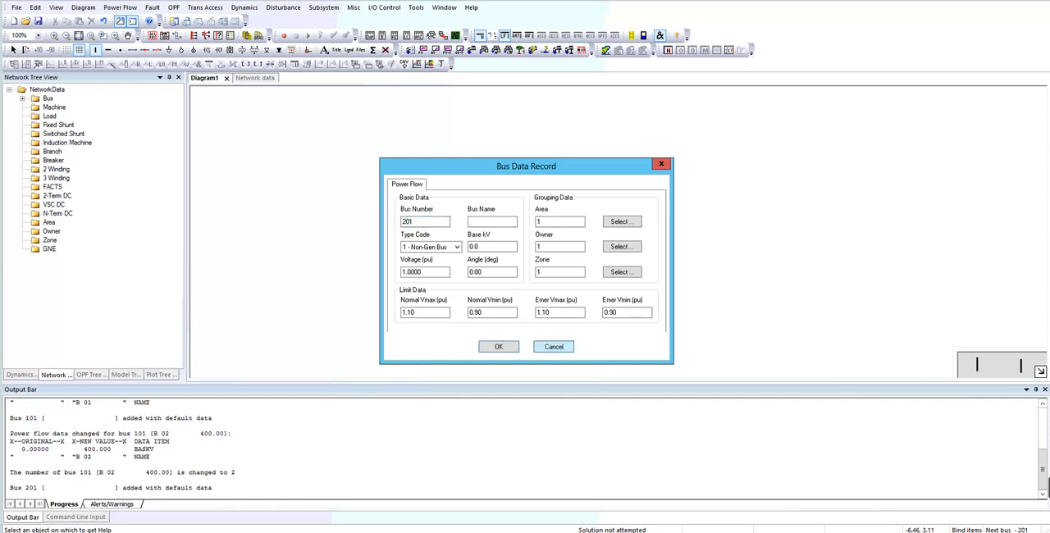
click(498, 346)
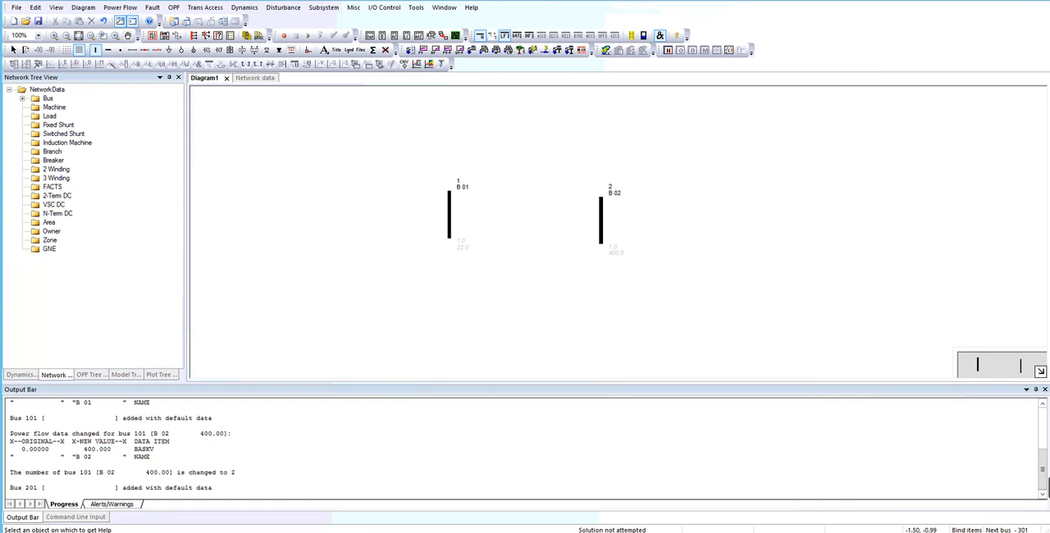
mouse_move(528, 265)
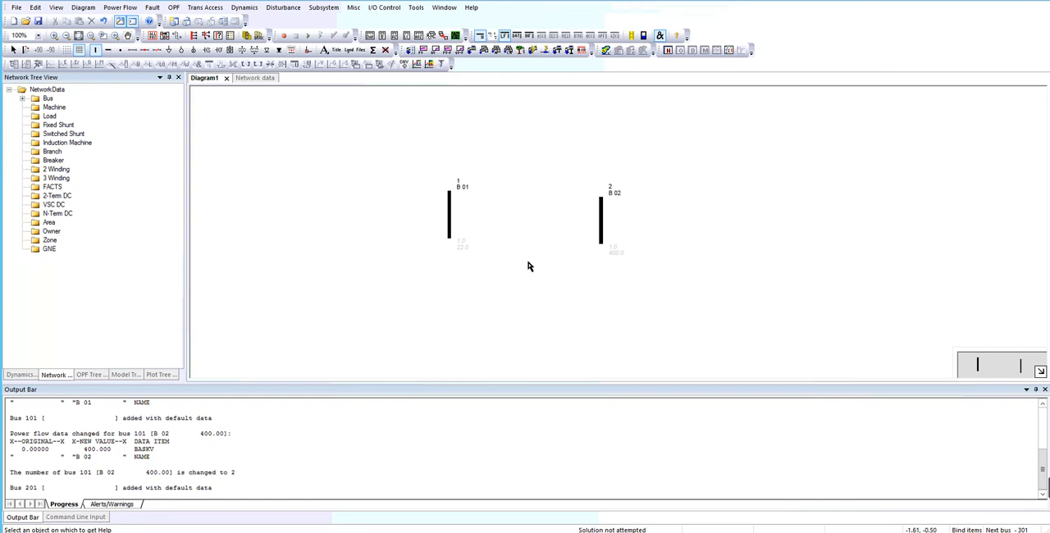
mouse_move(358, 215)
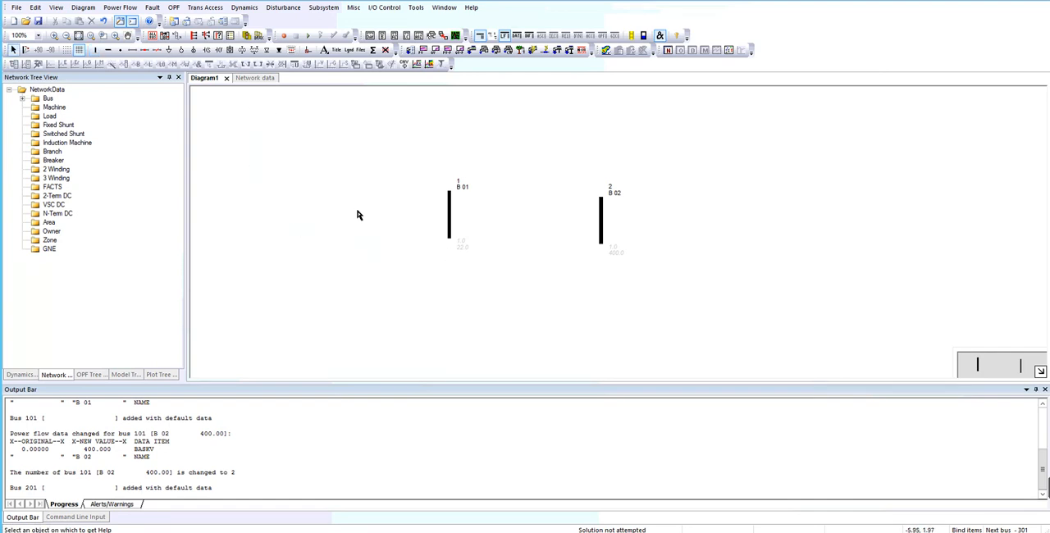
mouse_move(243, 62)
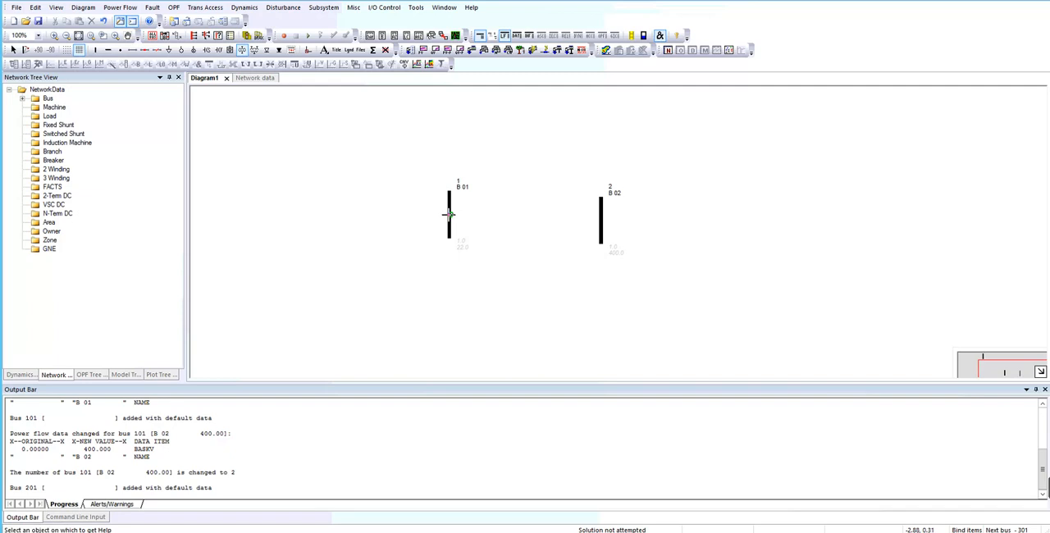
mouse_move(493, 211)
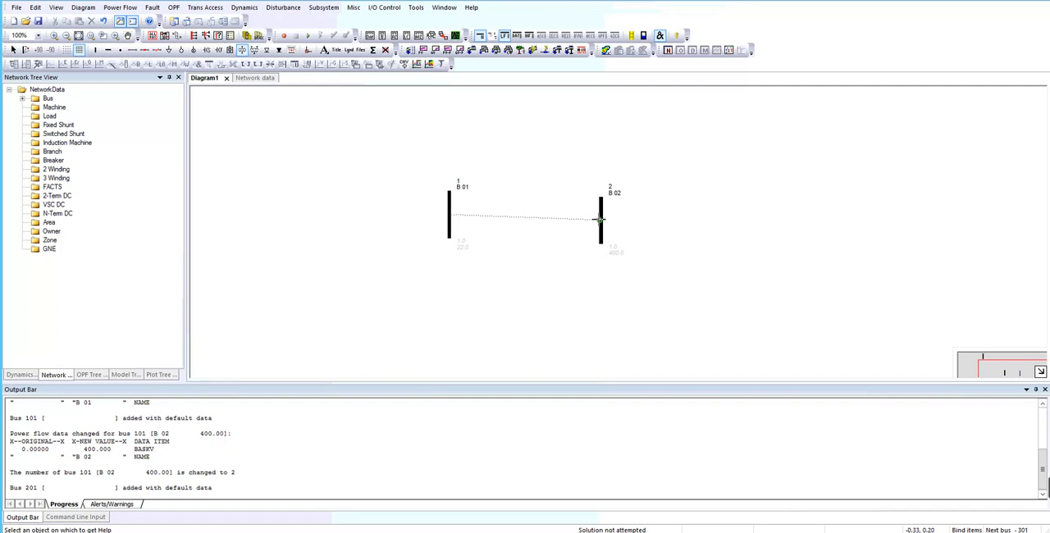
mouse_move(600, 215)
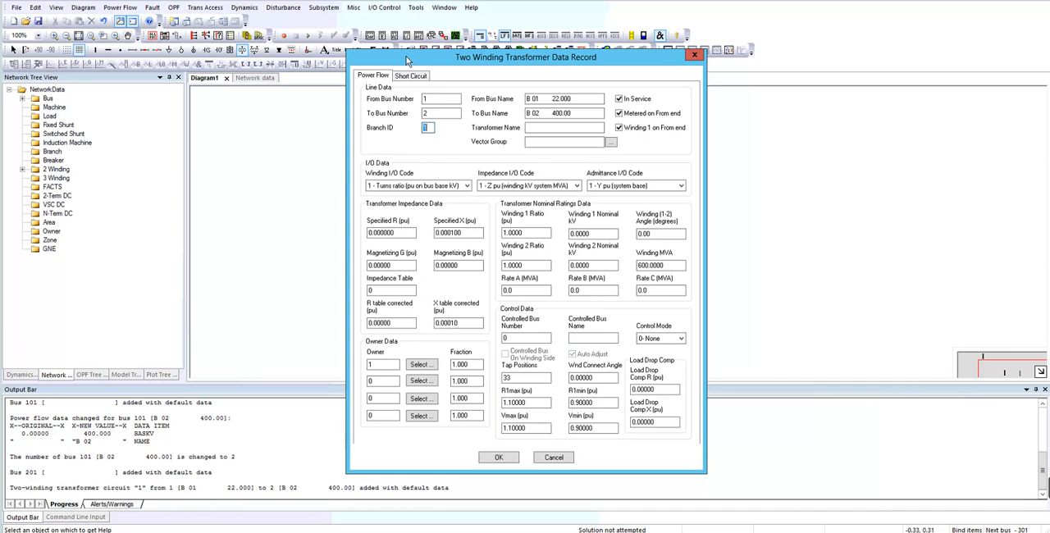
mouse_move(410, 76)
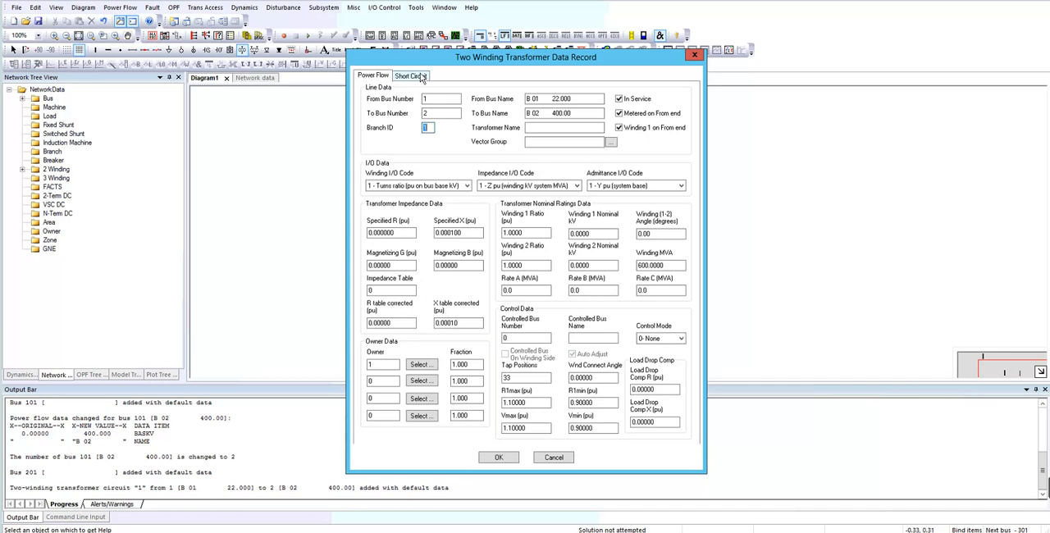
mouse_move(418, 79)
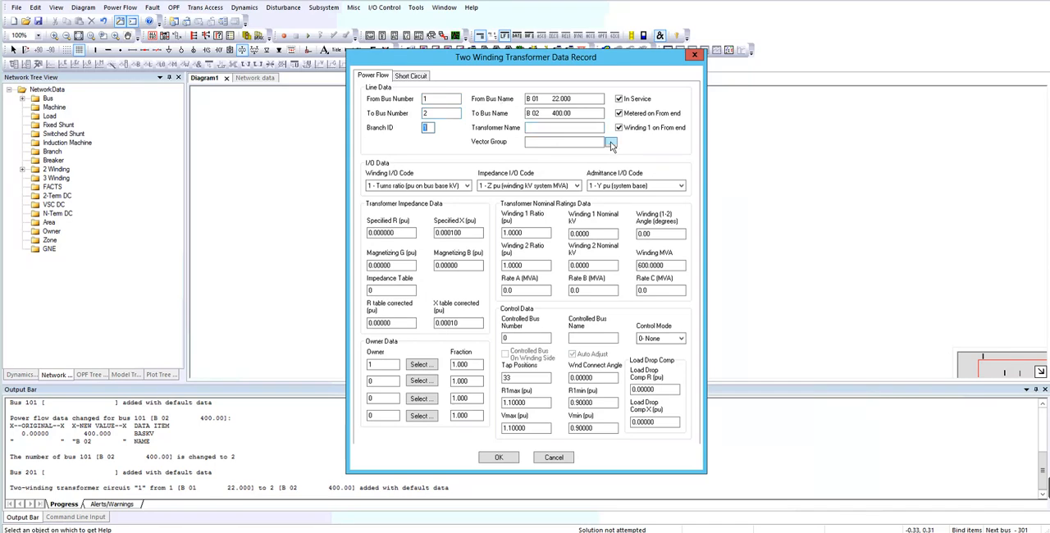
Step: Set the transformer vector group to Dy1: delta on winding 1, wye on winding 2
click(610, 141)
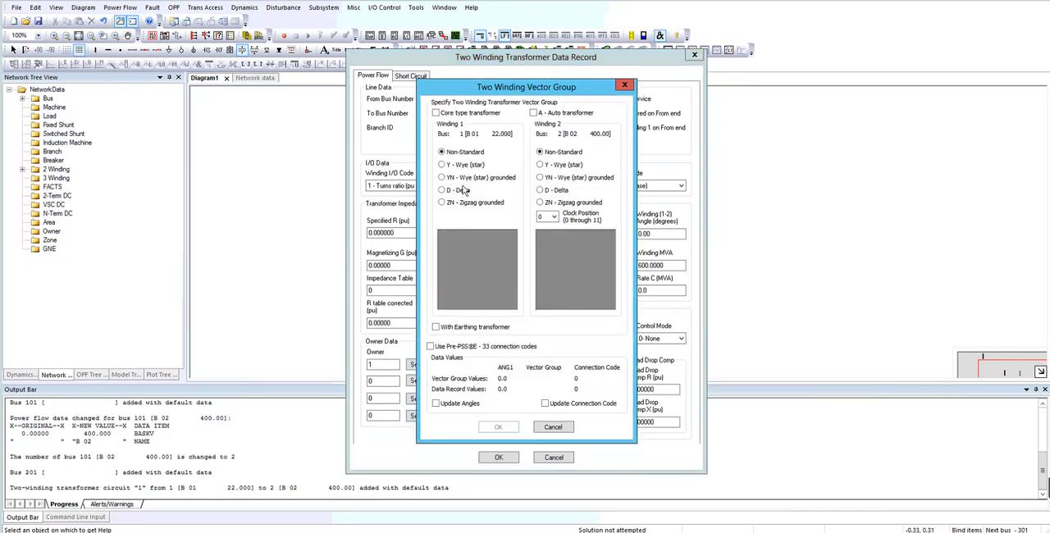
click(443, 190)
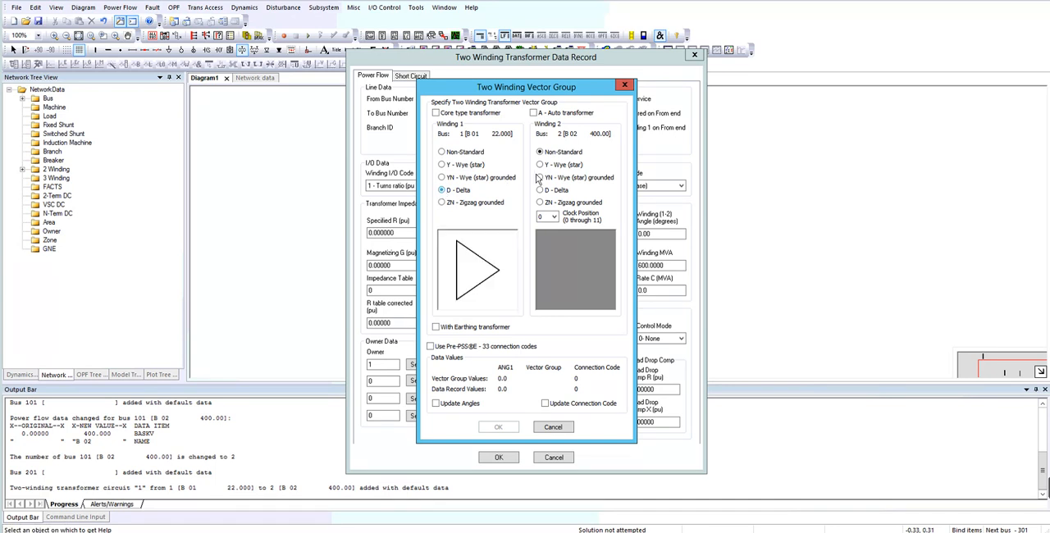
click(540, 166)
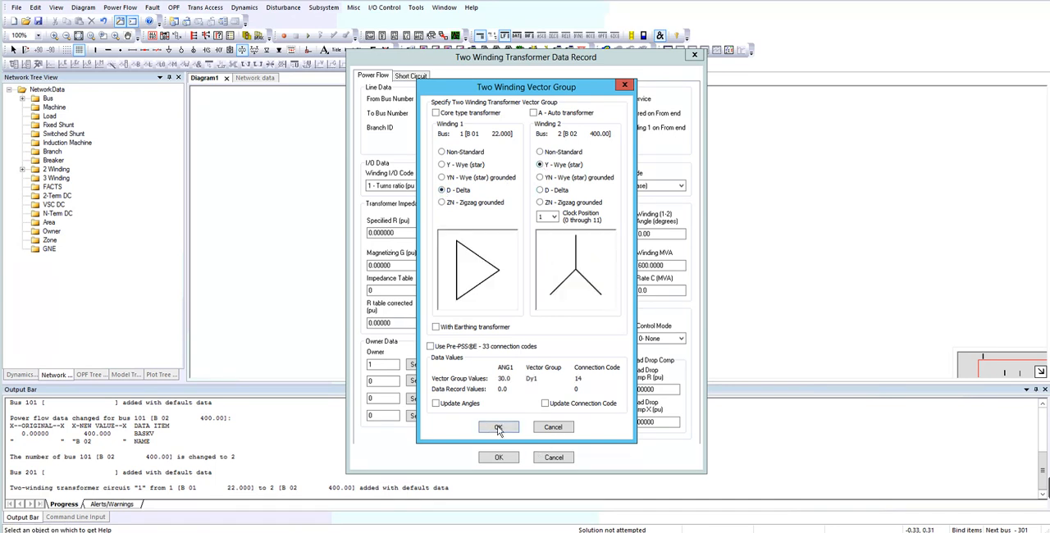
click(499, 426)
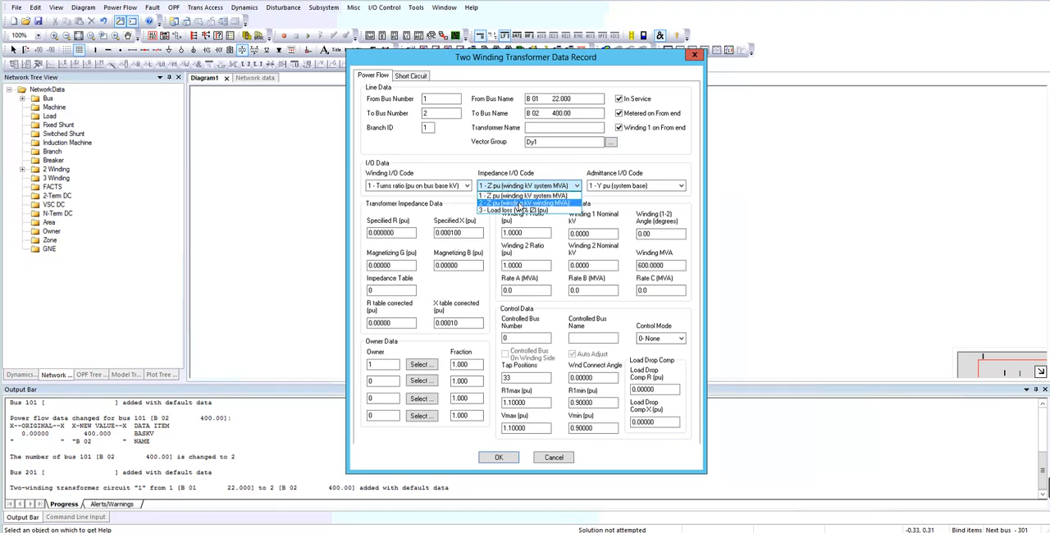
Step: Use per-unit impedance code, reactance 0.163, winding 1 nominal 22 kV, winding 2 value 4000
click(528, 196)
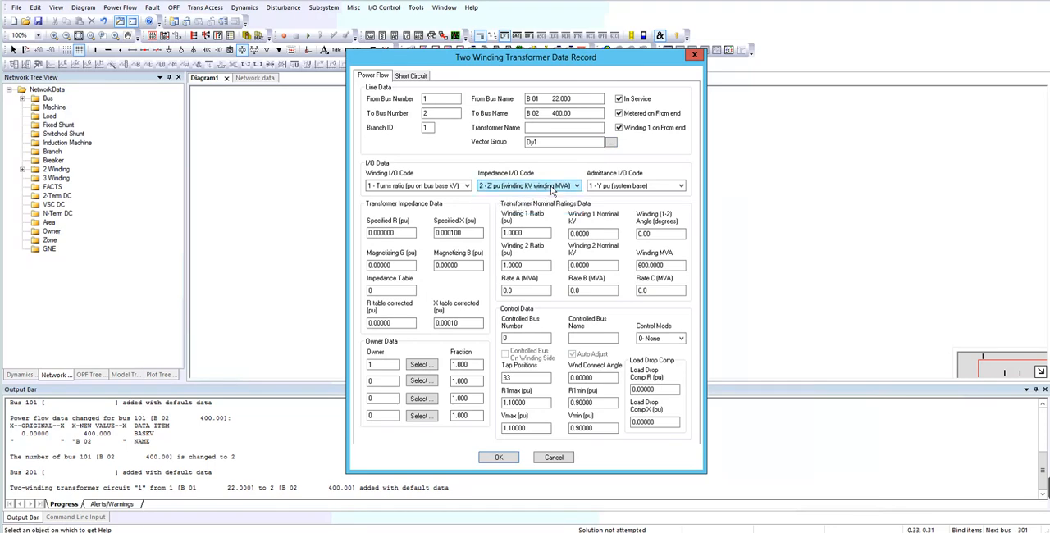
click(457, 233)
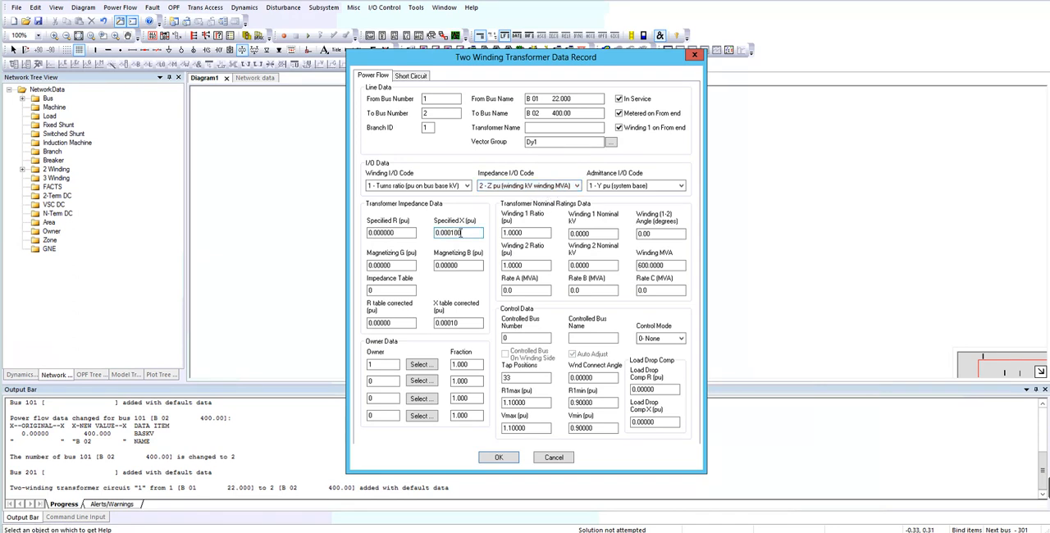
triple_click(458, 233)
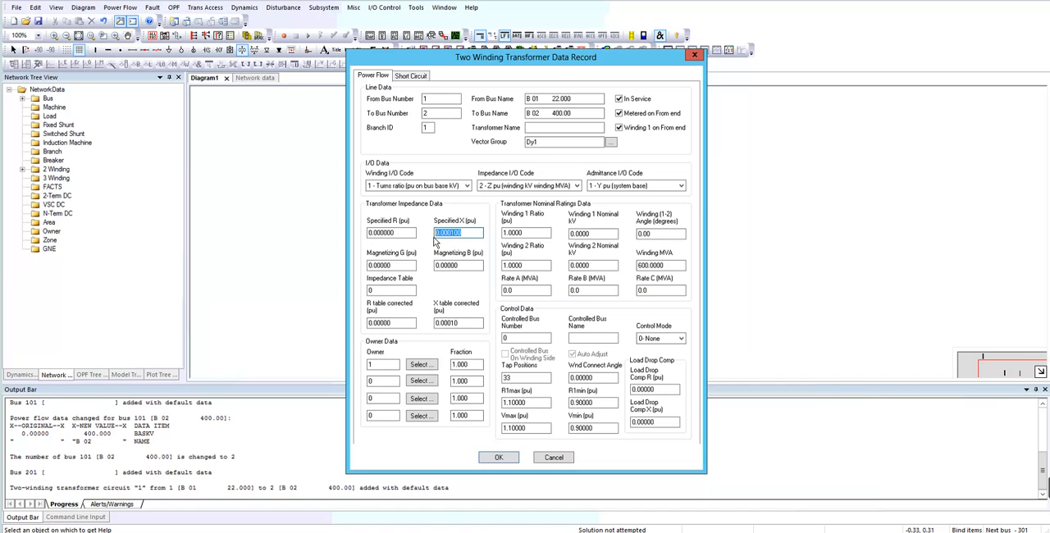
text(0.01)
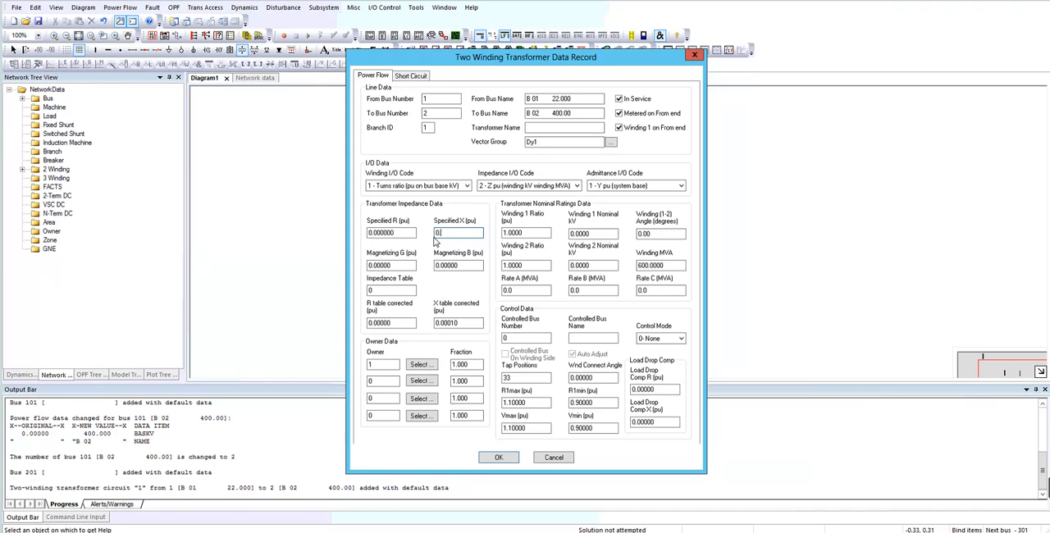
text(0.163)
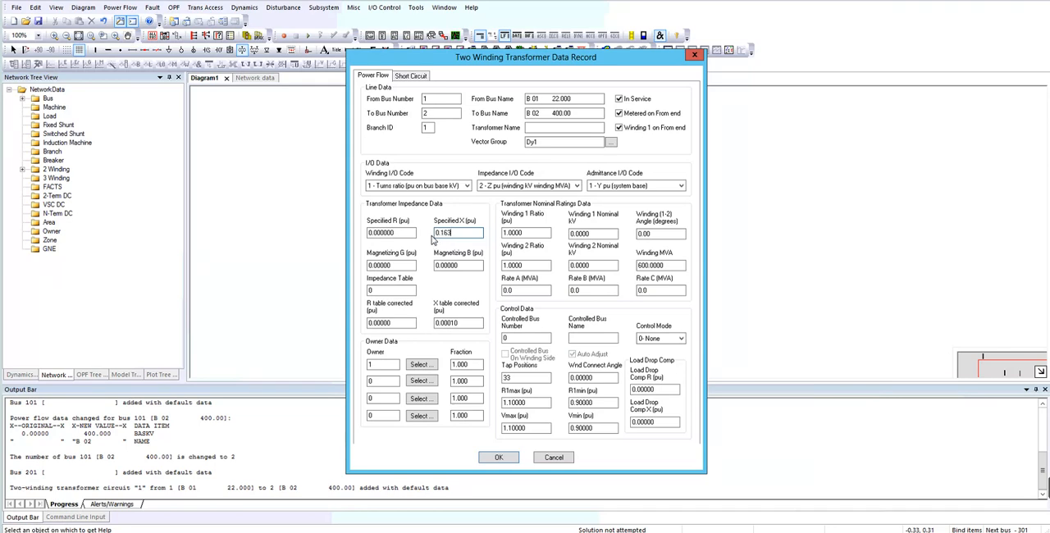
mouse_move(555, 239)
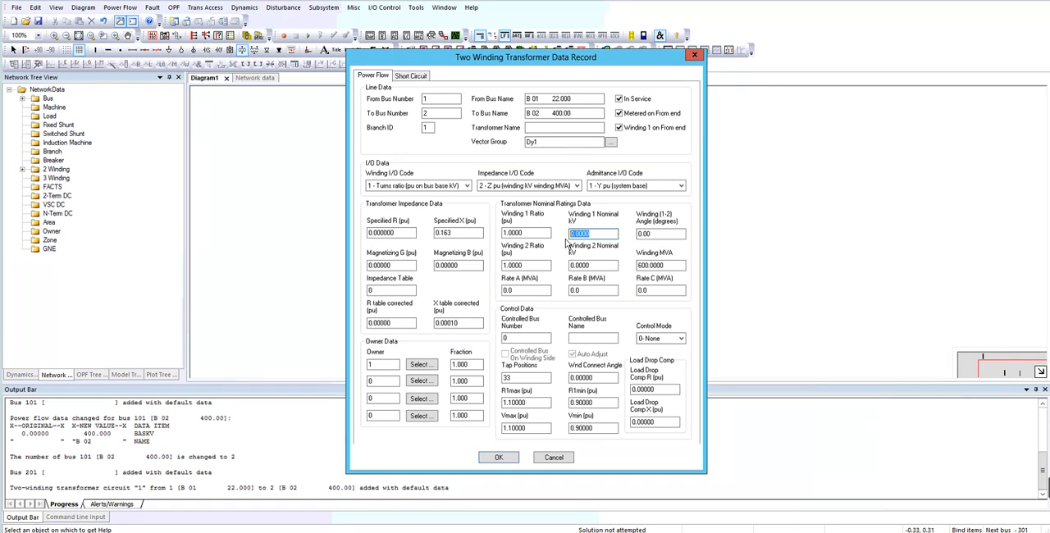
text(22)
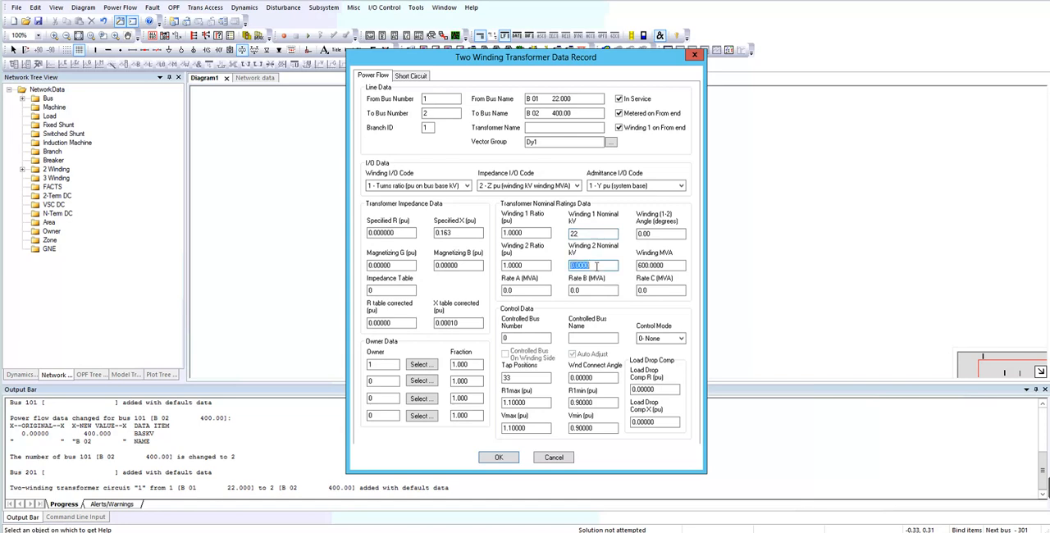
text(4000)
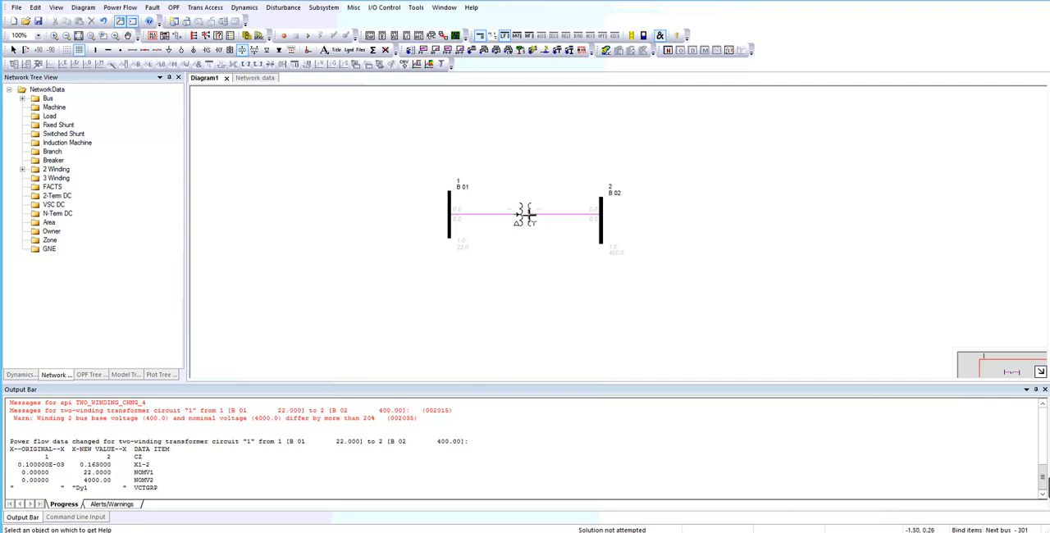
Step: Reopen the data record of the transformer between B 01 and B 02
double_click(524, 215)
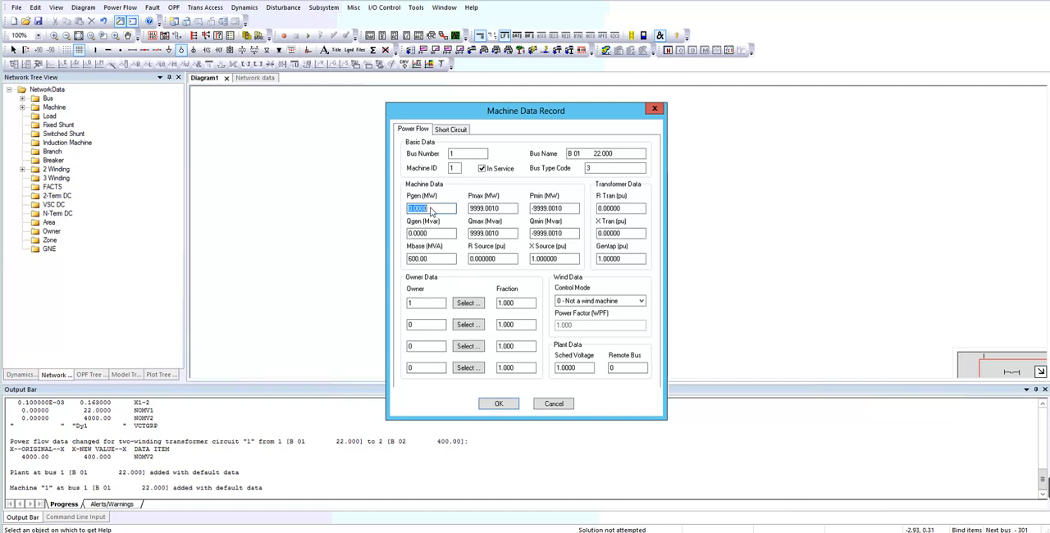
Step: Give machine 1 at bus 1 a scheduled Pgen of 300 MW and apply it
text(3)
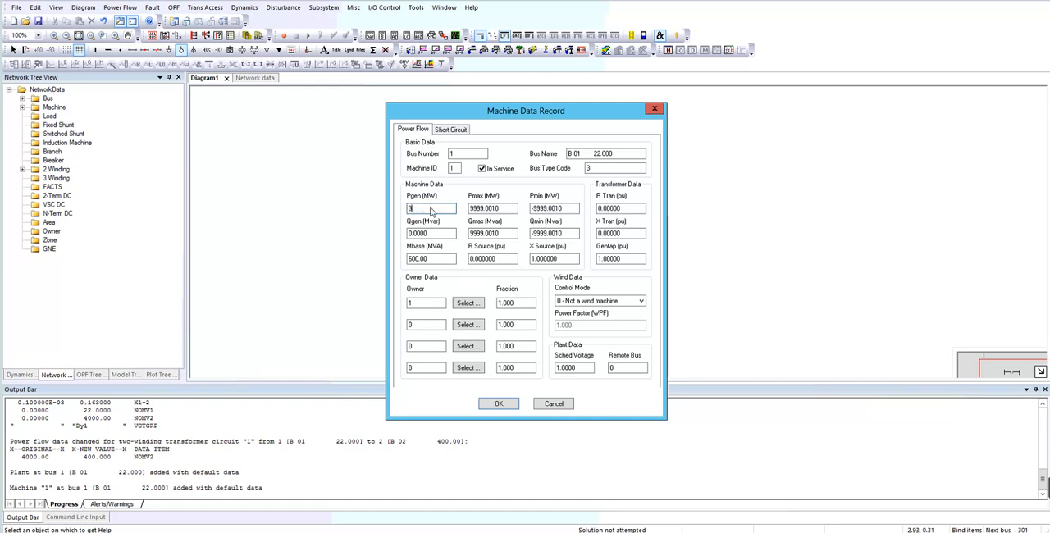
text(300)
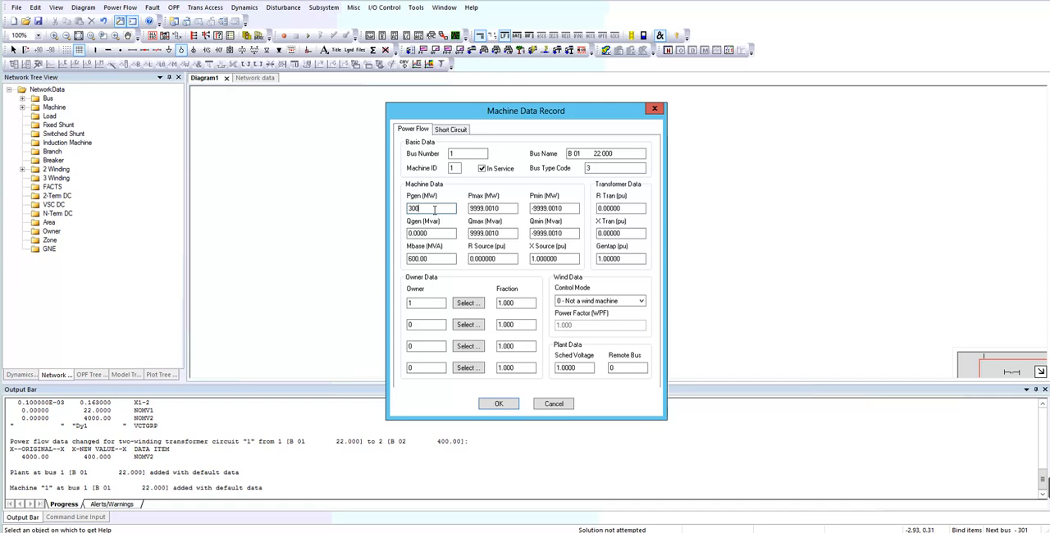
click(554, 259)
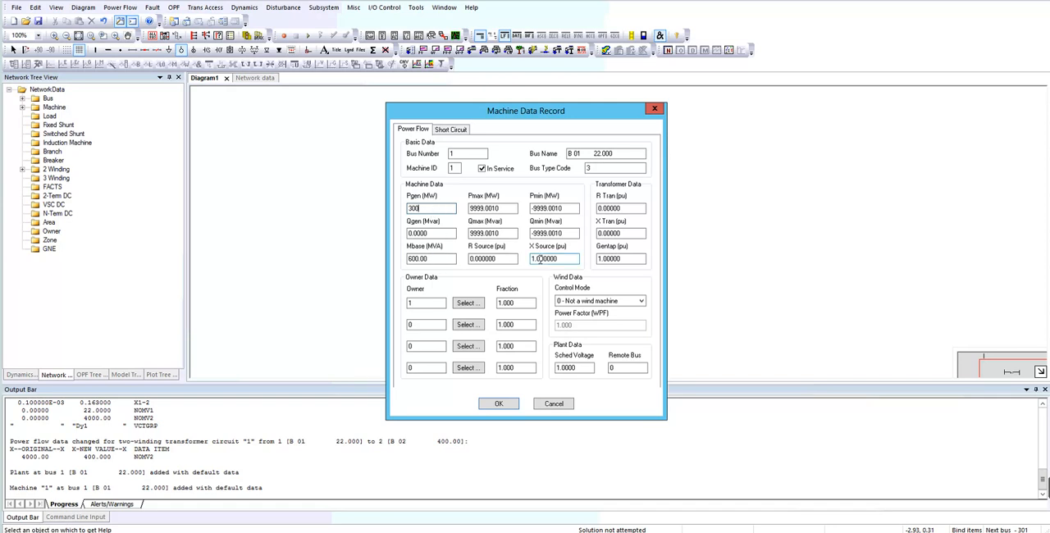
click(429, 259)
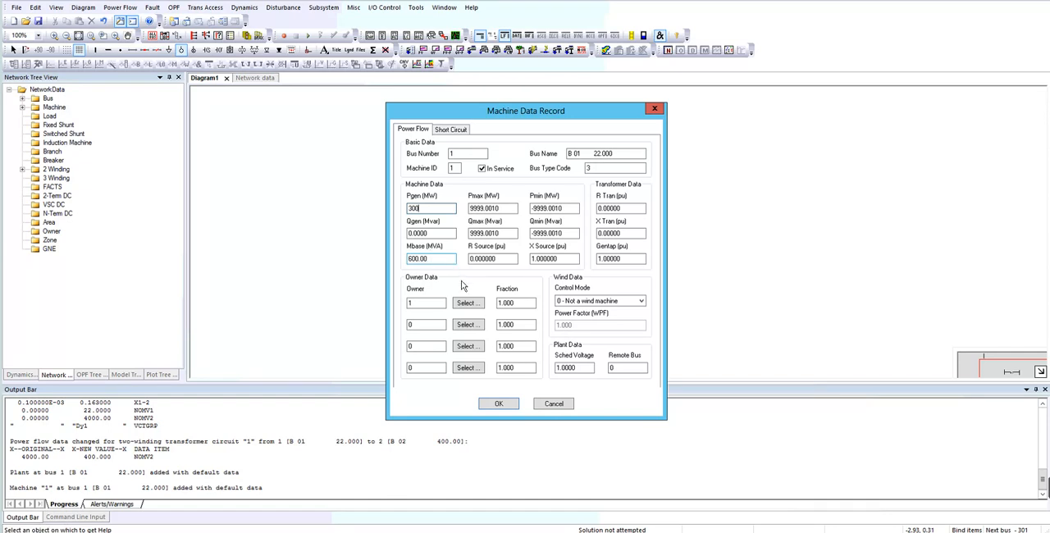
mouse_move(499, 404)
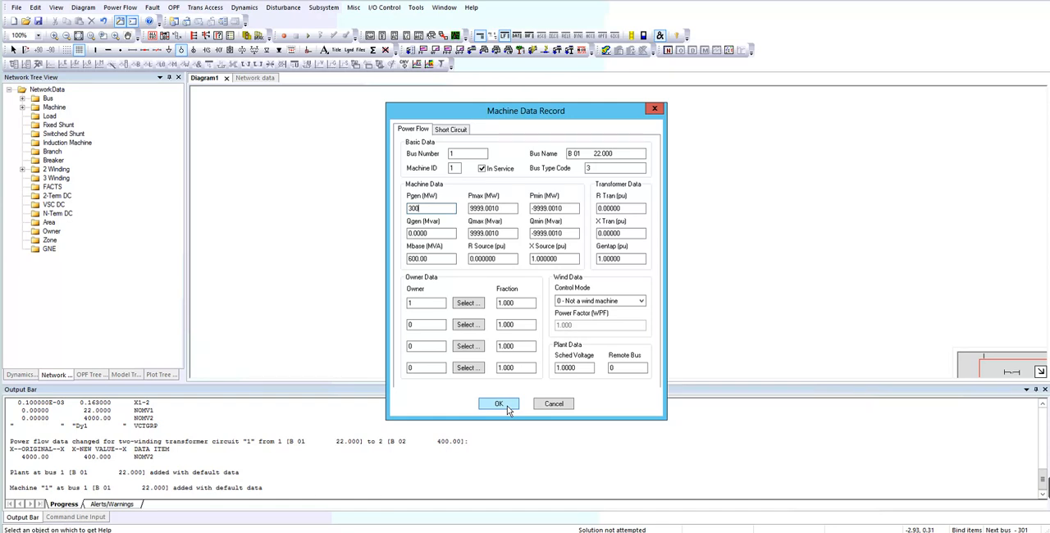
click(498, 404)
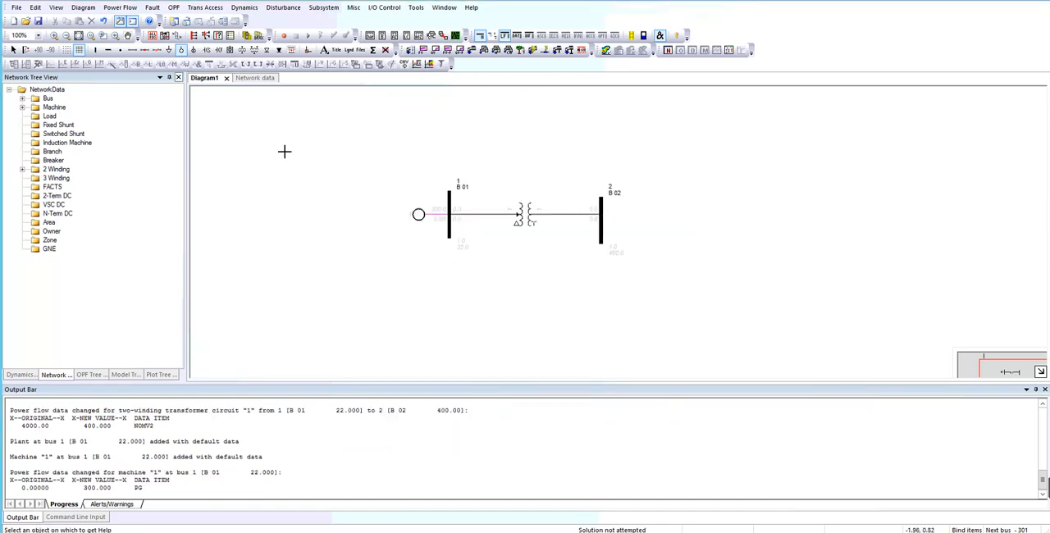
mouse_move(227, 111)
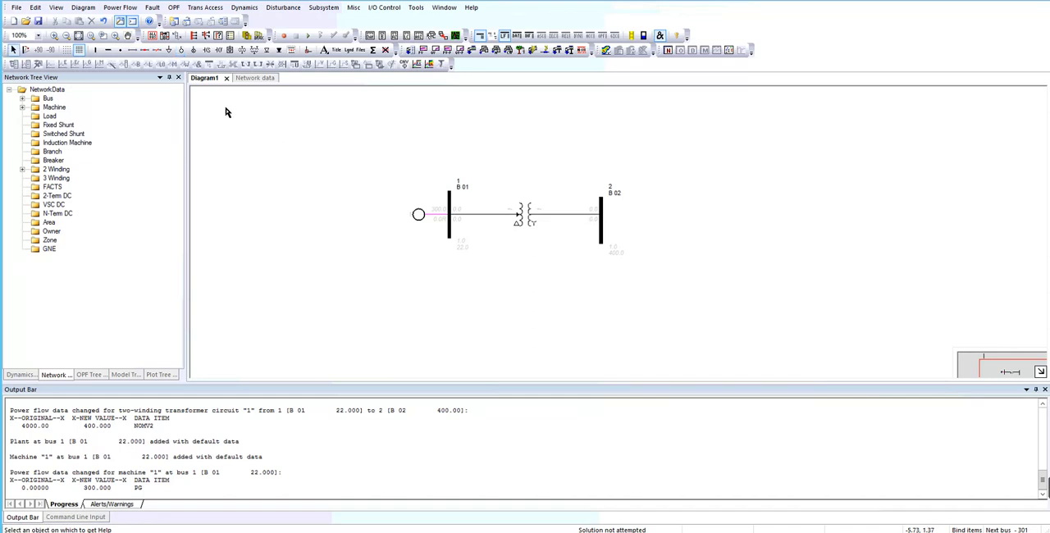
mouse_move(239, 84)
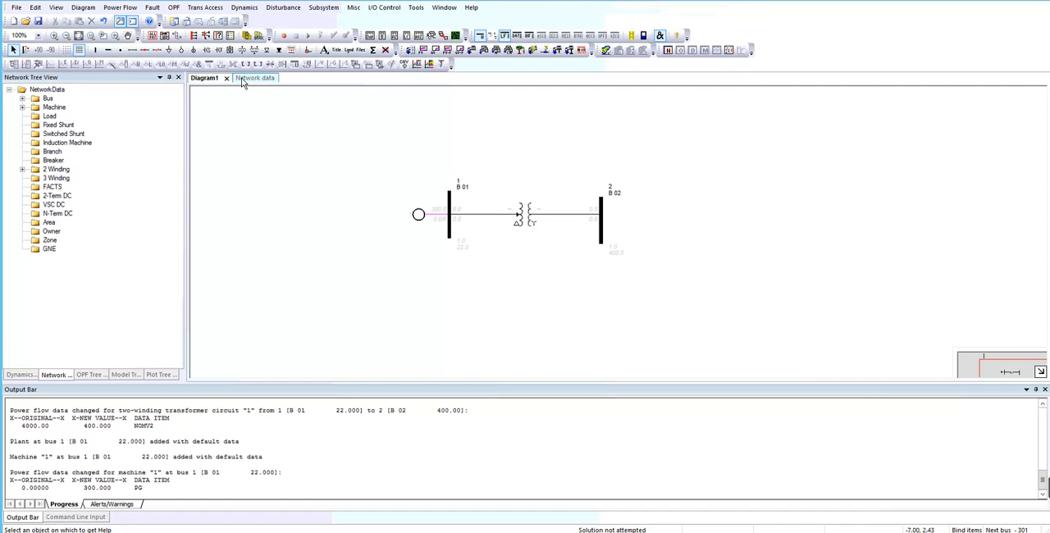
Step: Show the network data spreadsheet with the bus records
click(244, 77)
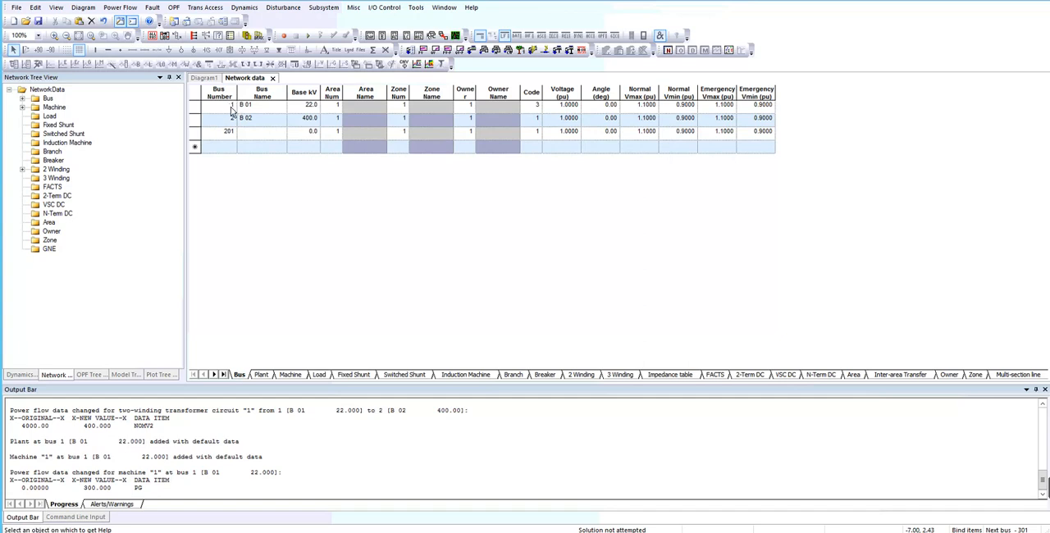
Step: Select the stray bus 201 record in the Bus spreadsheet for removal
click(203, 77)
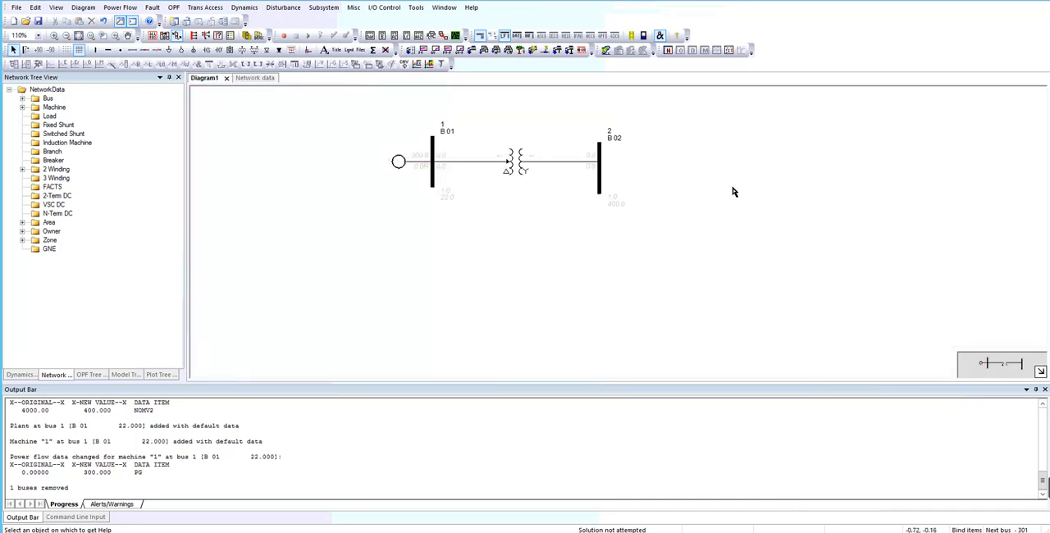
mouse_move(794, 266)
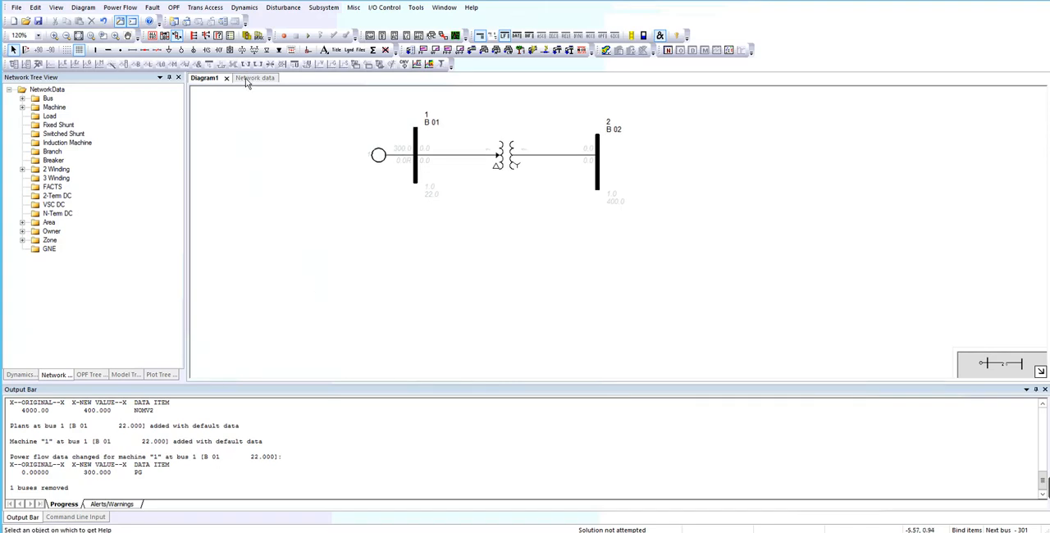
Step: Review the 22/400 kV B 01–B 02 transformer in Network data, then return to Diagram1
click(250, 78)
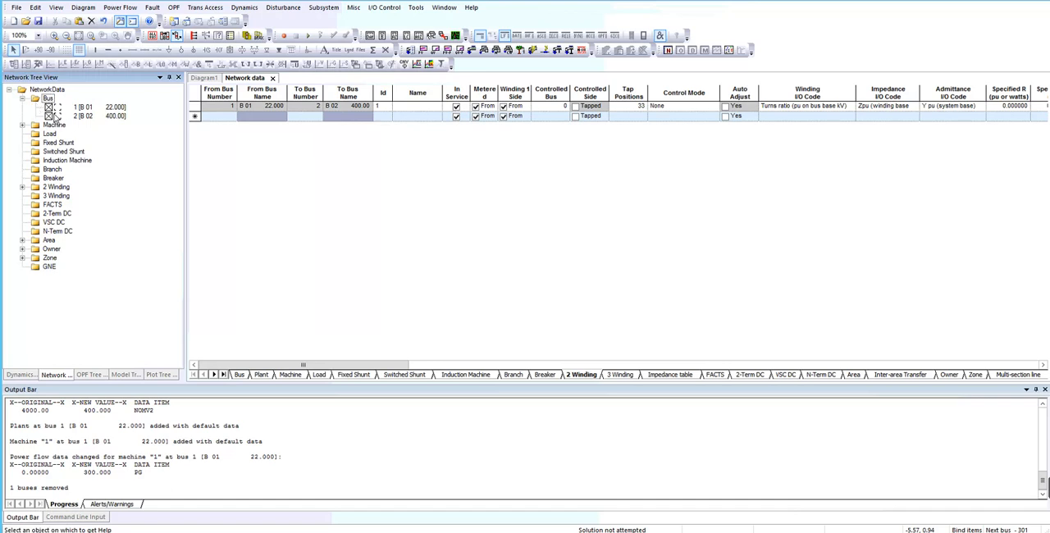
click(23, 98)
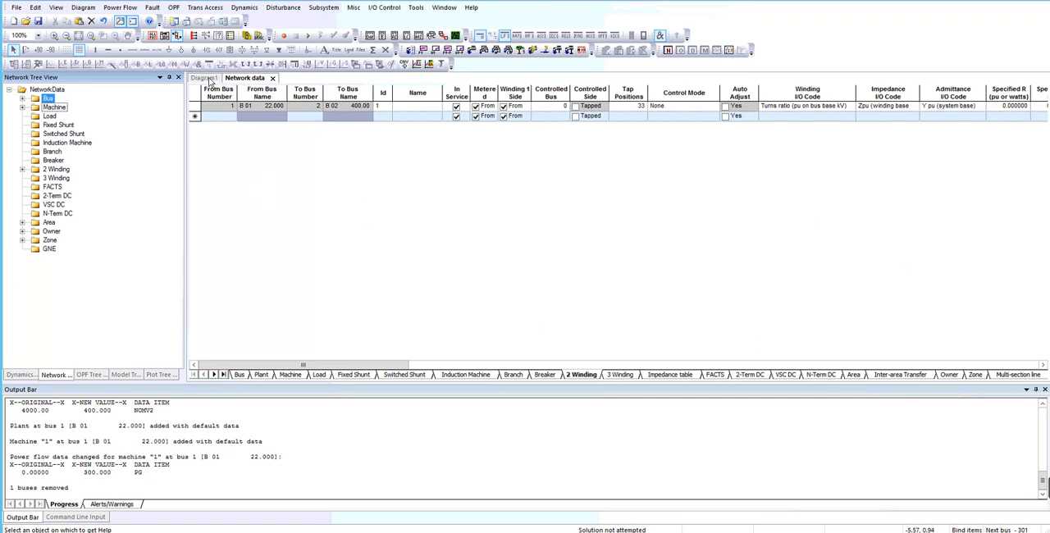
click(203, 77)
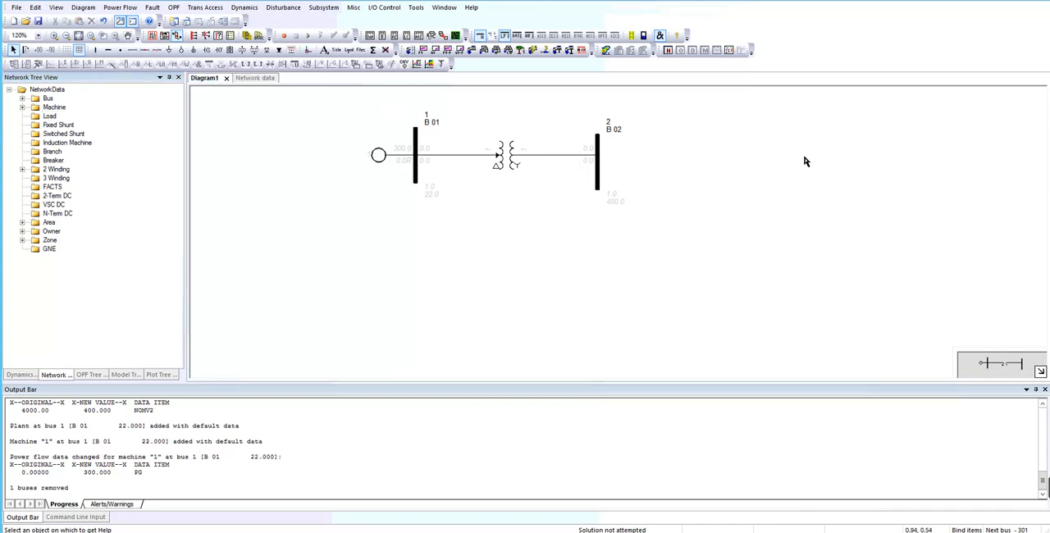
mouse_move(672, 230)
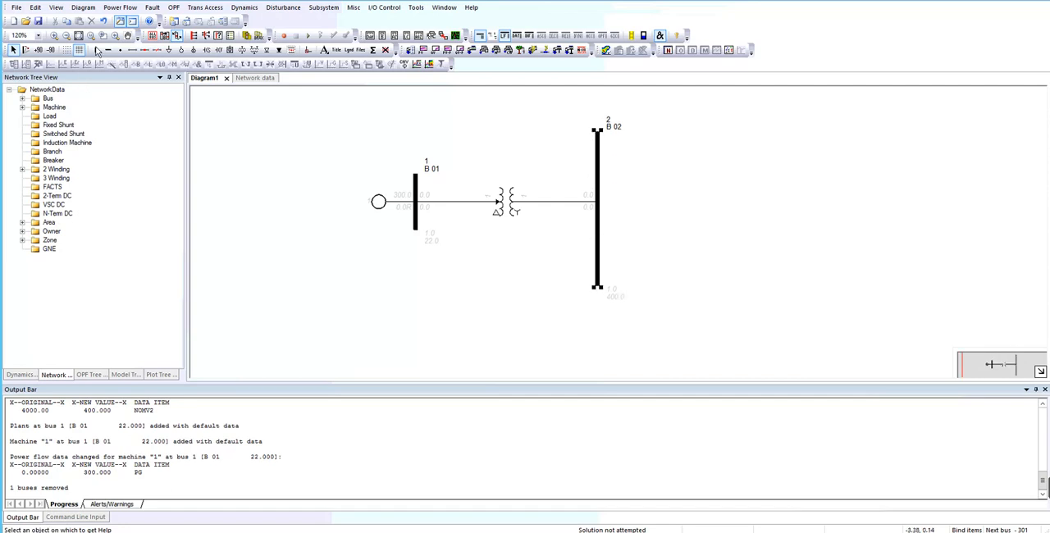
mouse_move(95, 49)
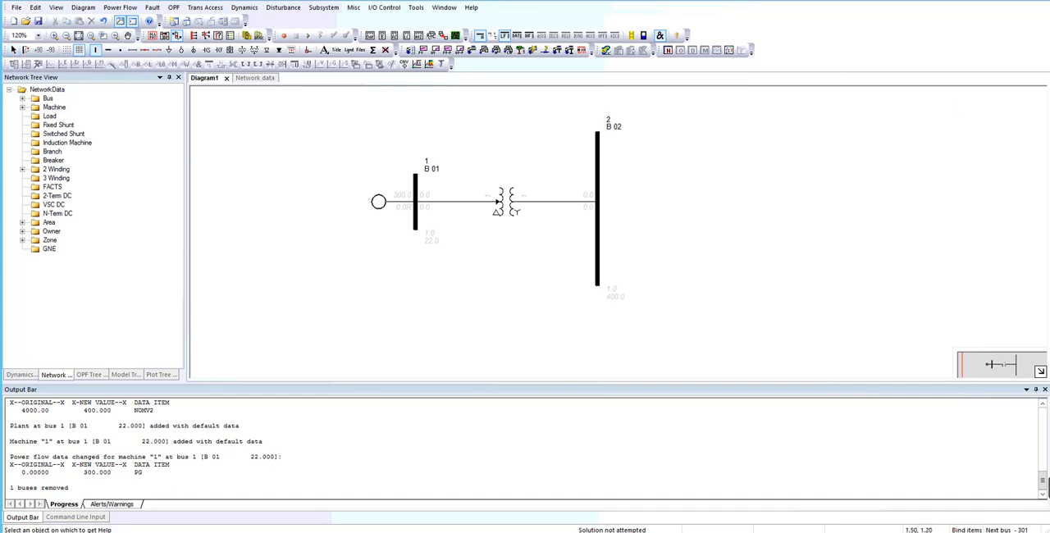
mouse_move(738, 169)
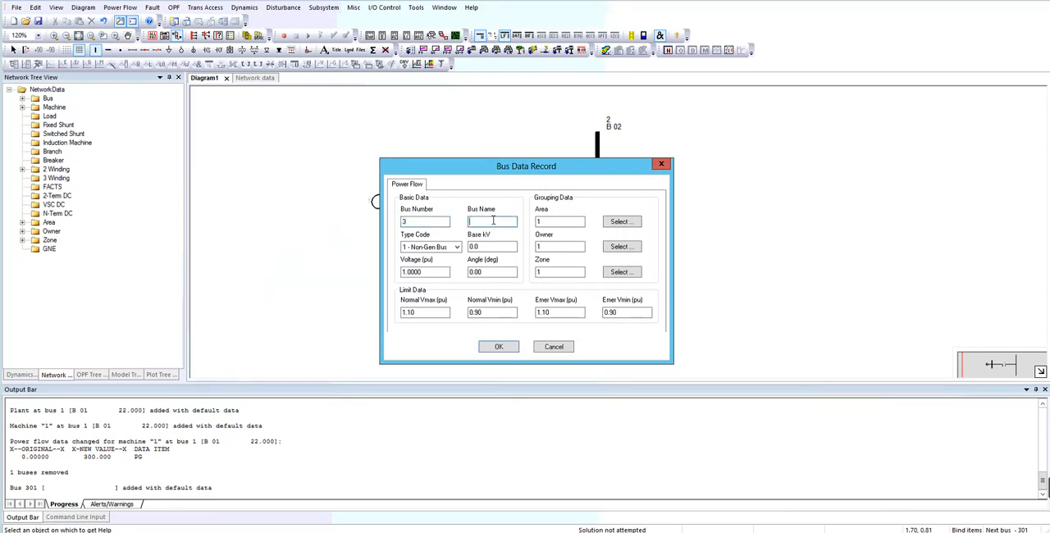
Step: Add bus 3 named B 03 with a 400 kV base voltage
text(B 03)
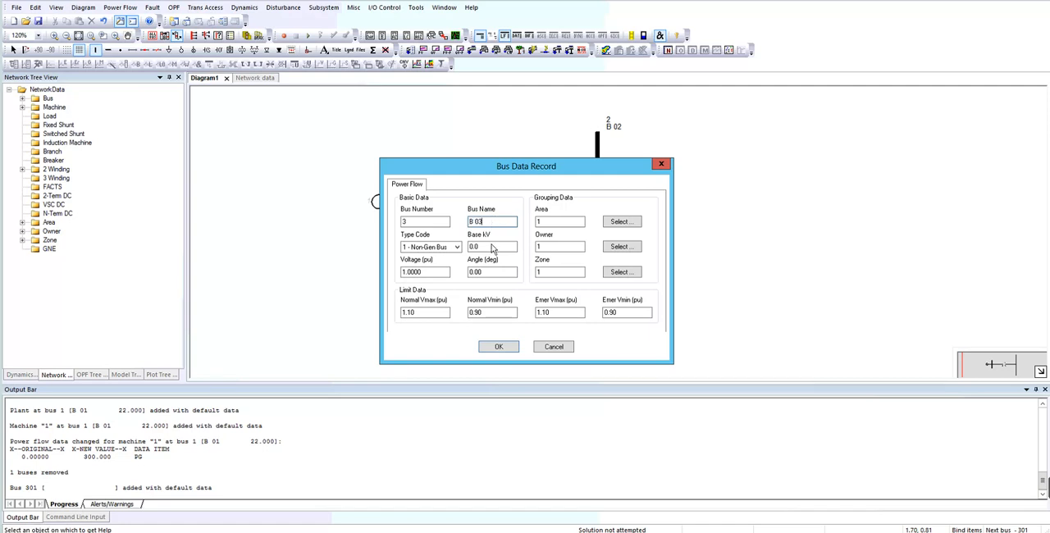
triple_click(492, 246)
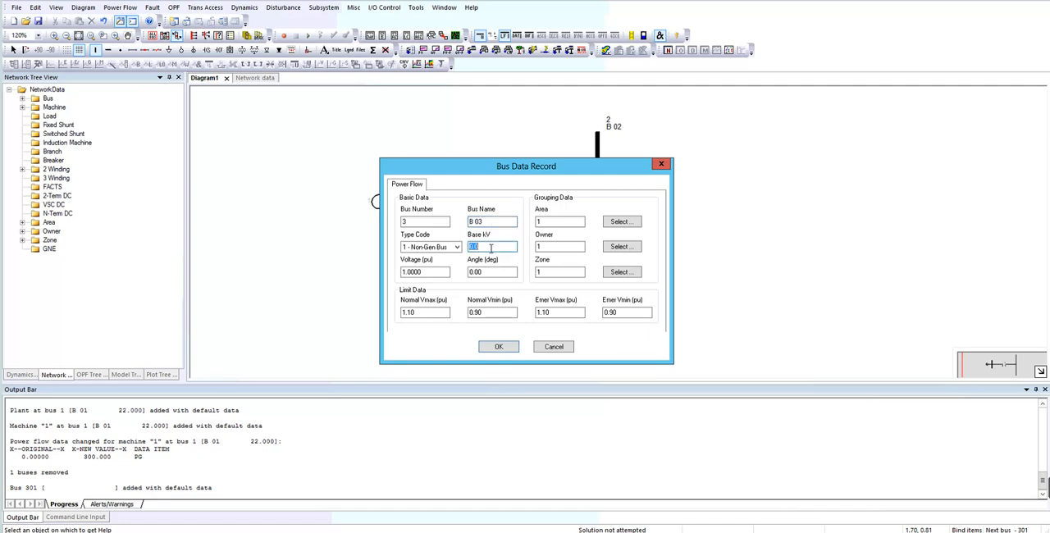
text(400)
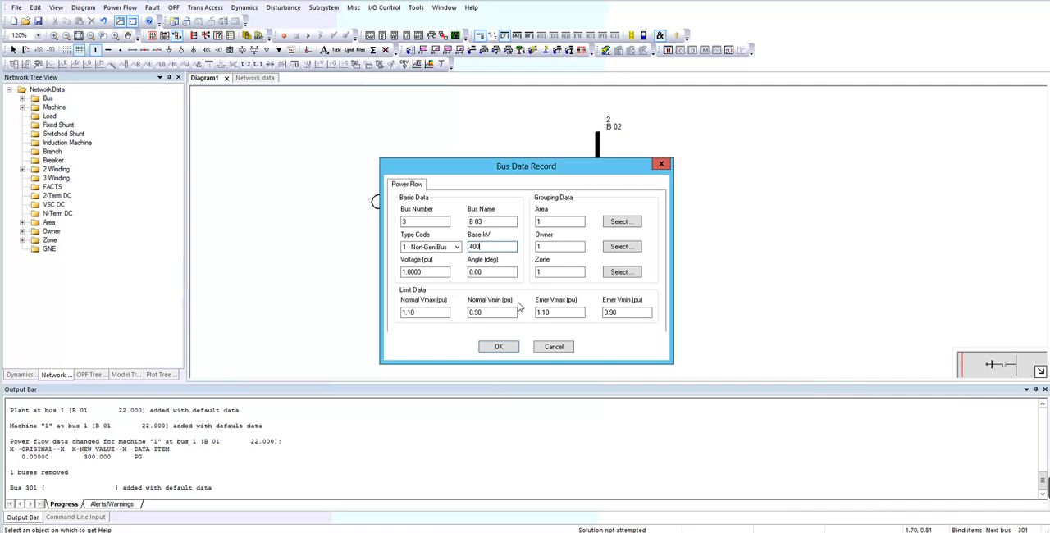
click(499, 346)
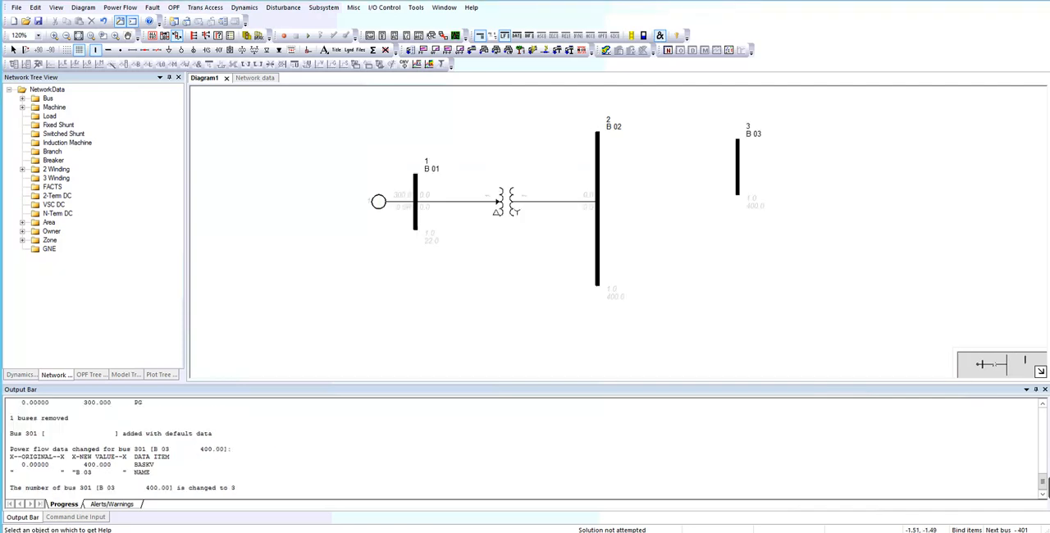
Step: Add bus 4 named B 04 at 400 kV on the diagram
double_click(378, 202)
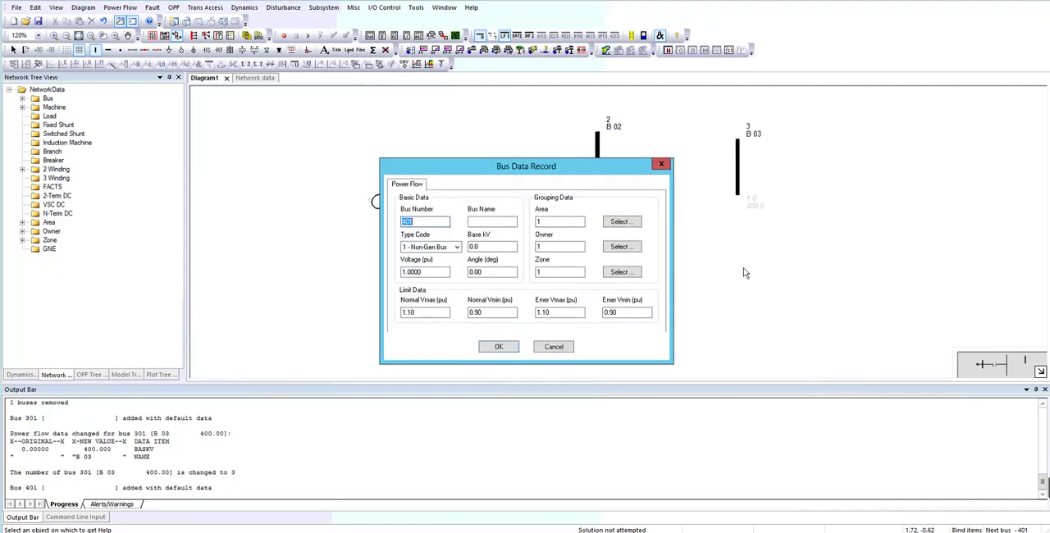
mouse_move(447, 259)
text(4)
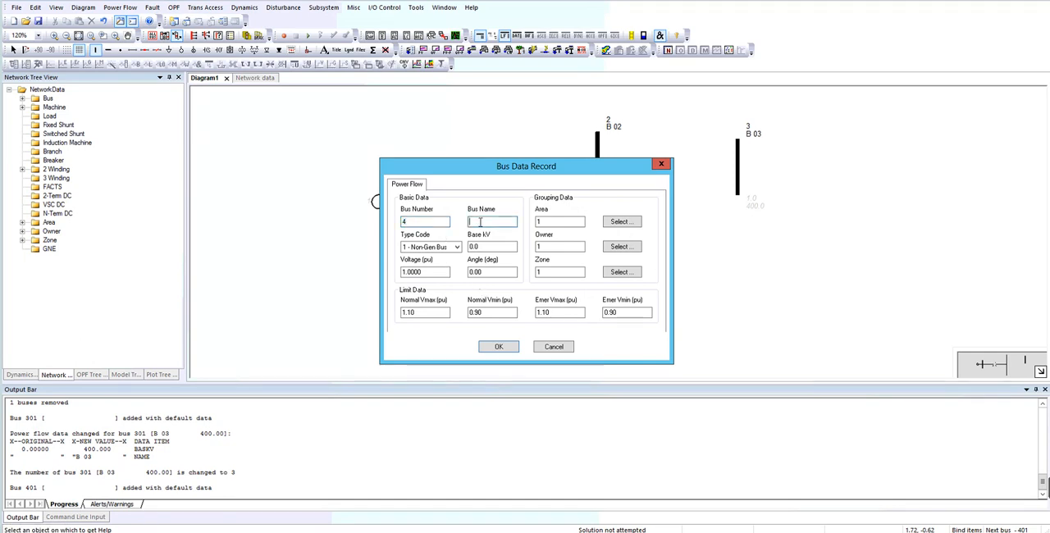
text(B 04)
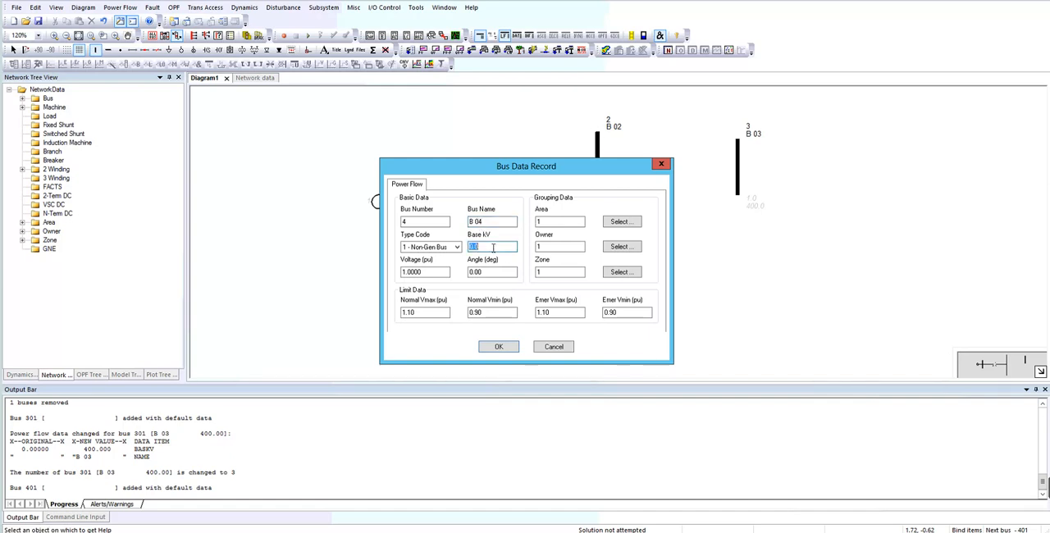
text(400)
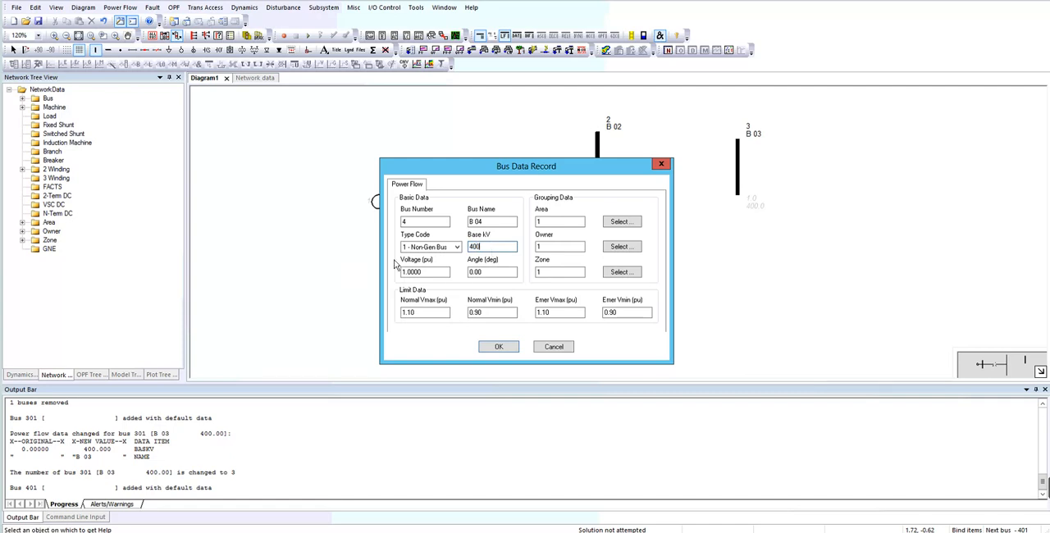
click(498, 346)
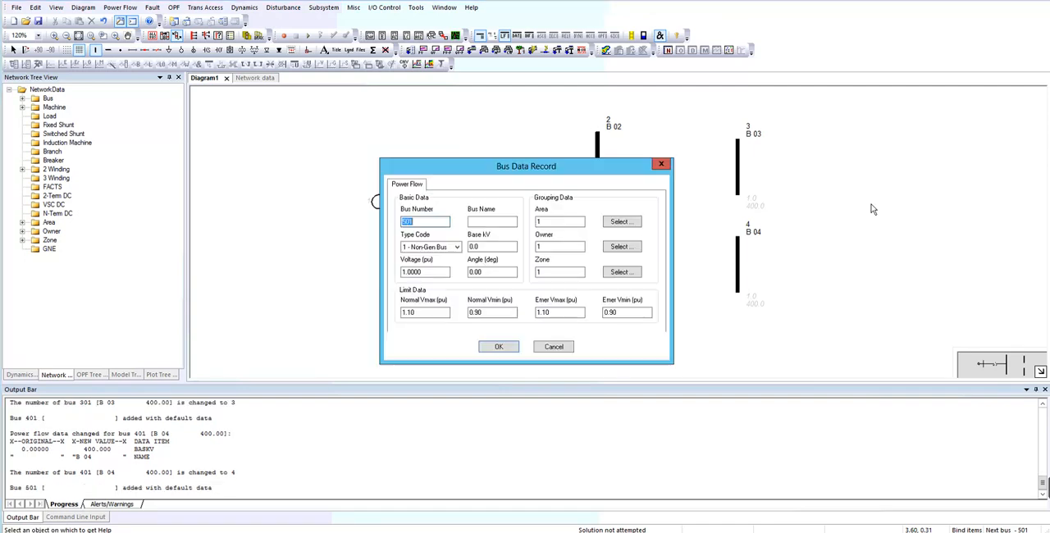
Step: Add bus 5 named B 05 at 400 kV and deselect on the diagram
text(5)
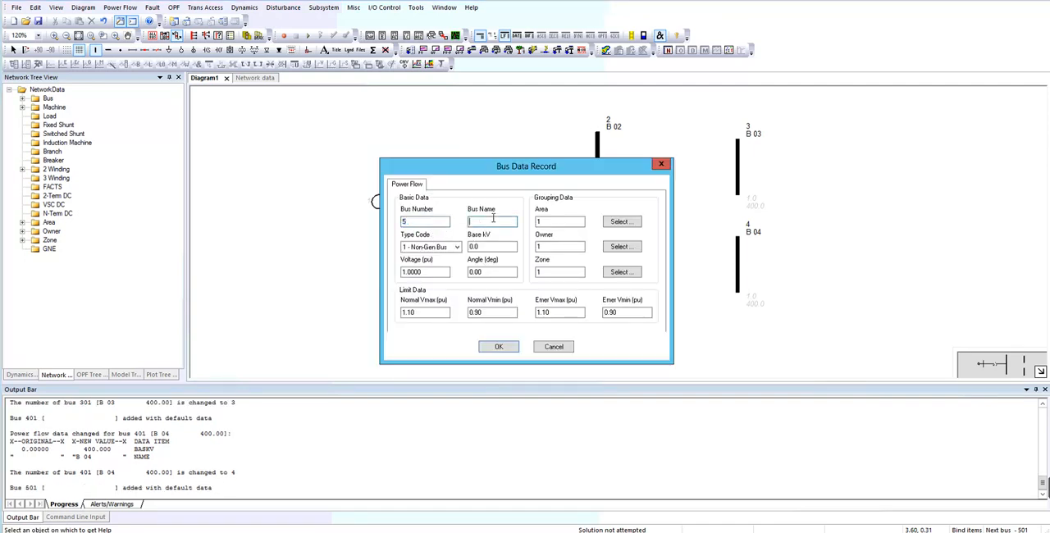
text(B 05)
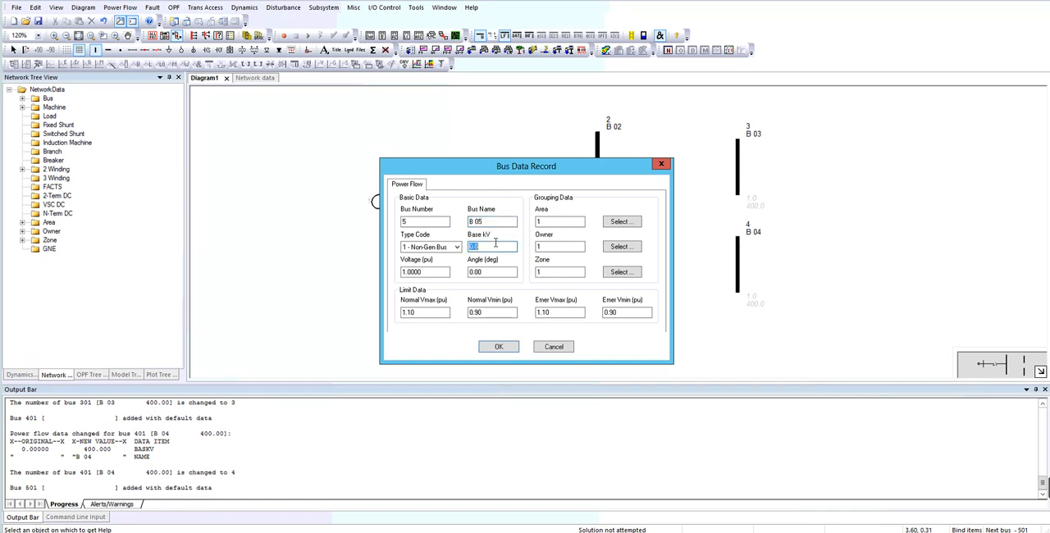
text(400)
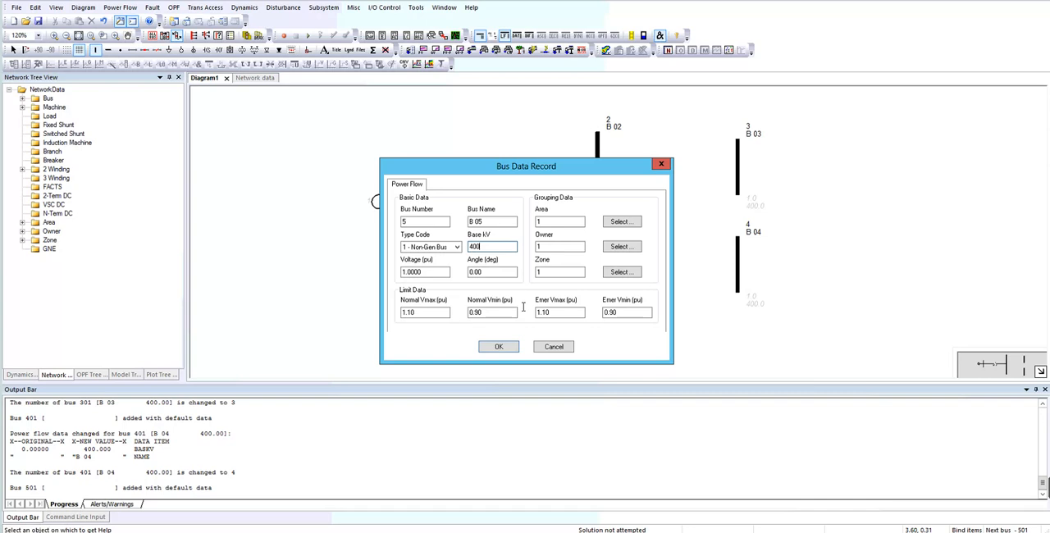
click(499, 346)
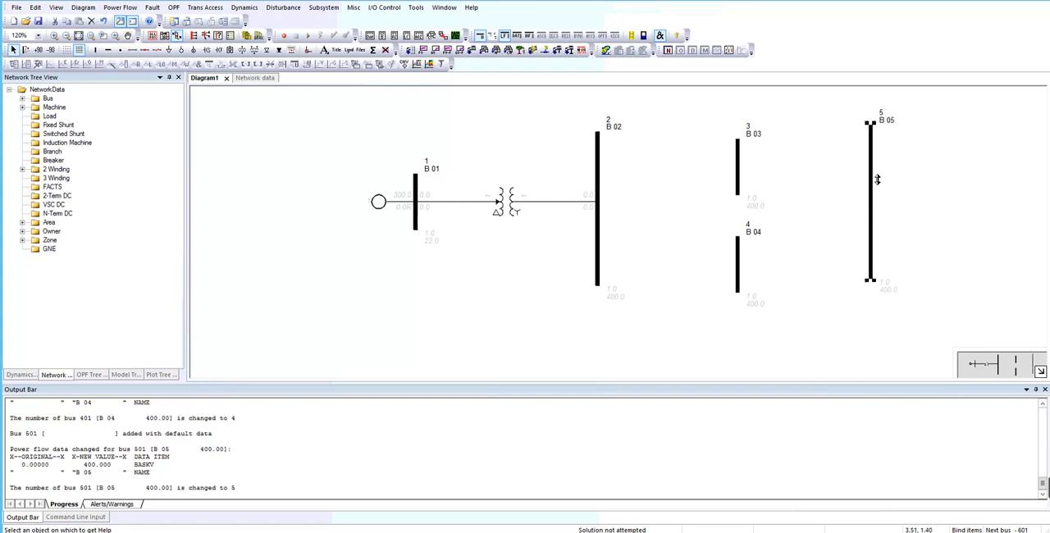
mouse_move(868, 237)
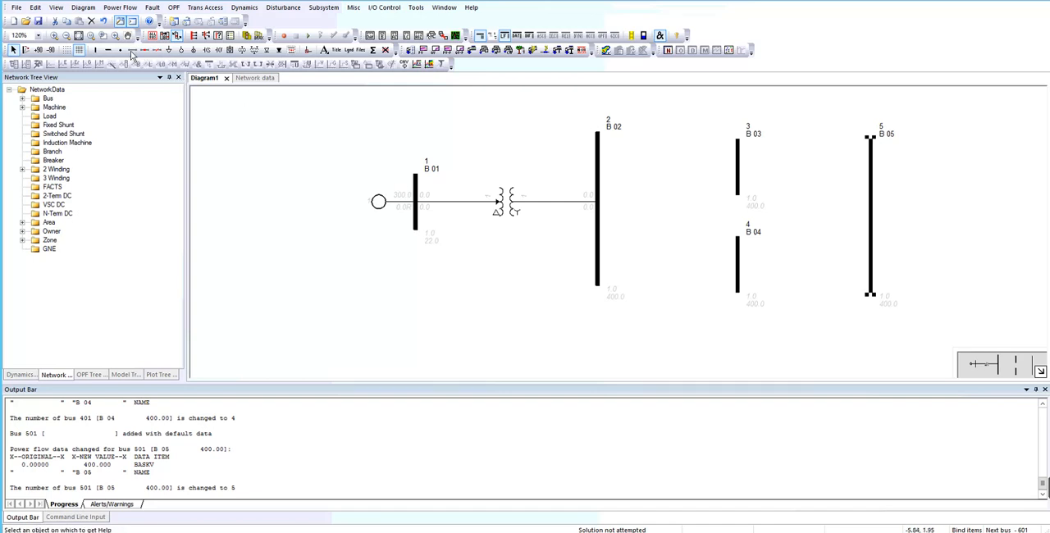
click(131, 49)
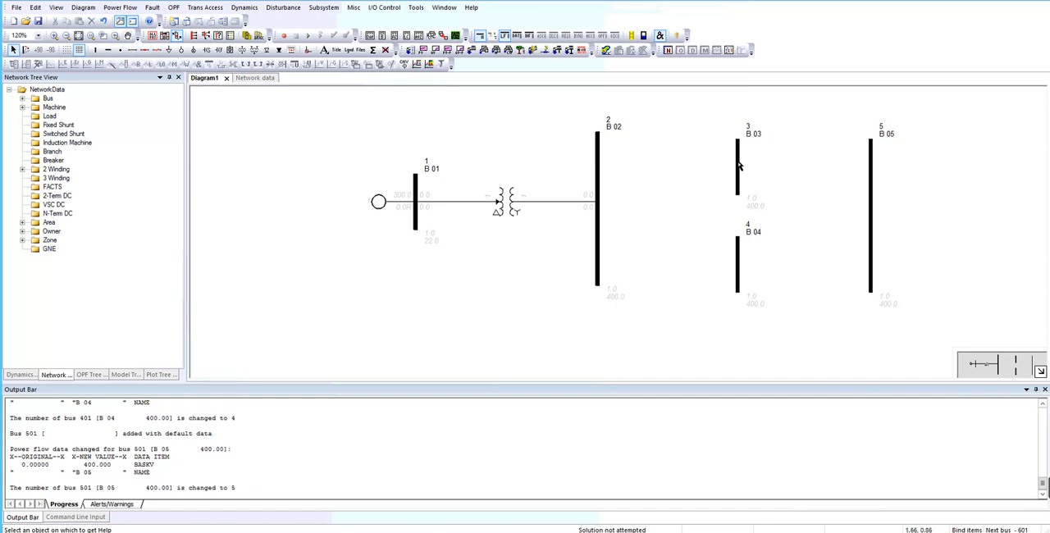
mouse_move(597, 167)
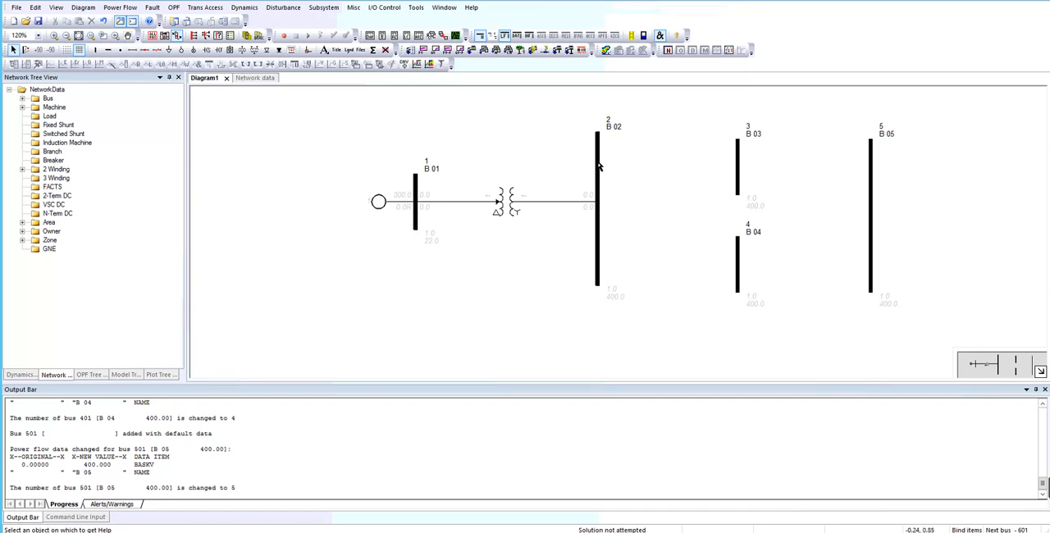
mouse_move(138, 58)
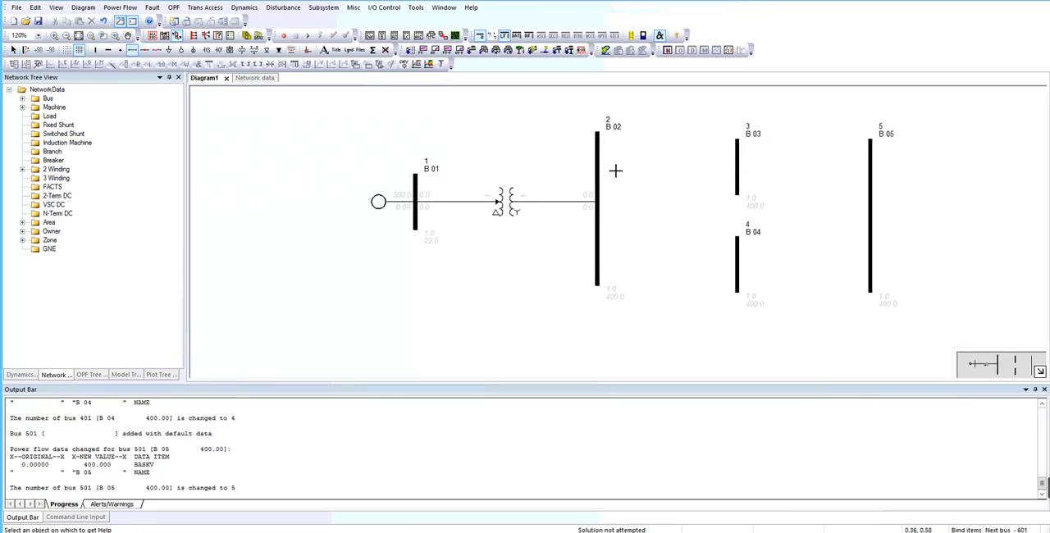
Step: Connect bus 2 to bus 3 with R=0, X=0.16 pu and dismiss the zero-impedance warning
drag(615, 171, 722, 164)
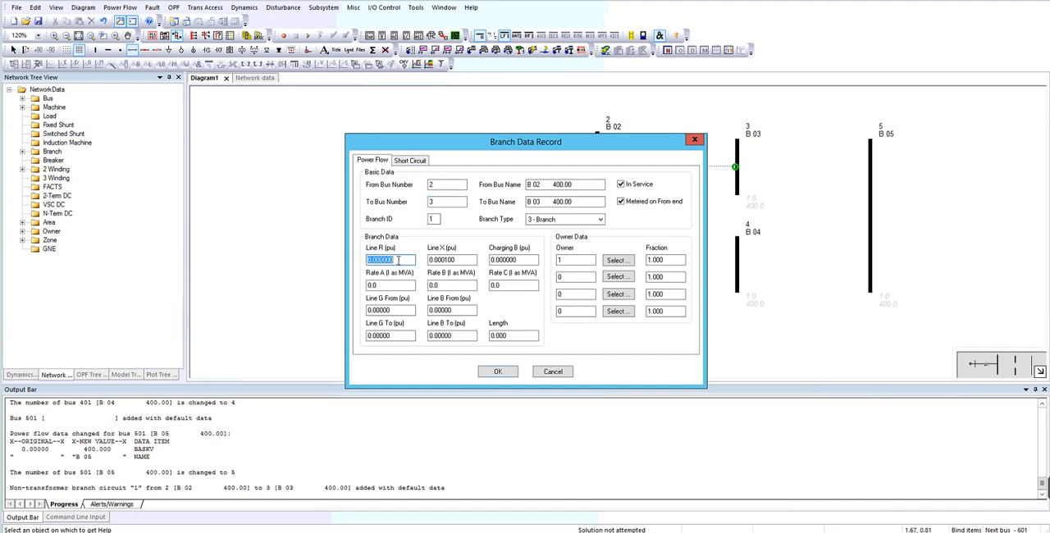
text(0)
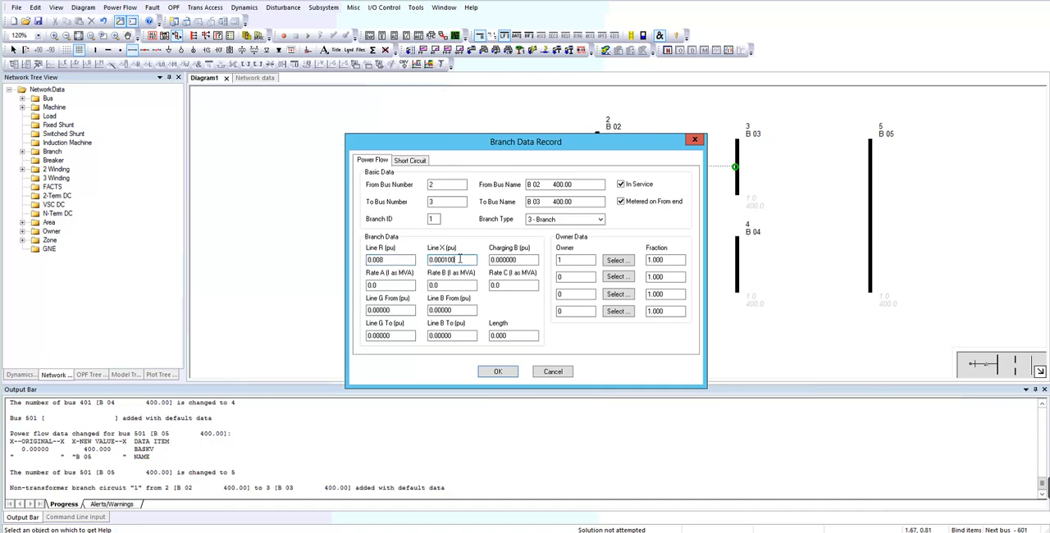
triple_click(451, 259)
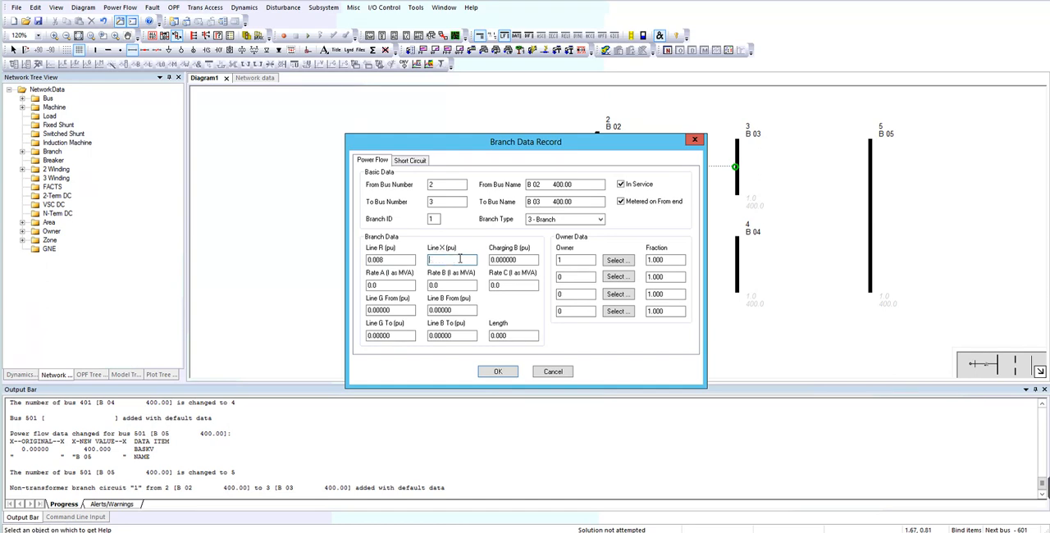
text(0)
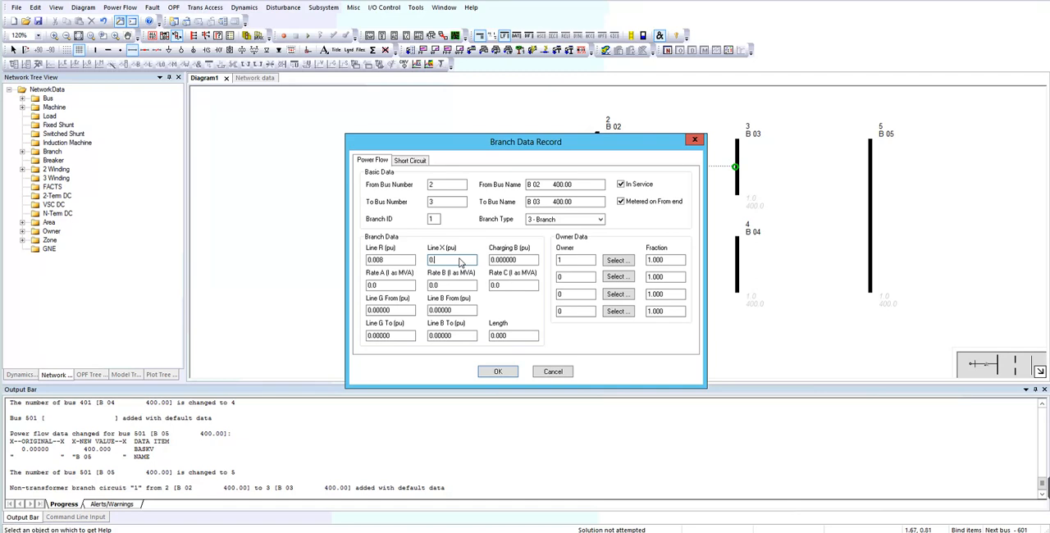
text(0.16)
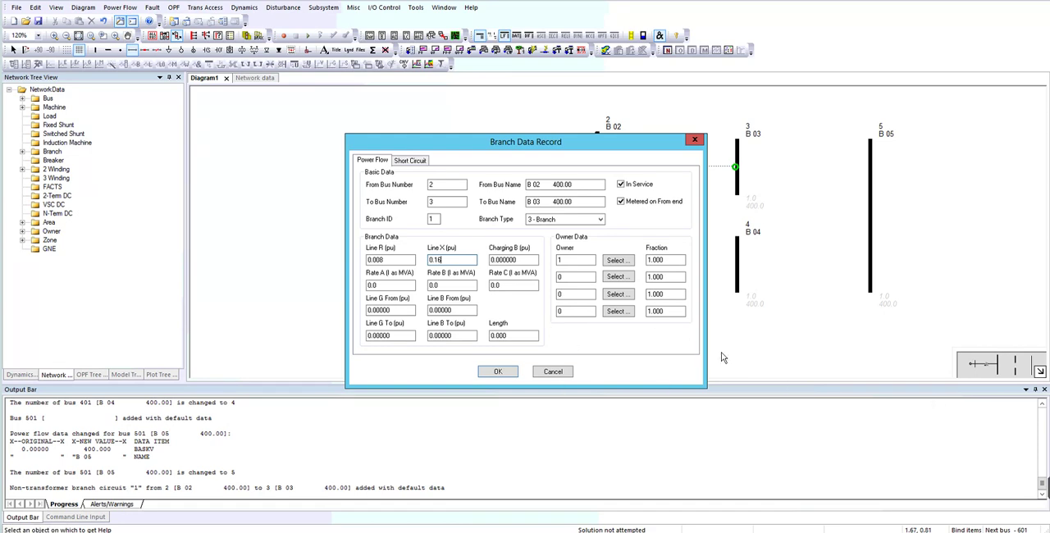
mouse_move(449, 328)
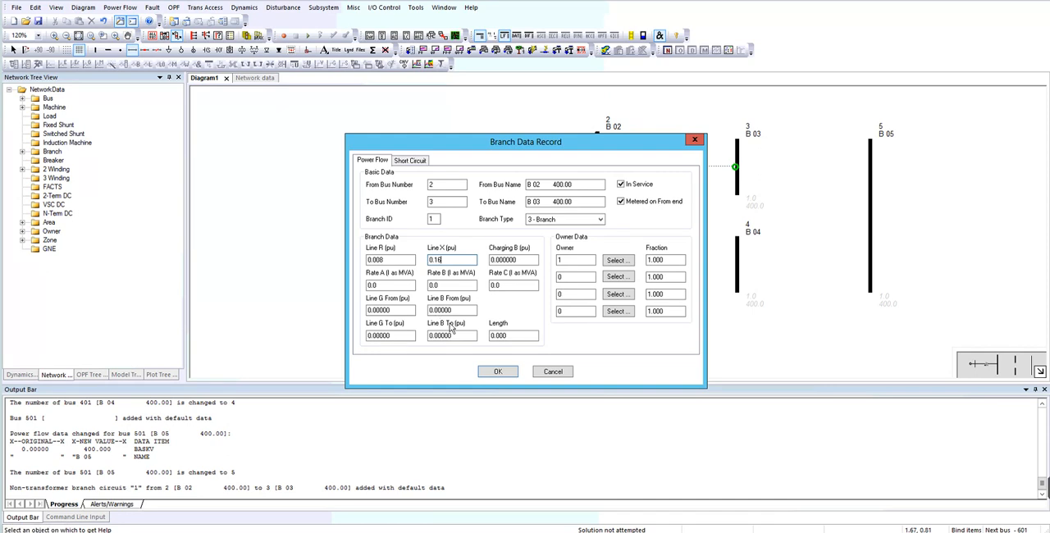
mouse_move(499, 380)
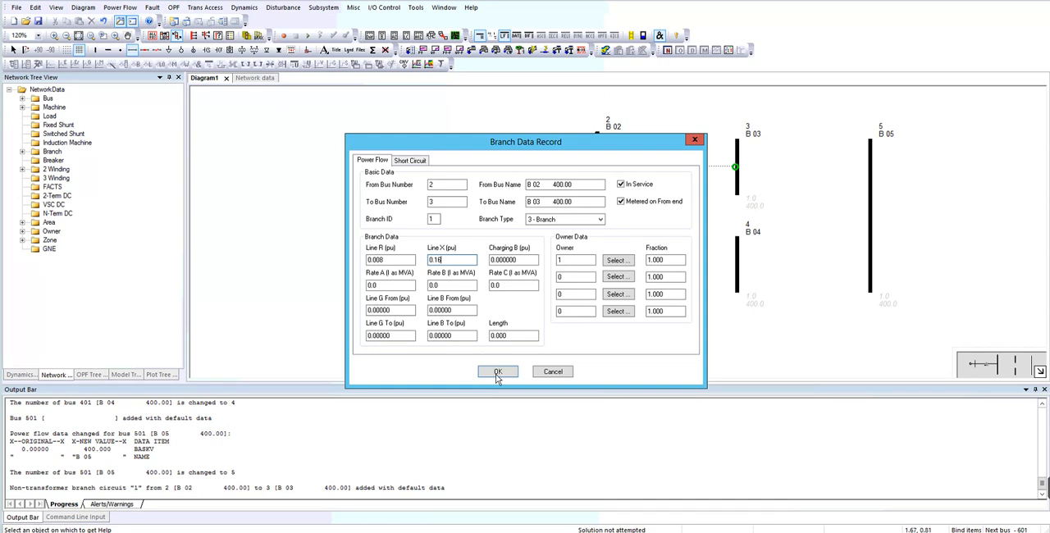
click(499, 373)
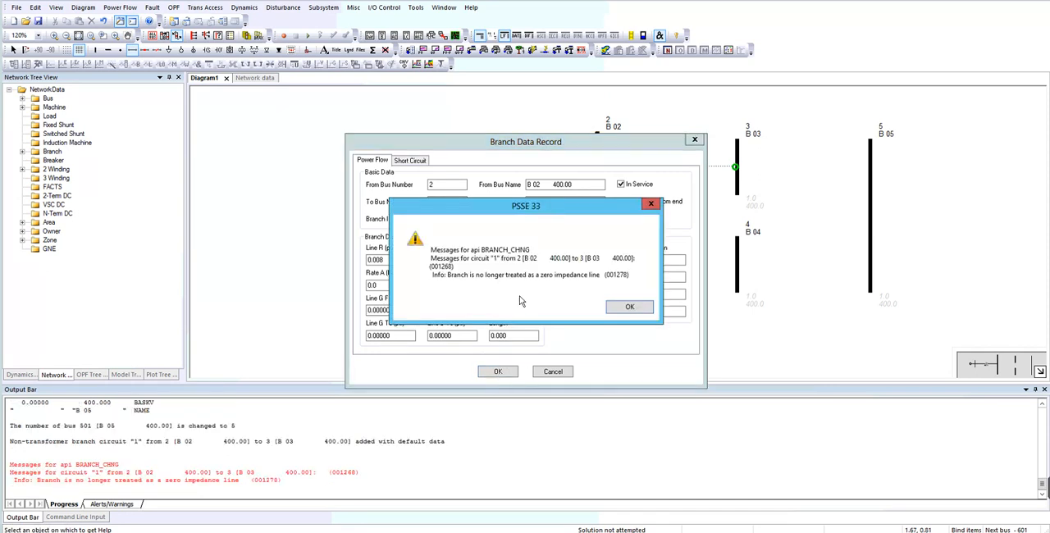
mouse_move(533, 292)
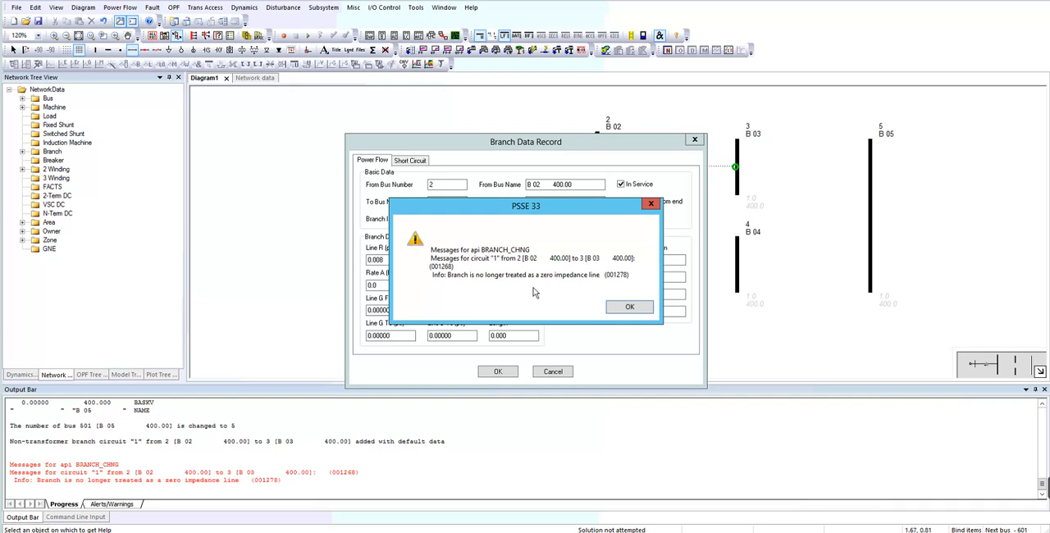
mouse_move(584, 290)
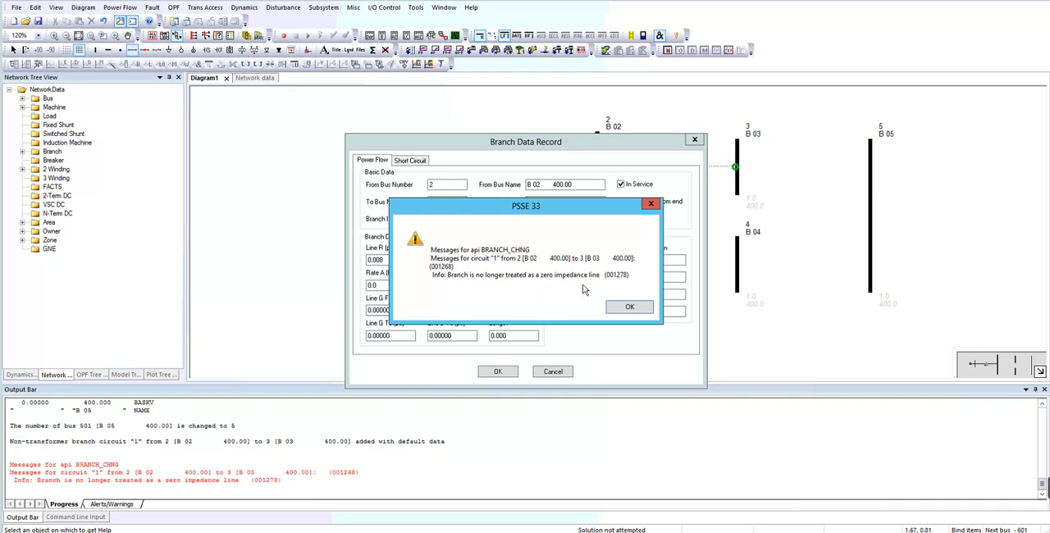
mouse_move(617, 287)
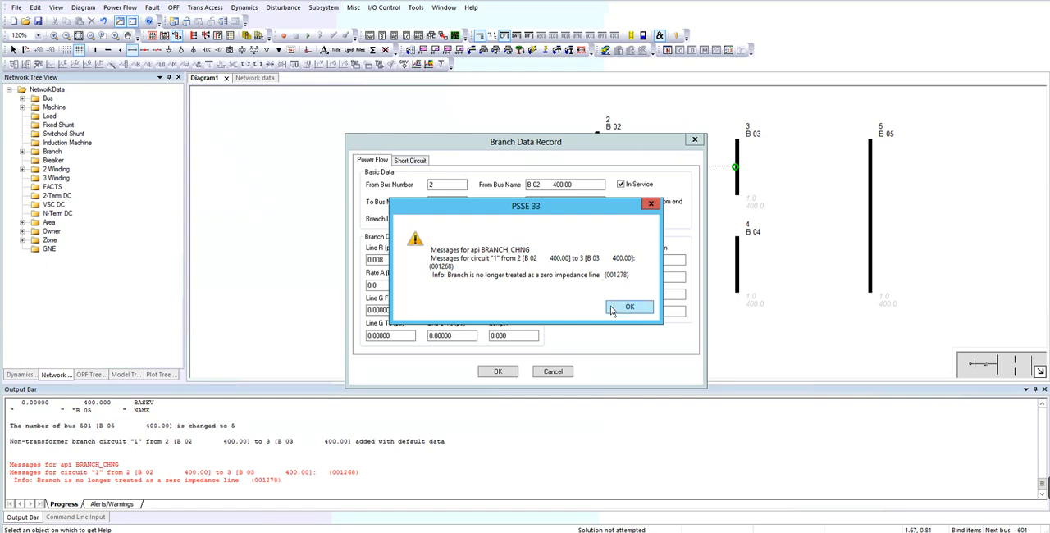
click(630, 307)
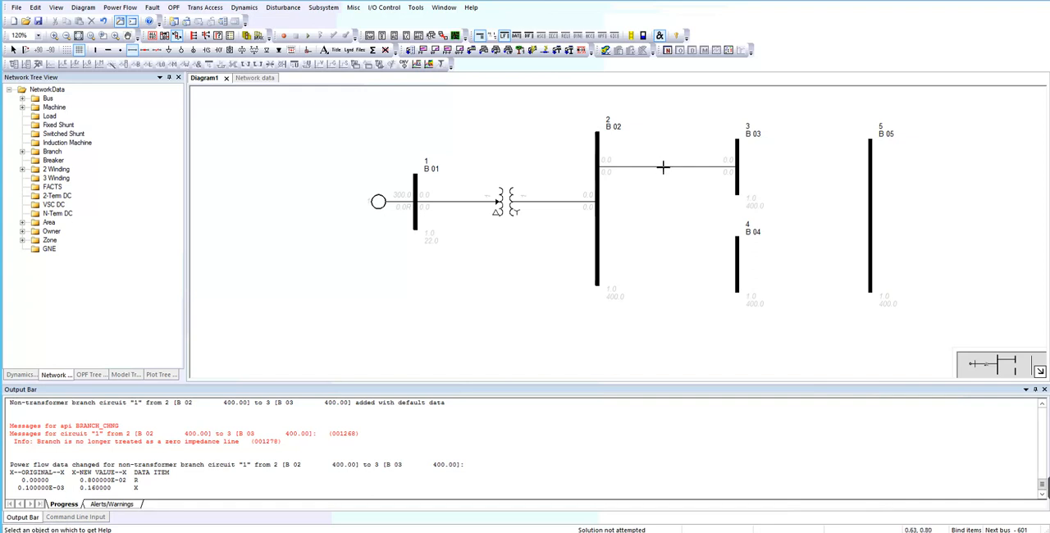
mouse_move(745, 157)
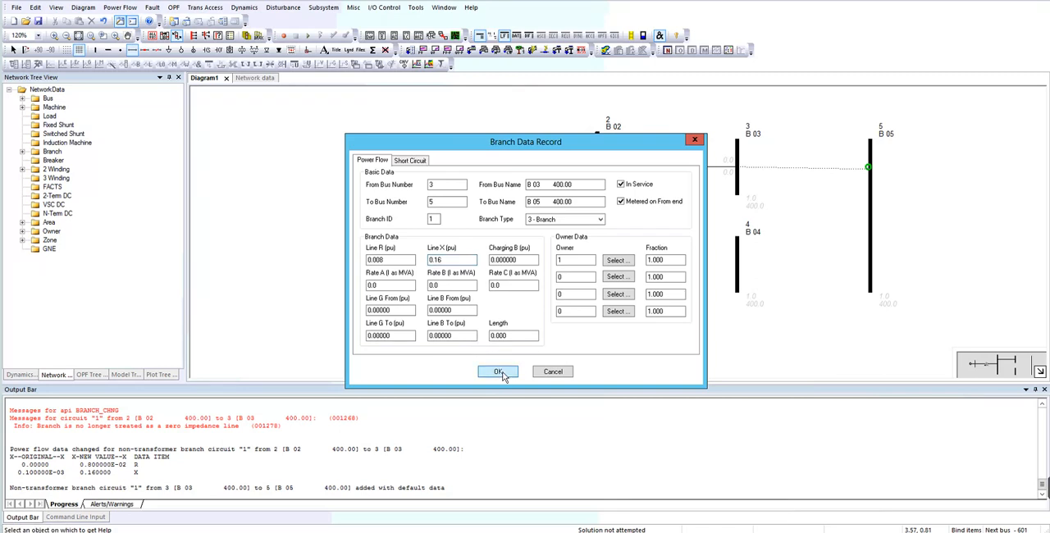
Step: Accept the bus 3 to bus 5 branch with R=0 and X=0.16 pu
click(498, 372)
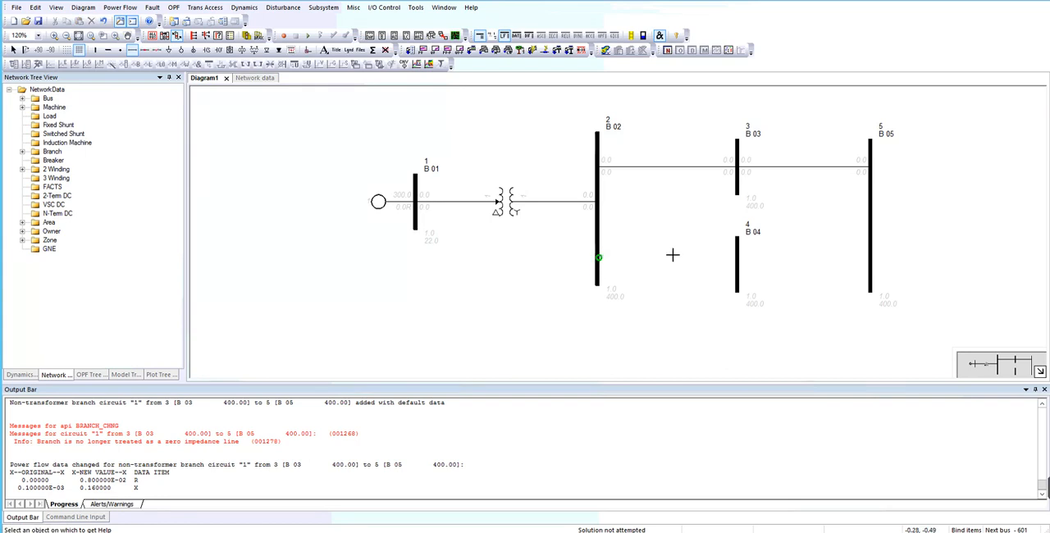
mouse_move(738, 262)
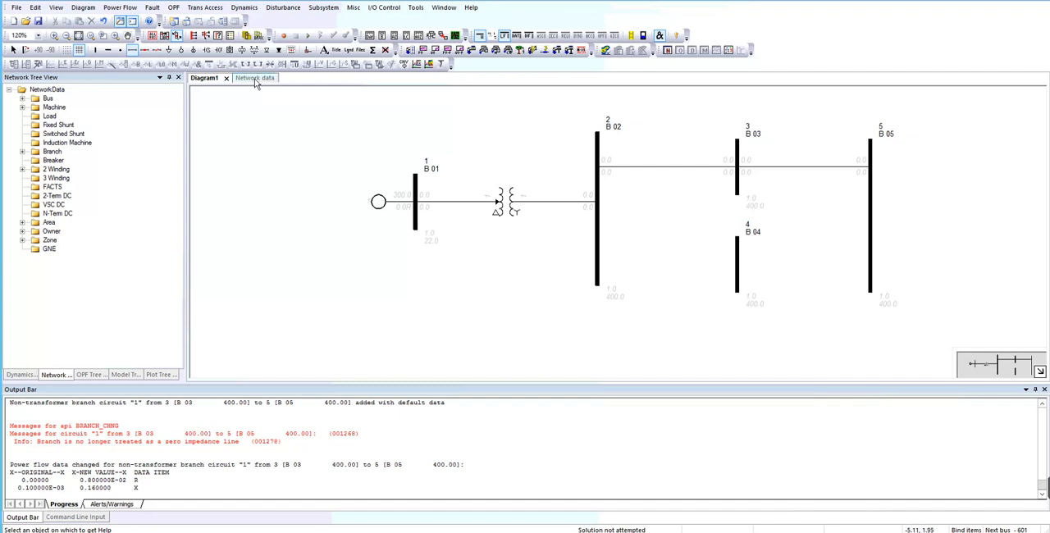
Step: Add branches 2–4 and 4–5 with X=0.16 pu in the Branch sheet, then return to Diagram1
click(252, 78)
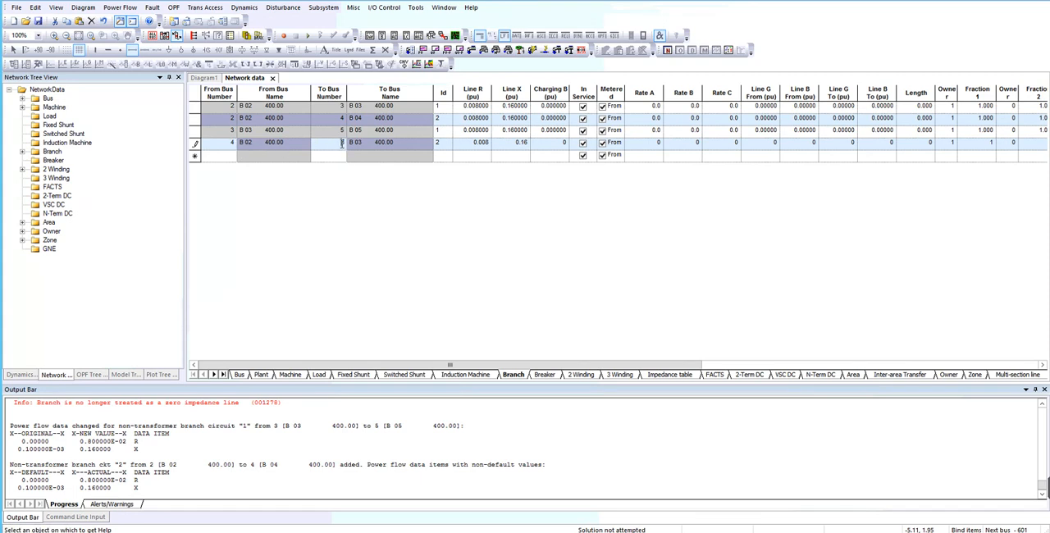
mouse_move(336, 164)
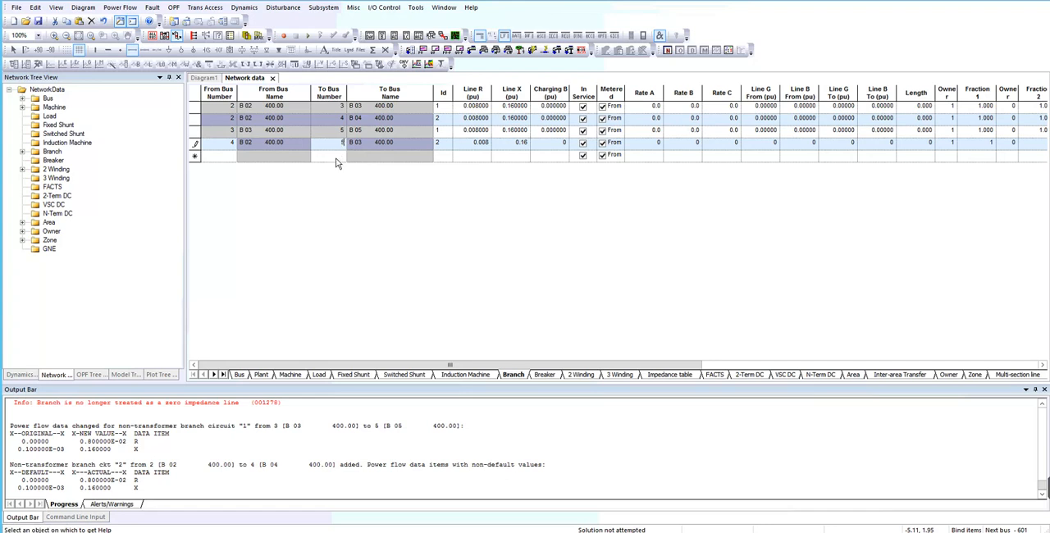
click(328, 154)
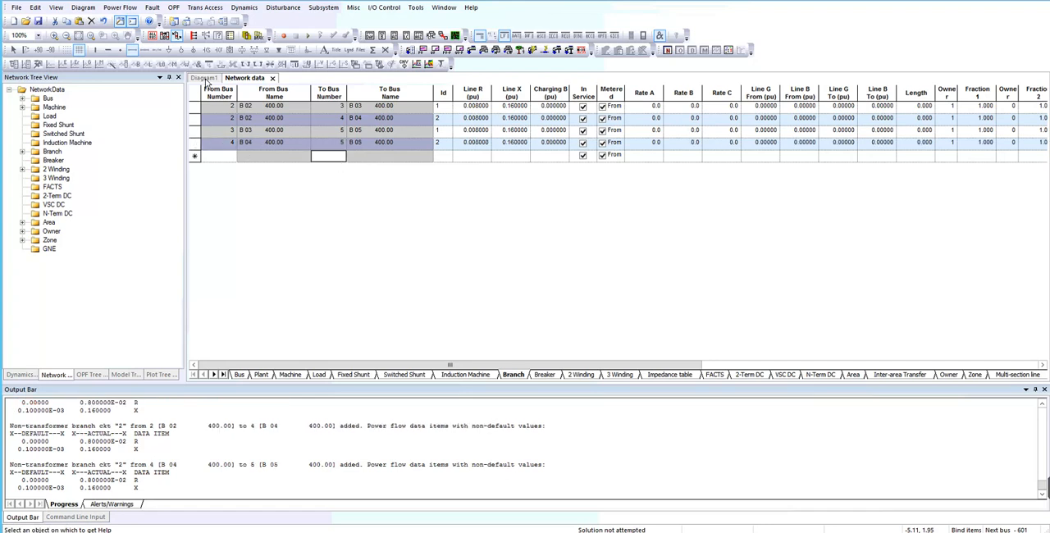
click(203, 77)
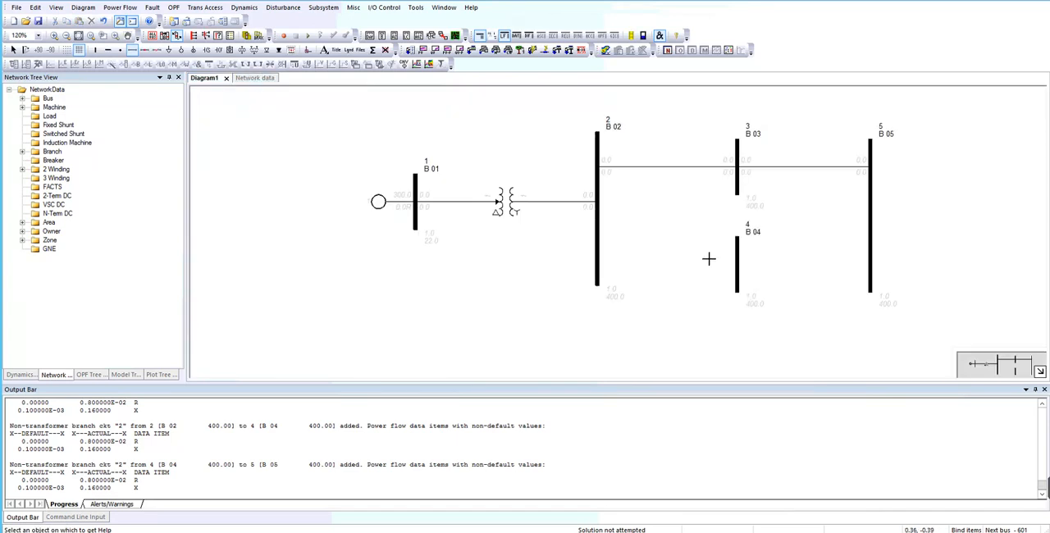
mouse_move(780, 263)
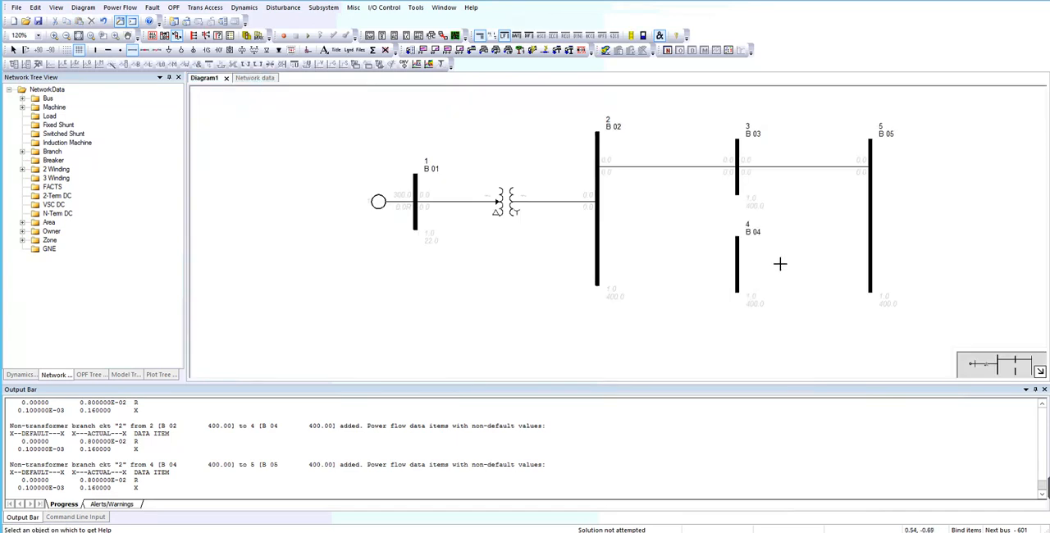
mouse_move(756, 274)
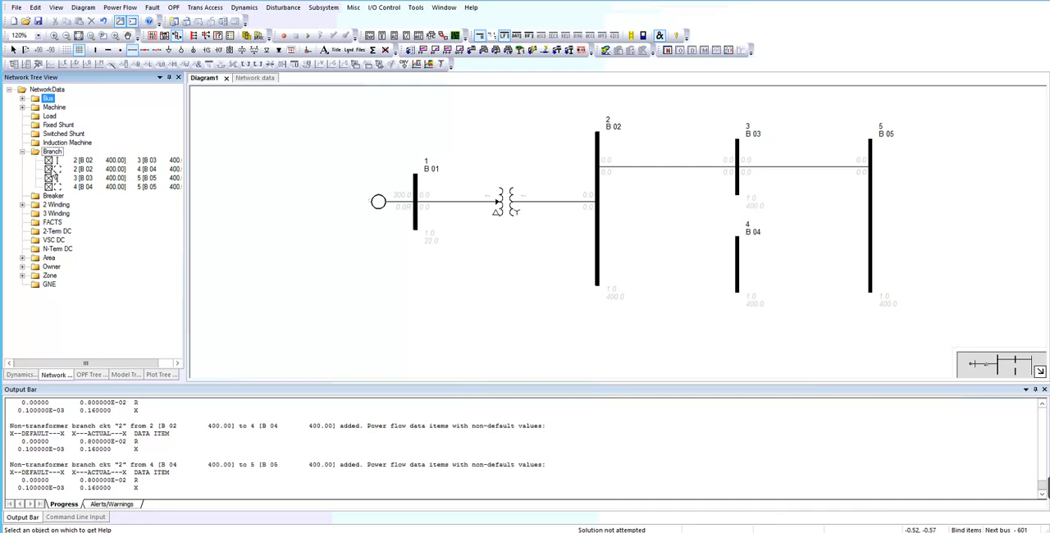
Step: Draw the 2–4 and 4–5 branches from the network tree onto the diagram
right_click(82, 164)
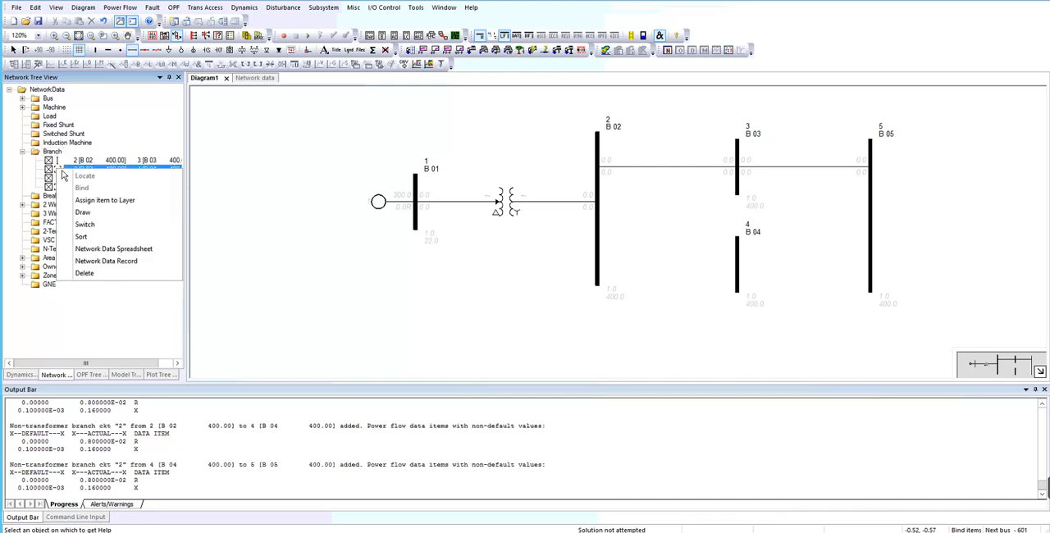
mouse_move(82, 213)
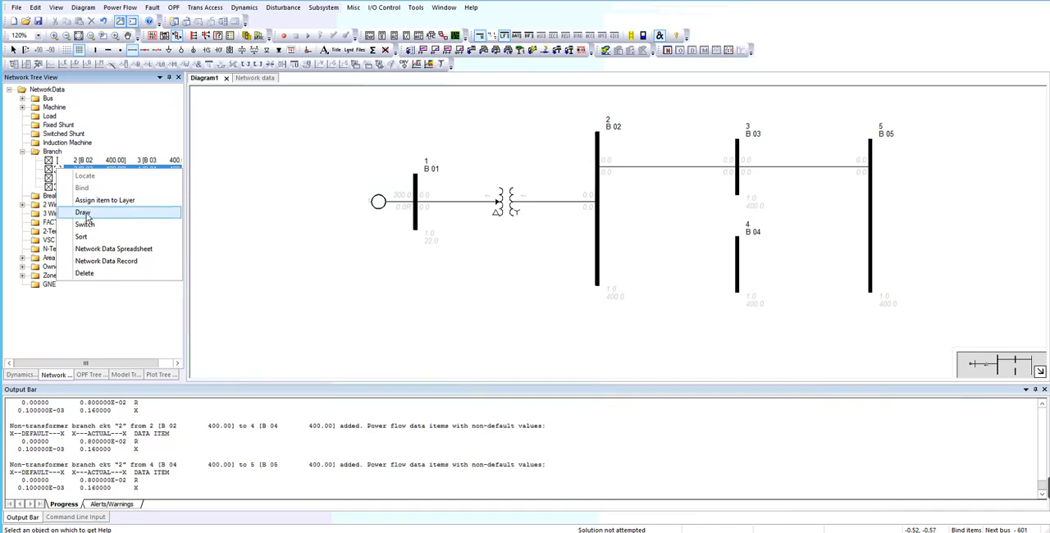
click(82, 213)
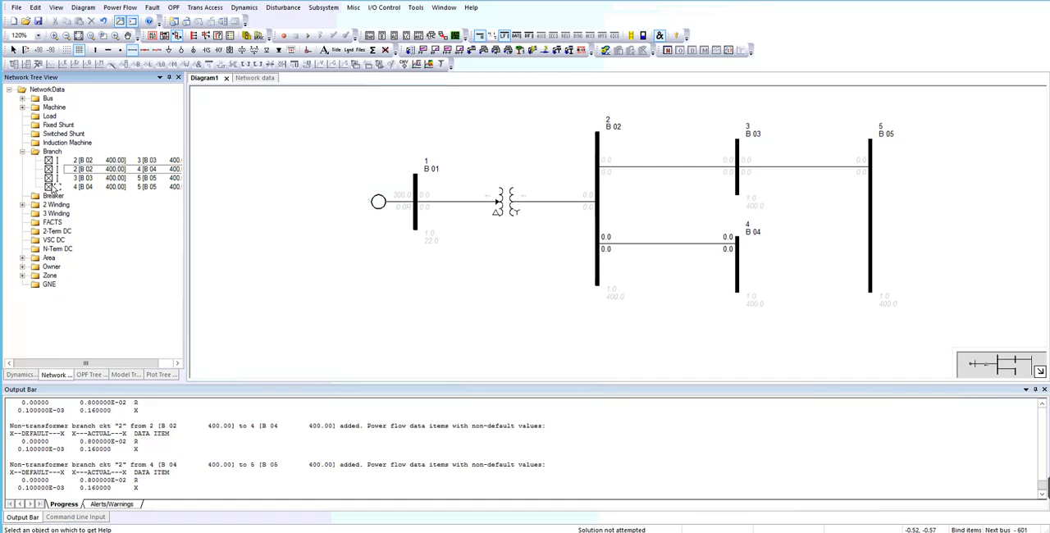
mouse_move(57, 187)
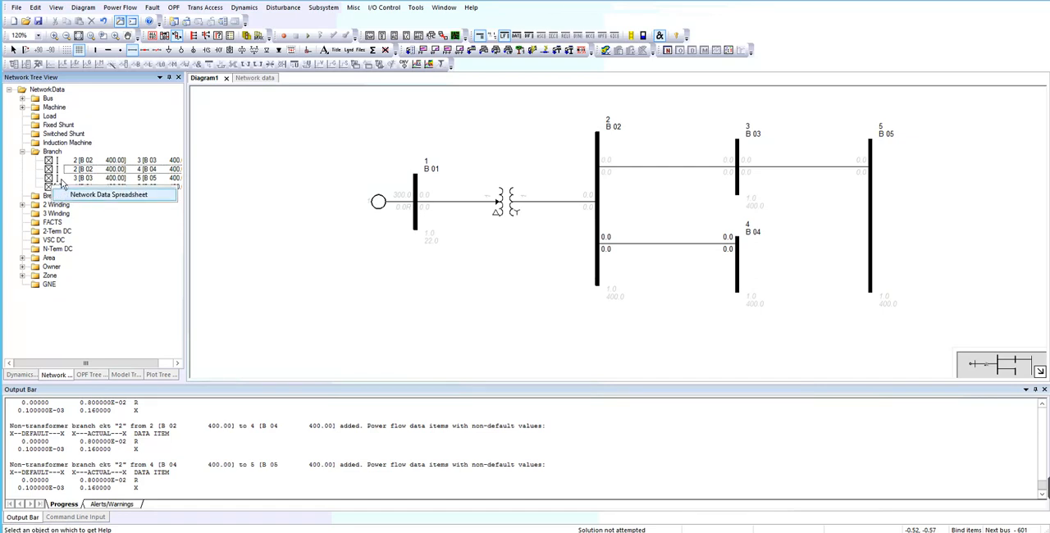
right_click(83, 187)
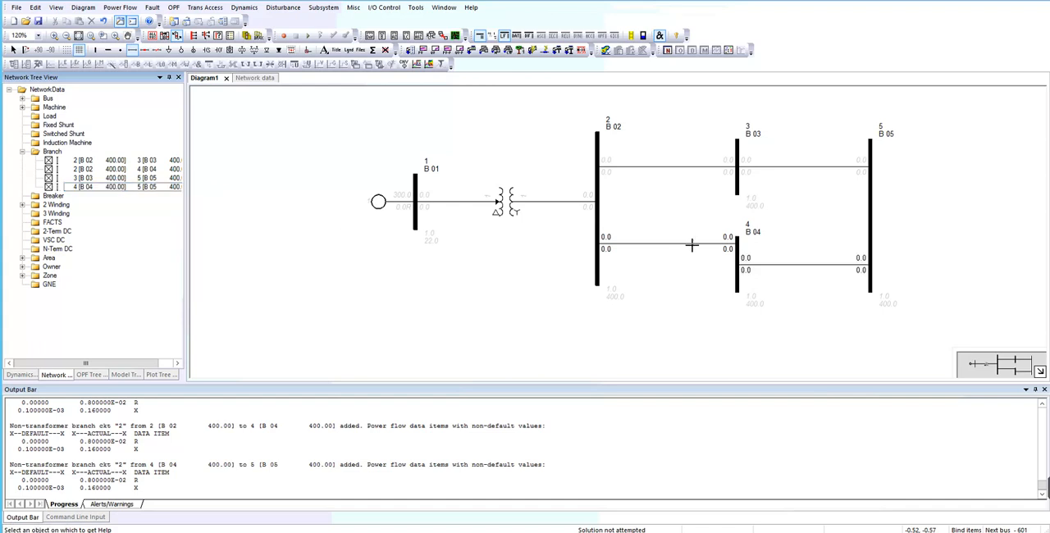
mouse_move(777, 264)
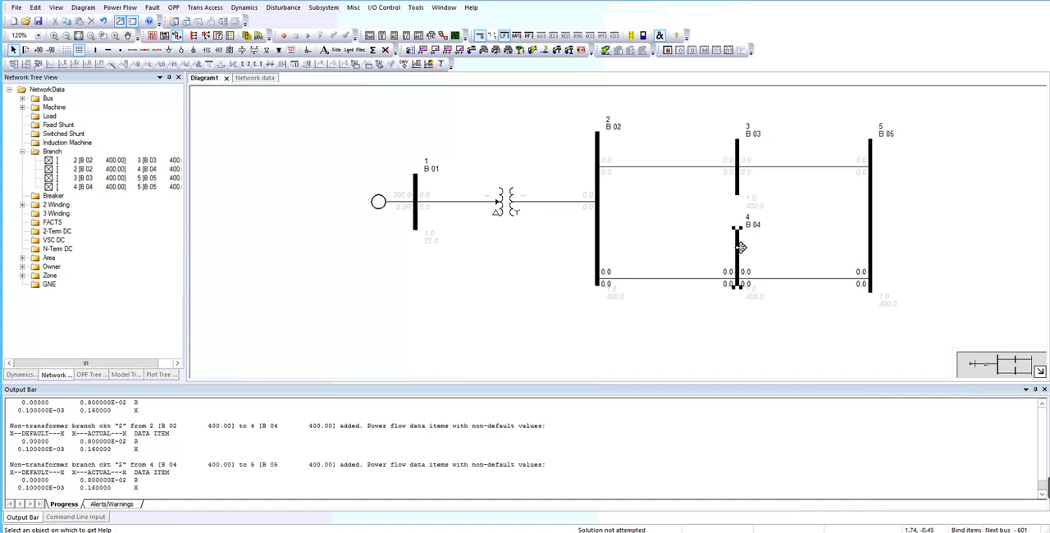
mouse_move(845, 296)
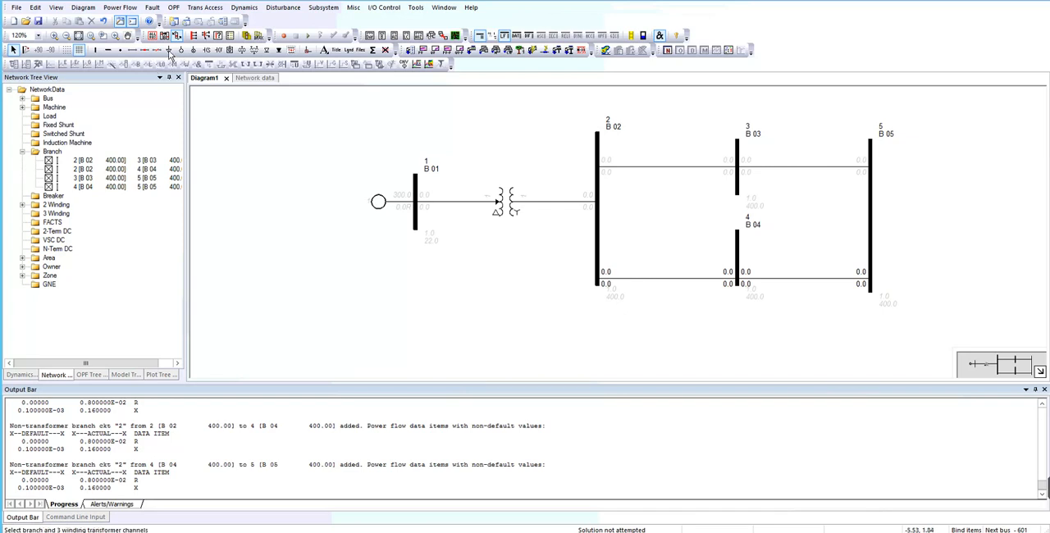
Step: Attach a 300 MW, 100 Mvar load to bus 5
click(168, 49)
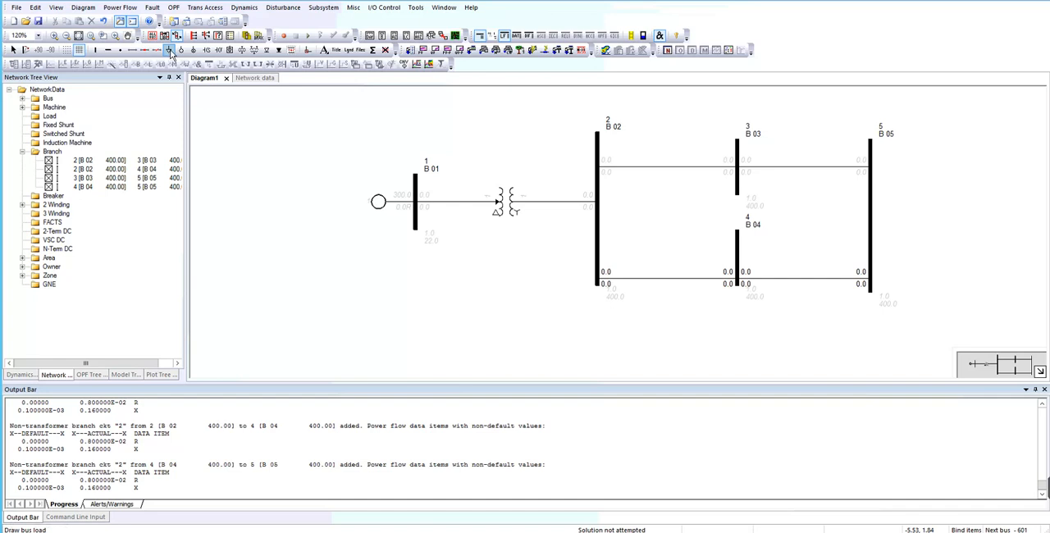
click(167, 49)
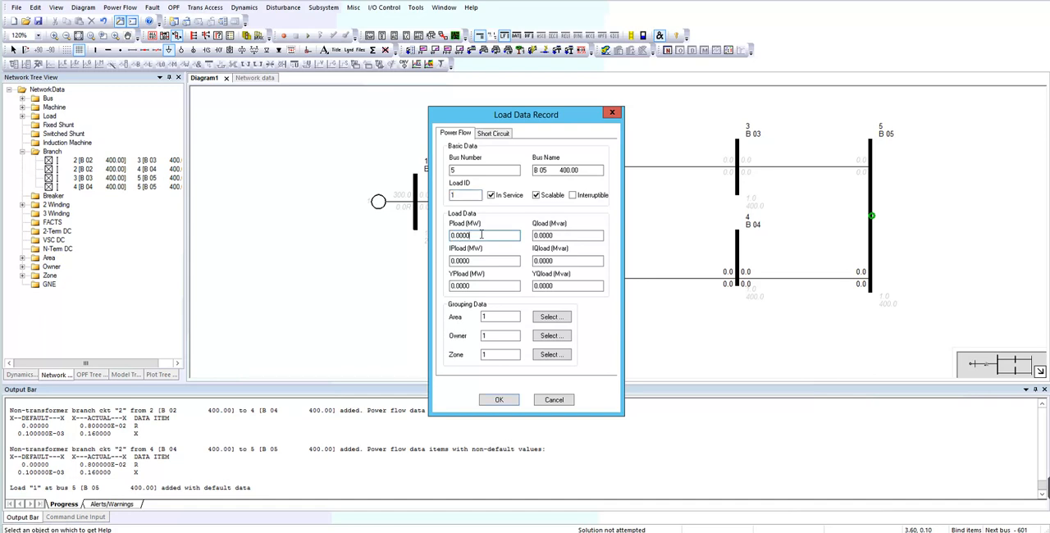
triple_click(484, 236)
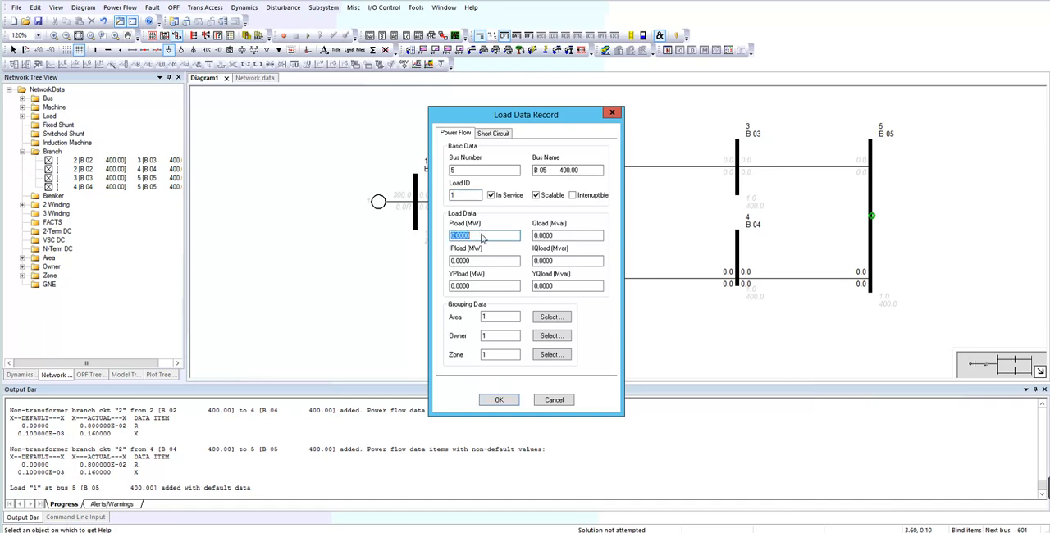
text(300)
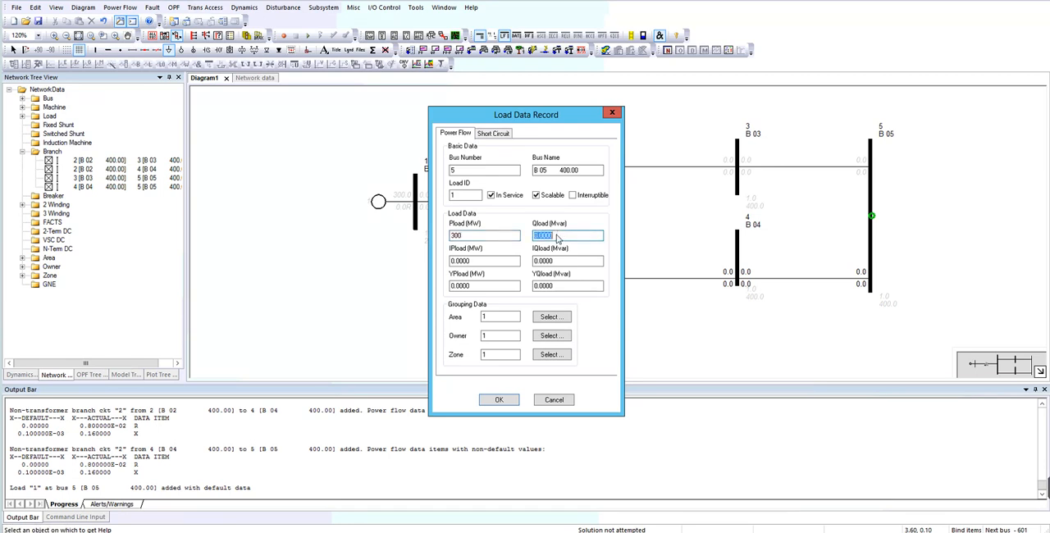
text(100)
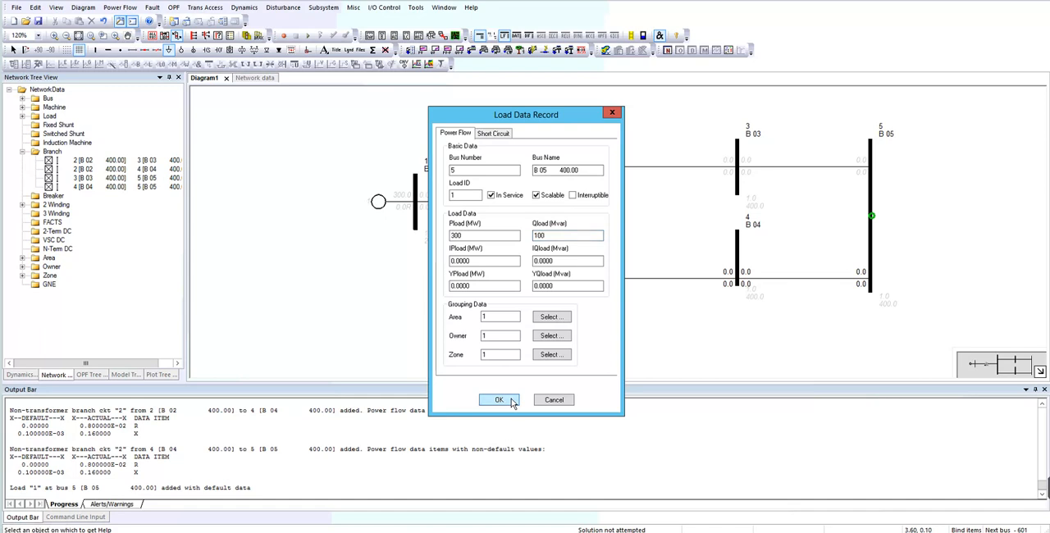
click(498, 401)
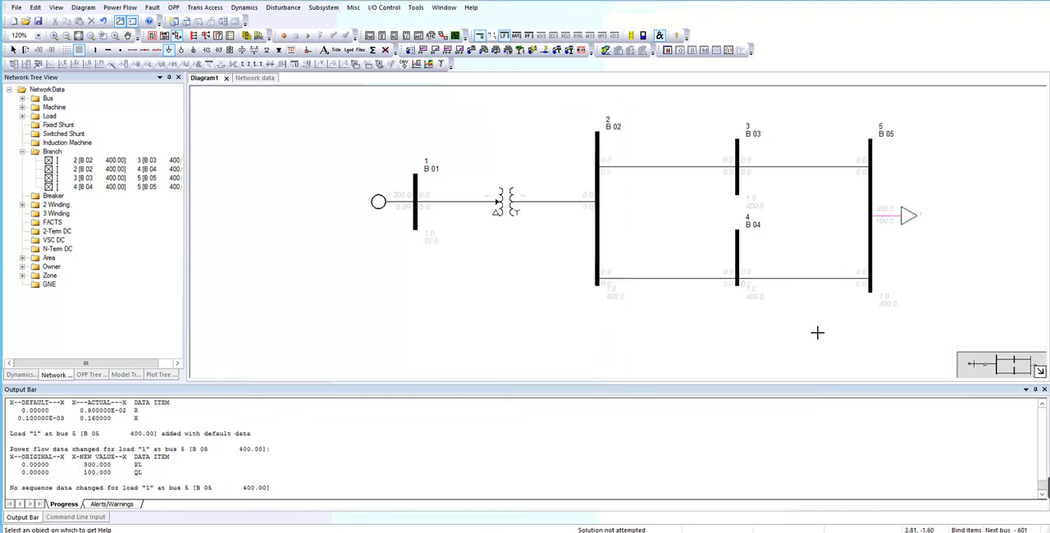
mouse_move(821, 331)
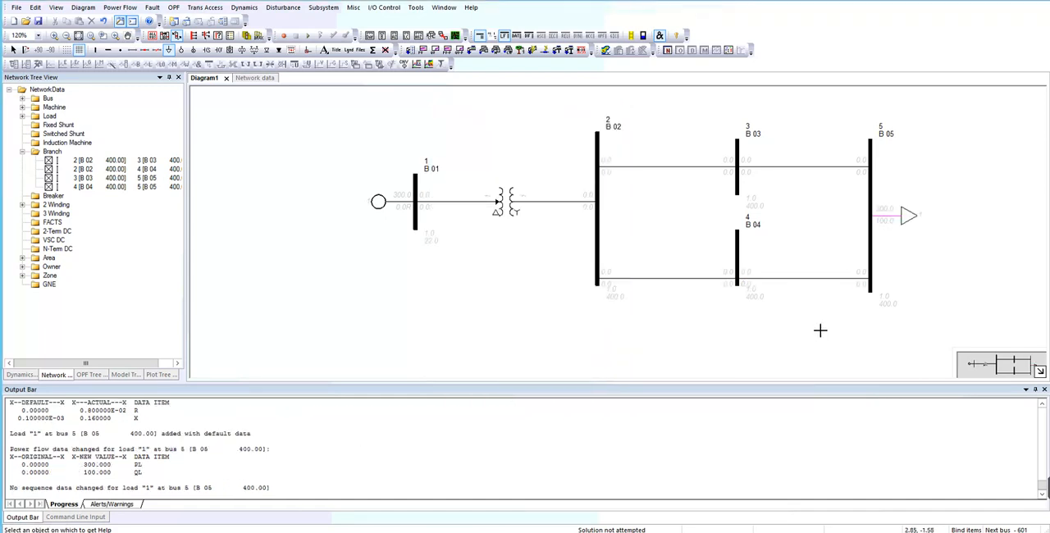
mouse_move(777, 345)
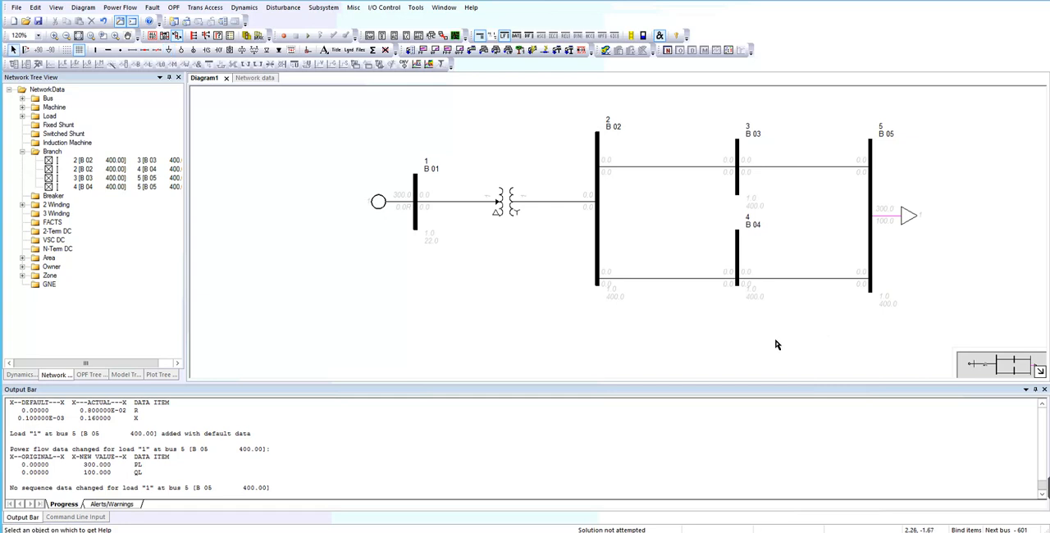
mouse_move(519, 323)
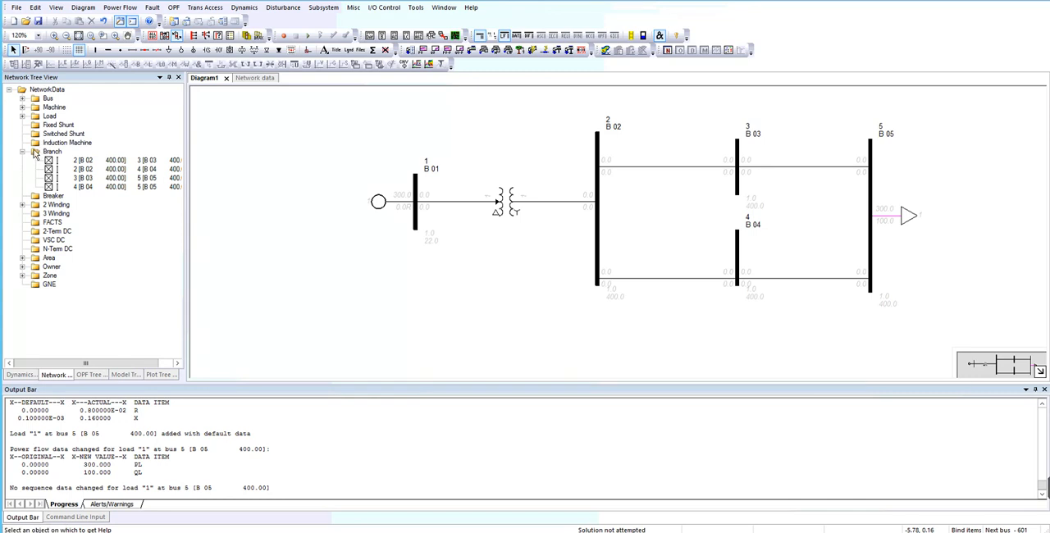
Step: Collapse the Branch list in the Network Tree View
click(23, 151)
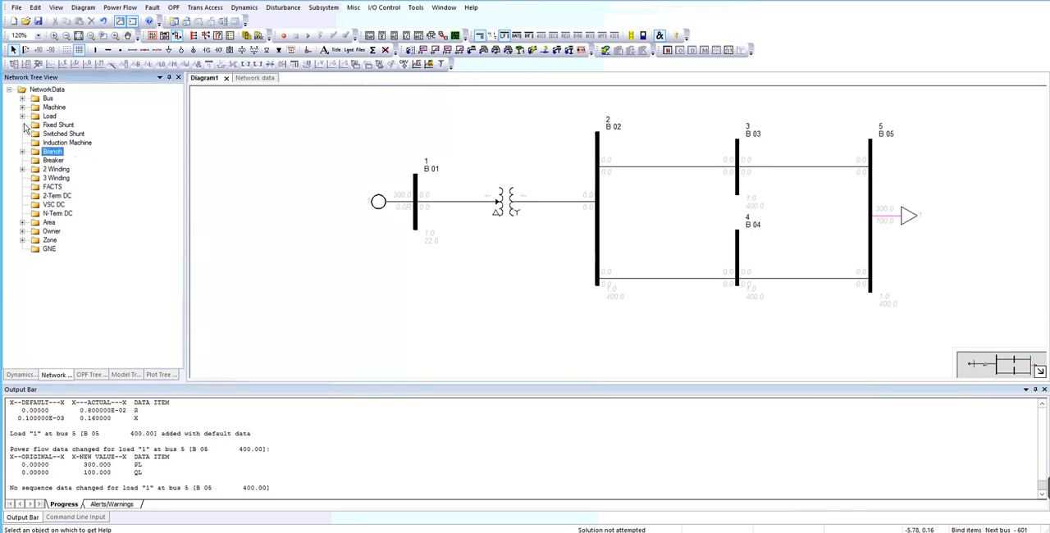
mouse_move(466, 359)
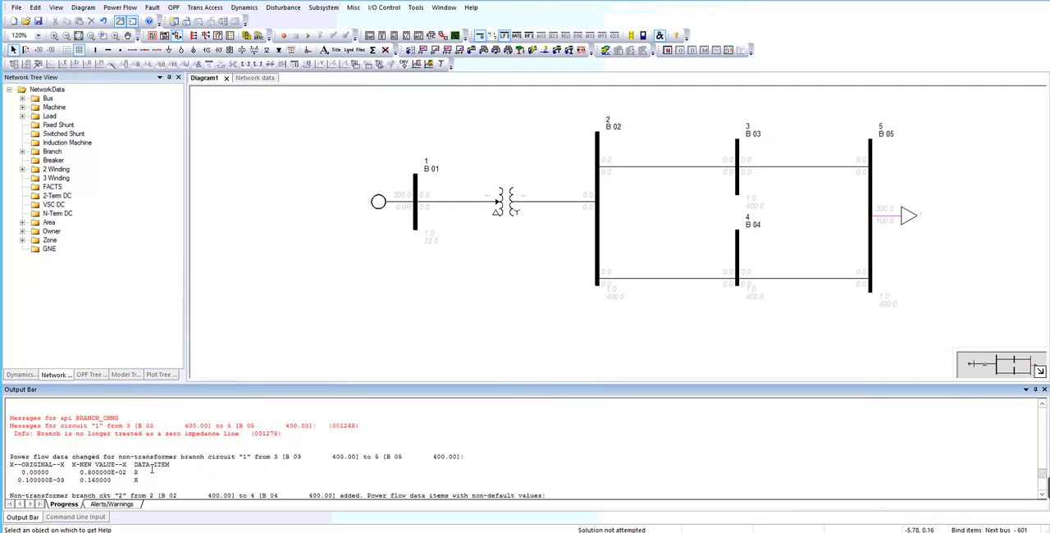
scroll(down, 3)
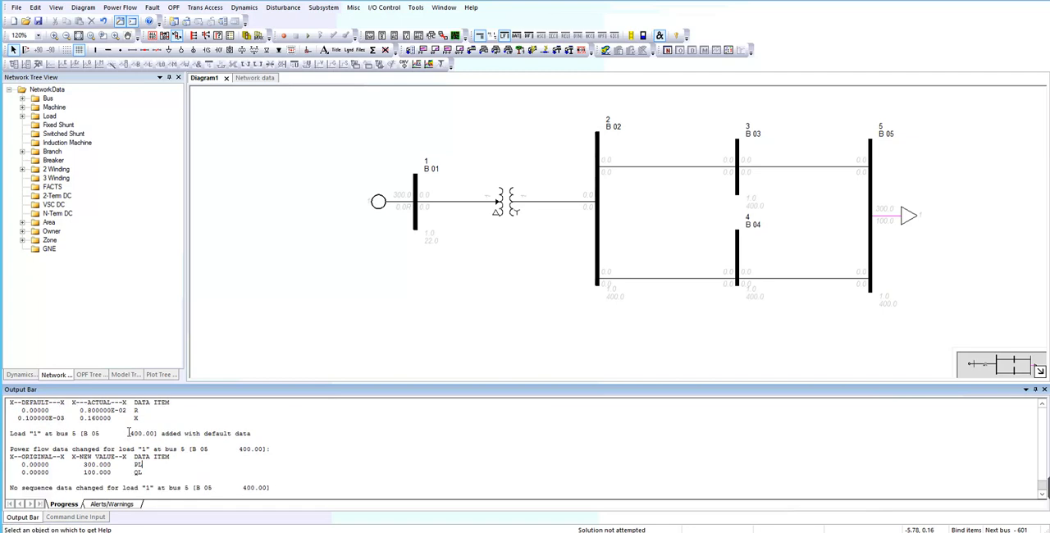
mouse_move(202, 125)
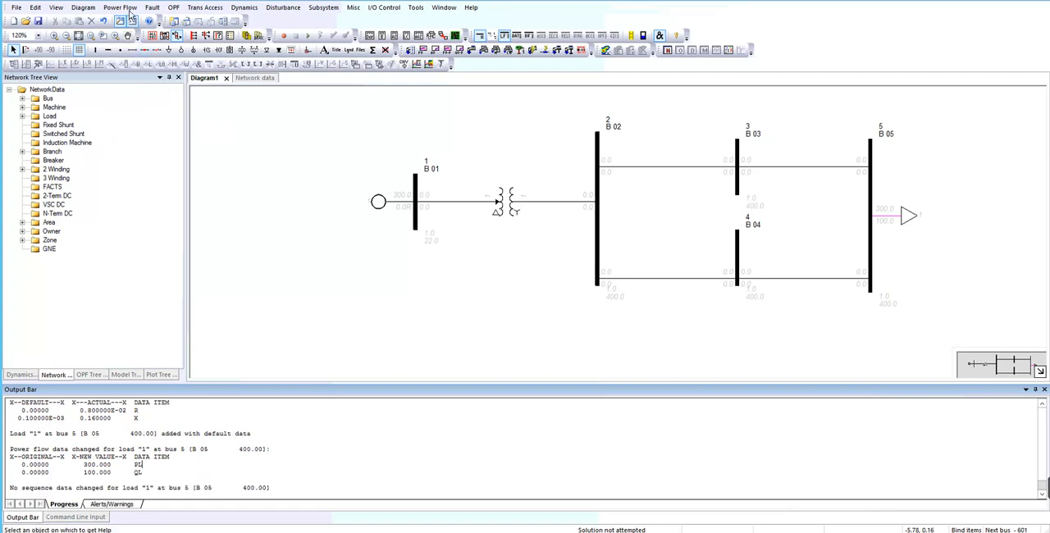
Step: Open Power Flow > Solution > Solve to reach the loadflow settings
click(120, 7)
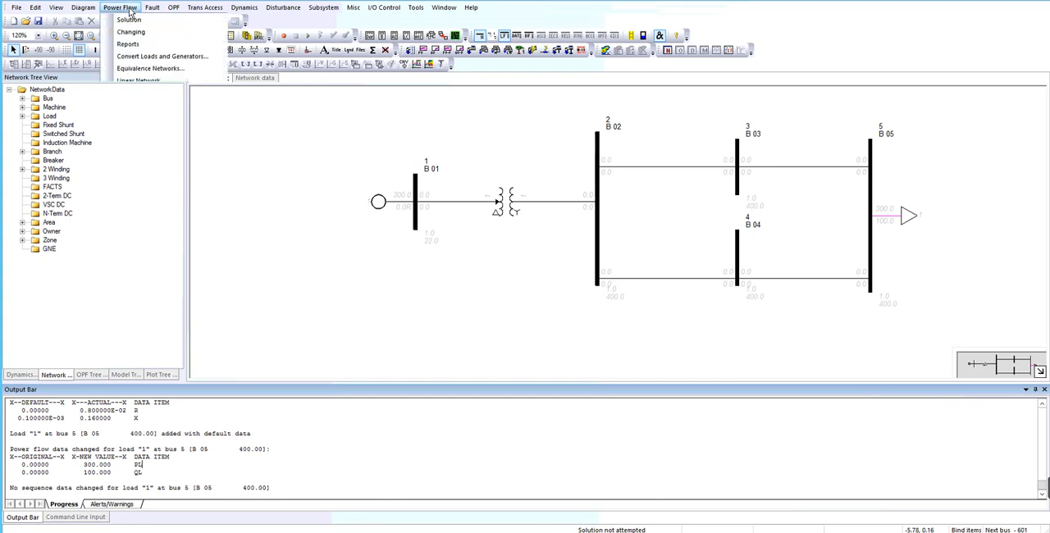
click(120, 7)
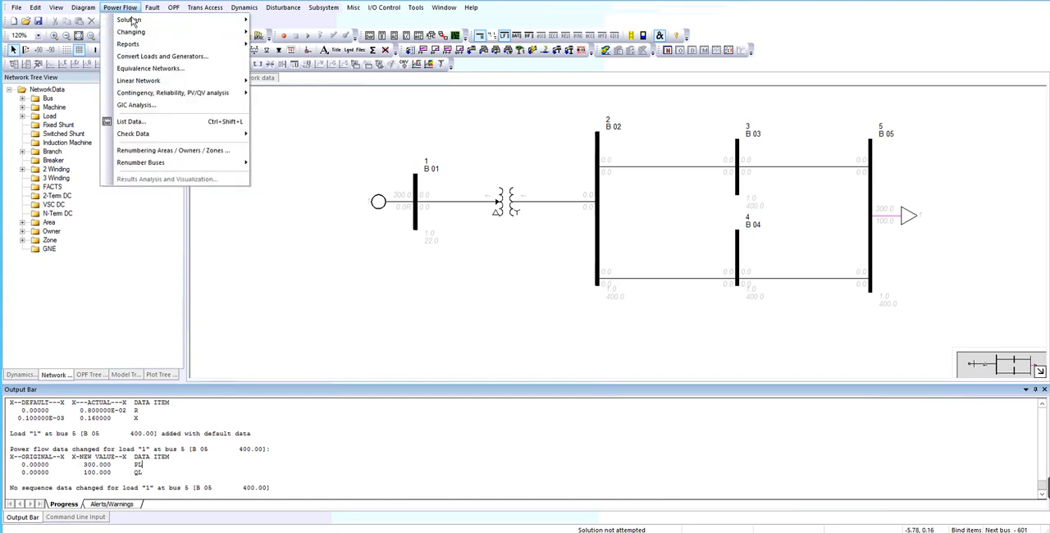
mouse_move(128, 20)
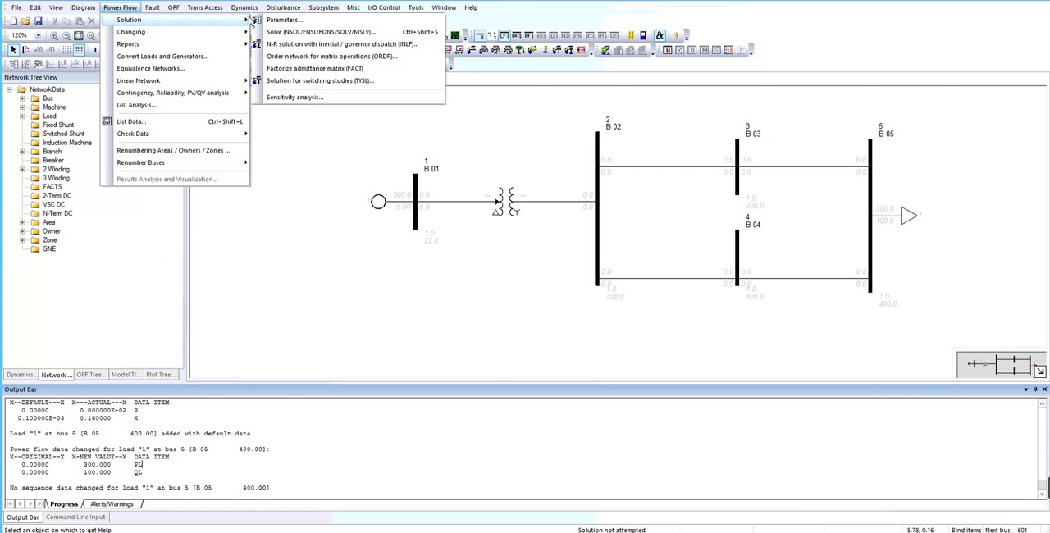
mouse_move(320, 31)
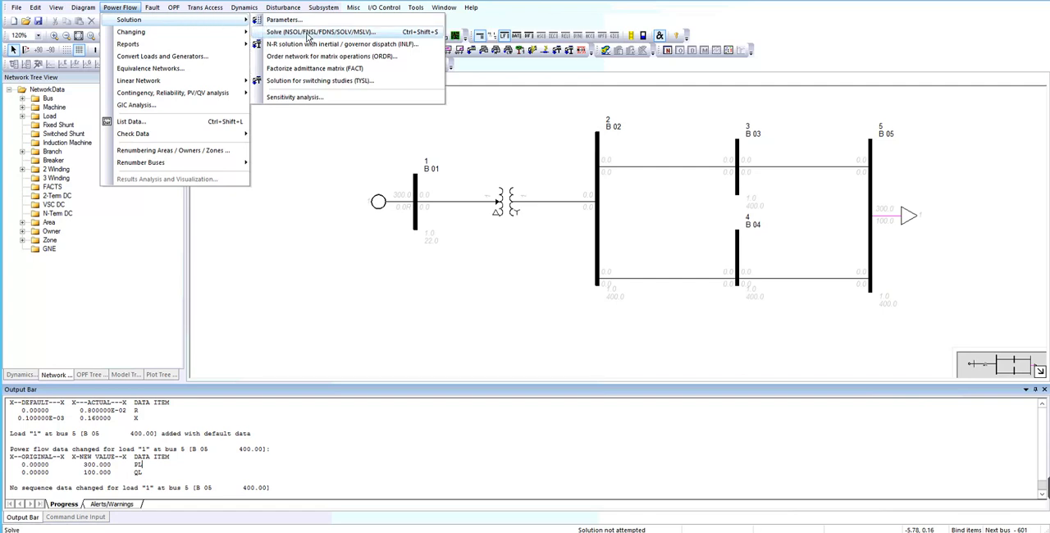
click(320, 32)
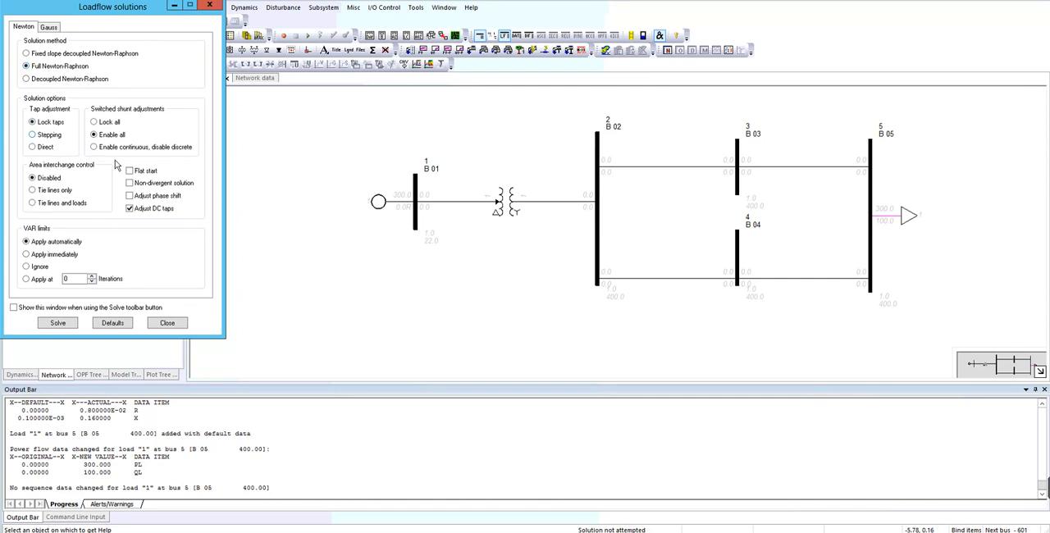
Step: Solve the five-bus power flow from a flat start with Full Newton-Raphson and close the dialog
click(128, 170)
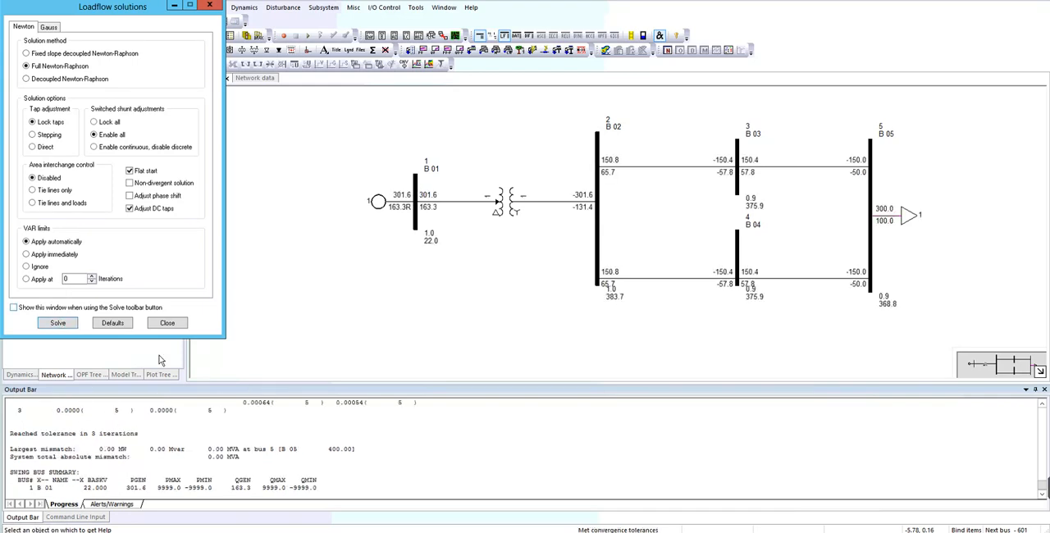
click(168, 323)
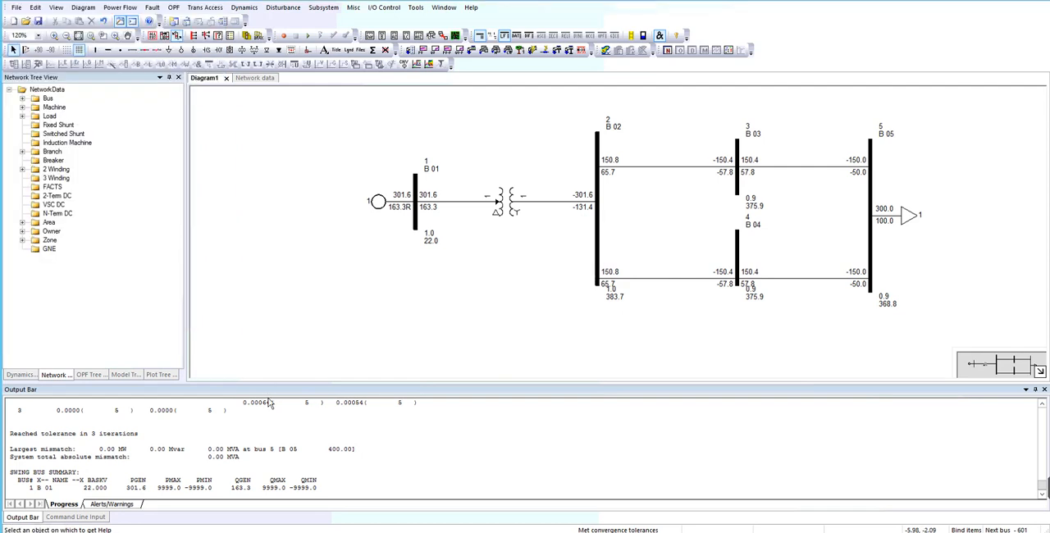
mouse_move(271, 402)
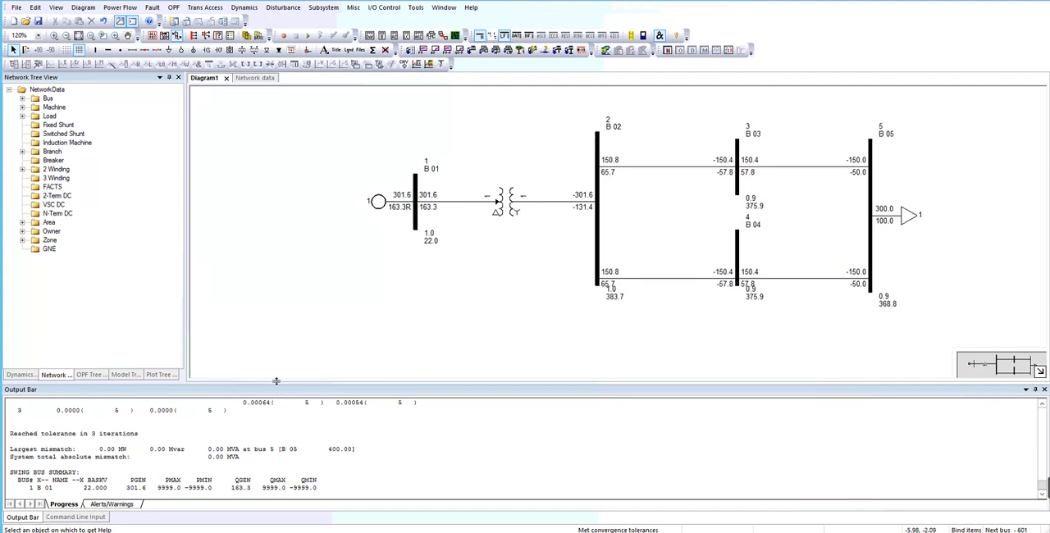
drag(276, 381, 272, 286)
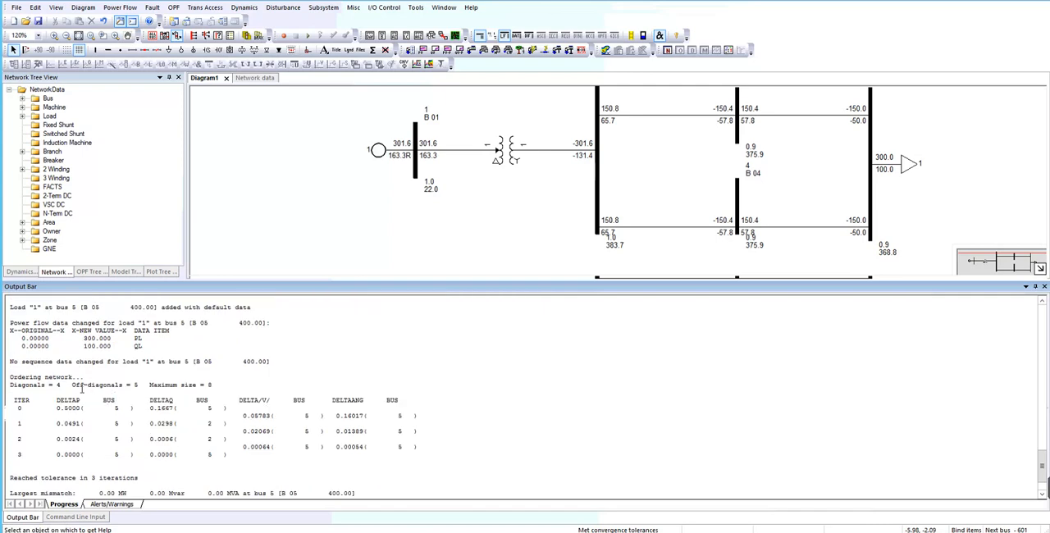
scroll(down, 3)
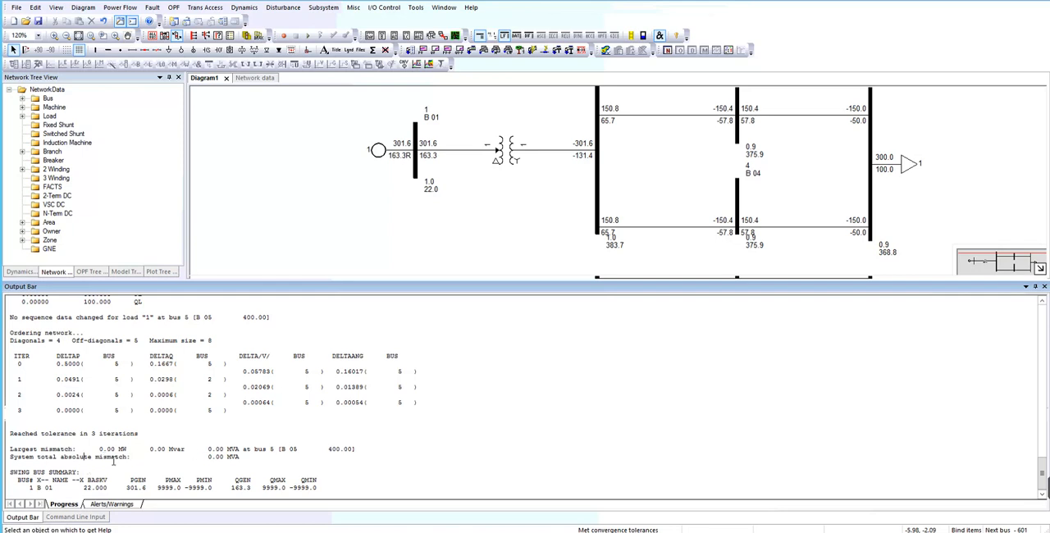
double_click(105, 456)
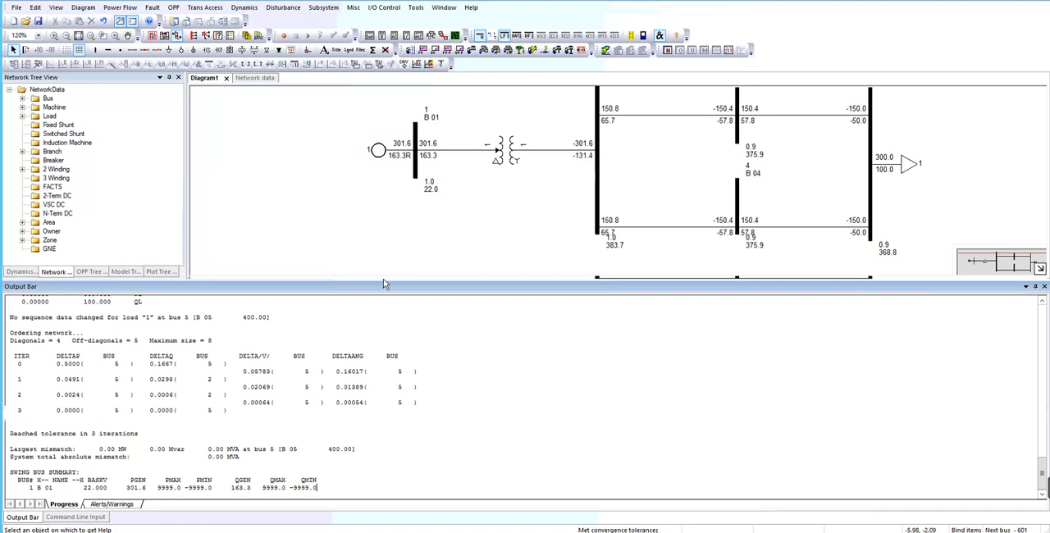
mouse_move(397, 295)
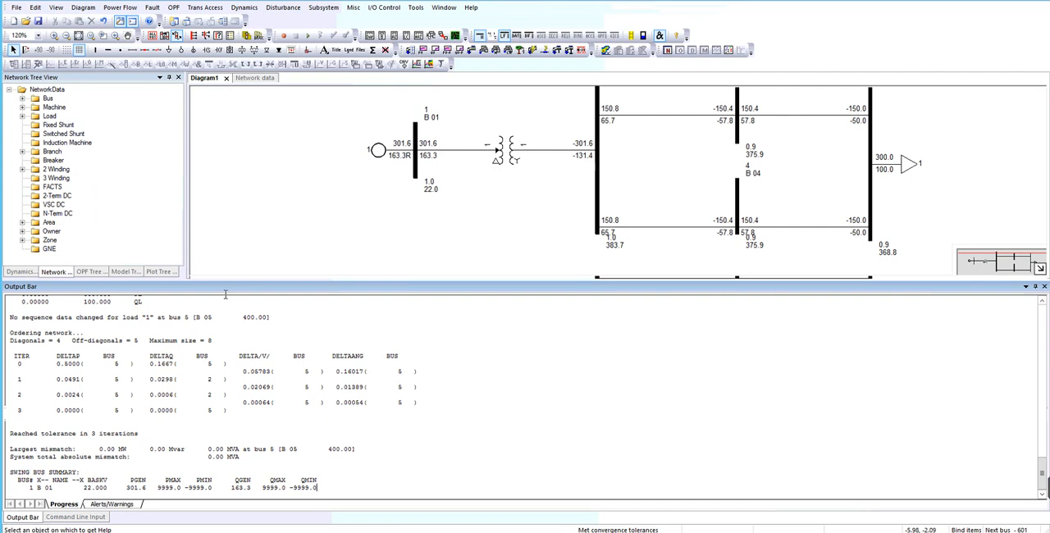
mouse_move(236, 290)
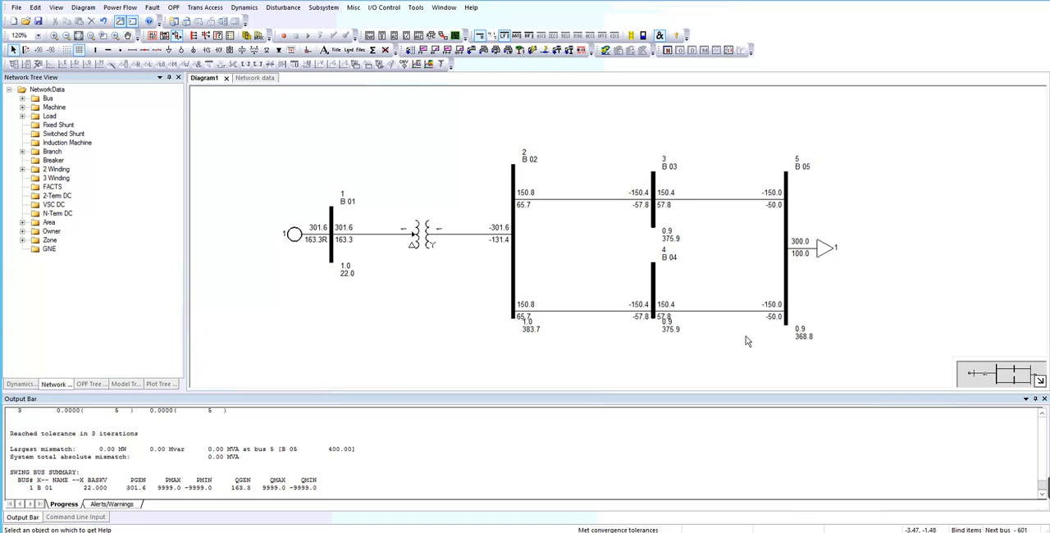
mouse_move(416, 286)
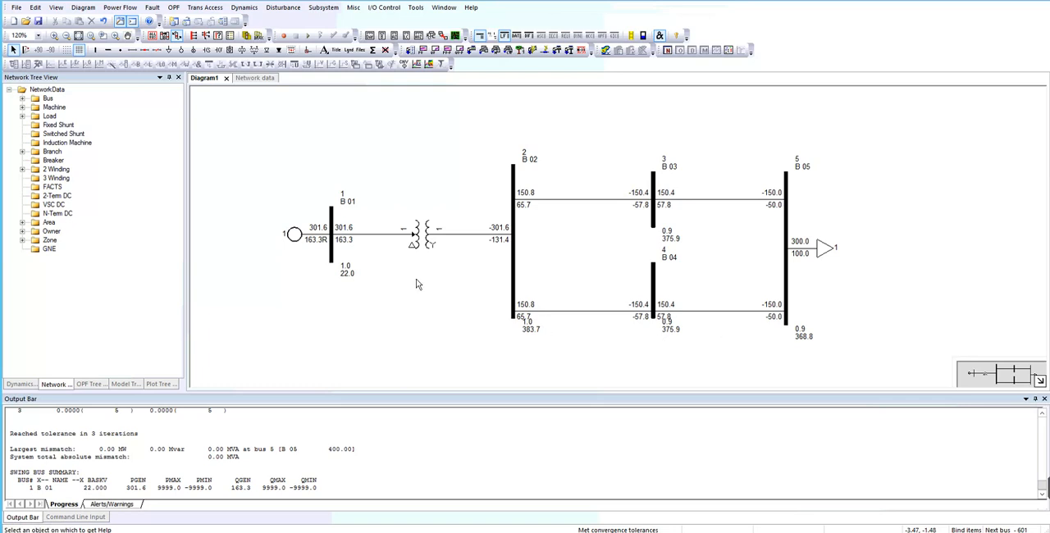
mouse_move(371, 269)
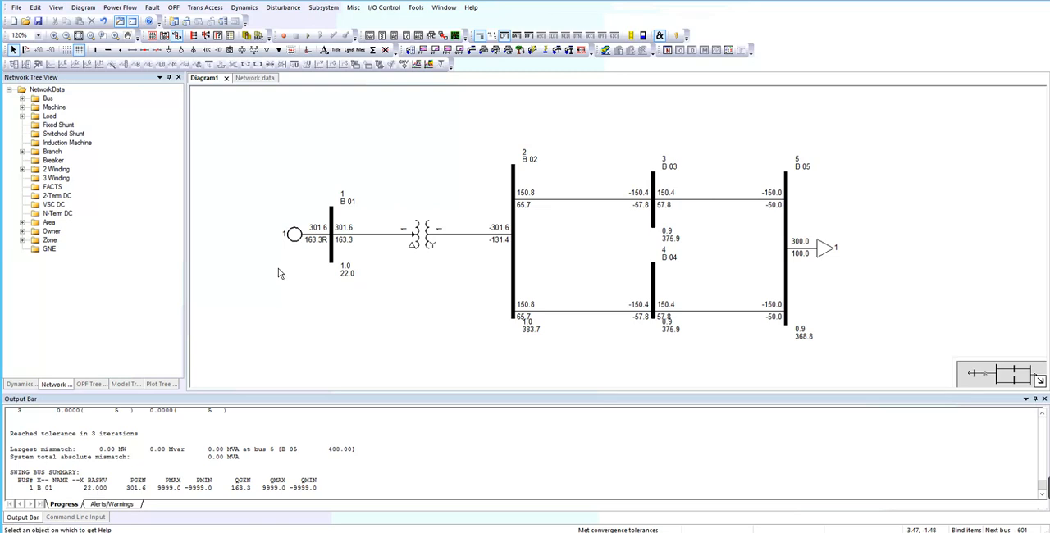
mouse_move(310, 269)
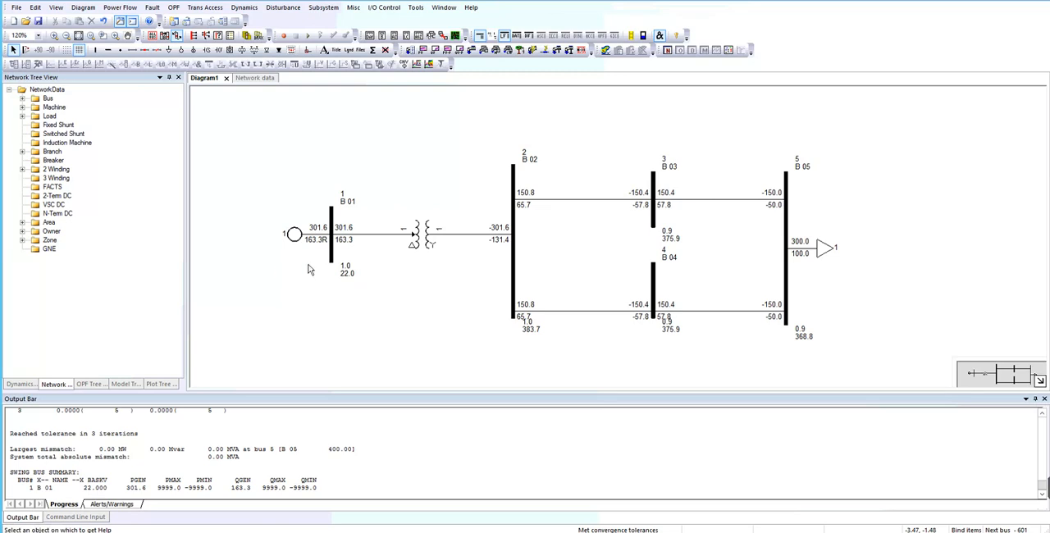
mouse_move(321, 239)
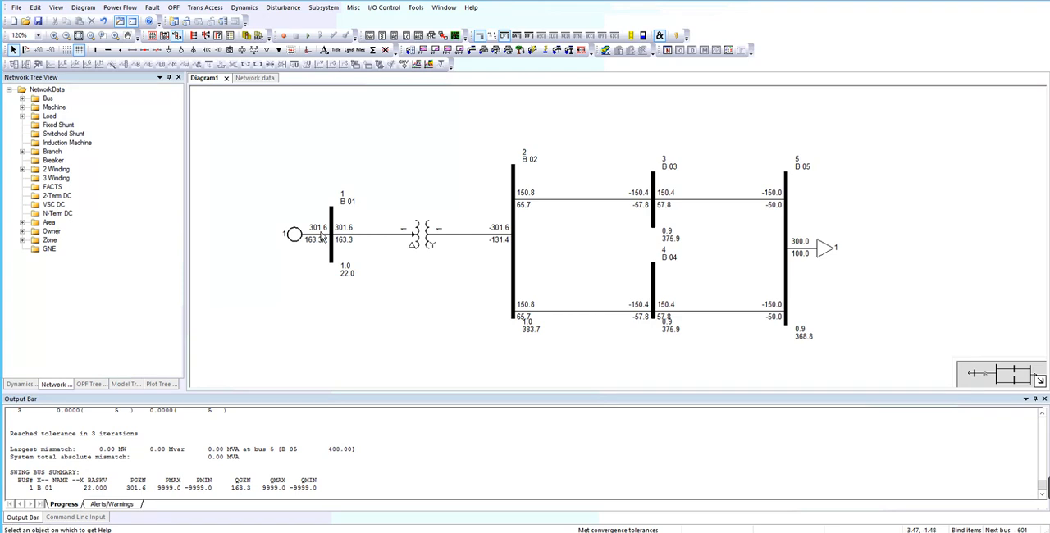
mouse_move(600, 105)
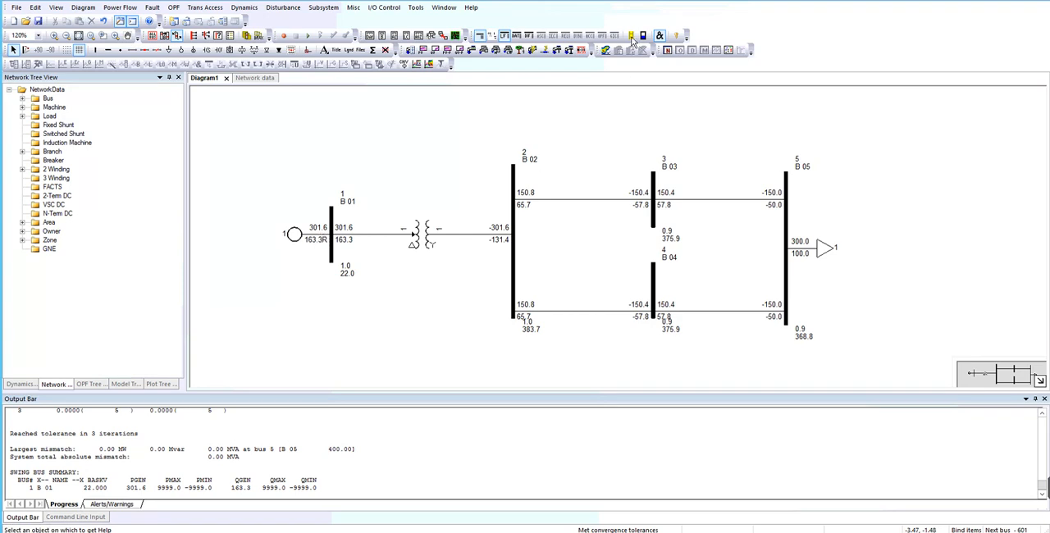
Step: Display branch flows as unsigned magnitudes with direction arrows
click(630, 36)
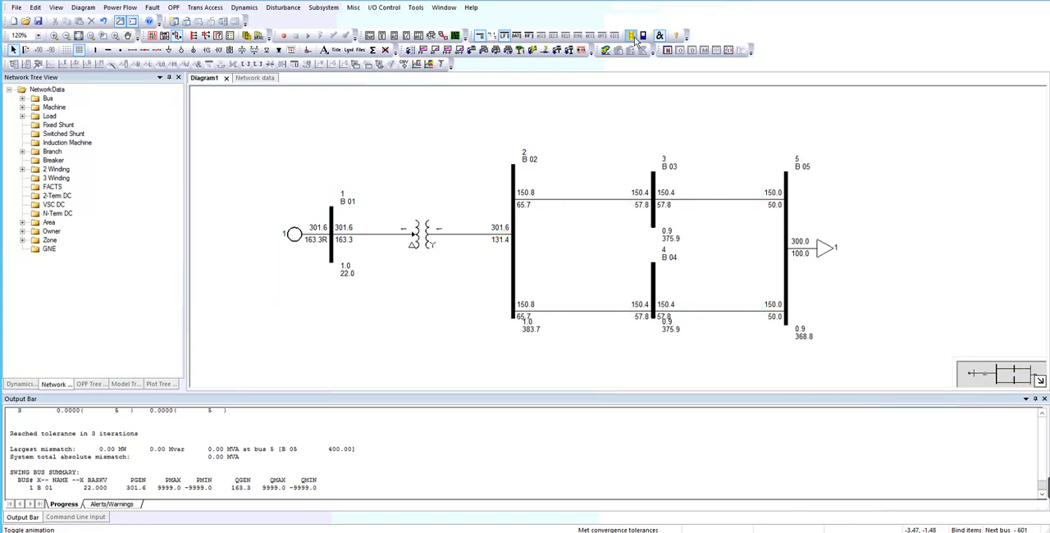
Step: Start animating branch power flows, briefly toggling the current loading bar charts on and off
click(632, 35)
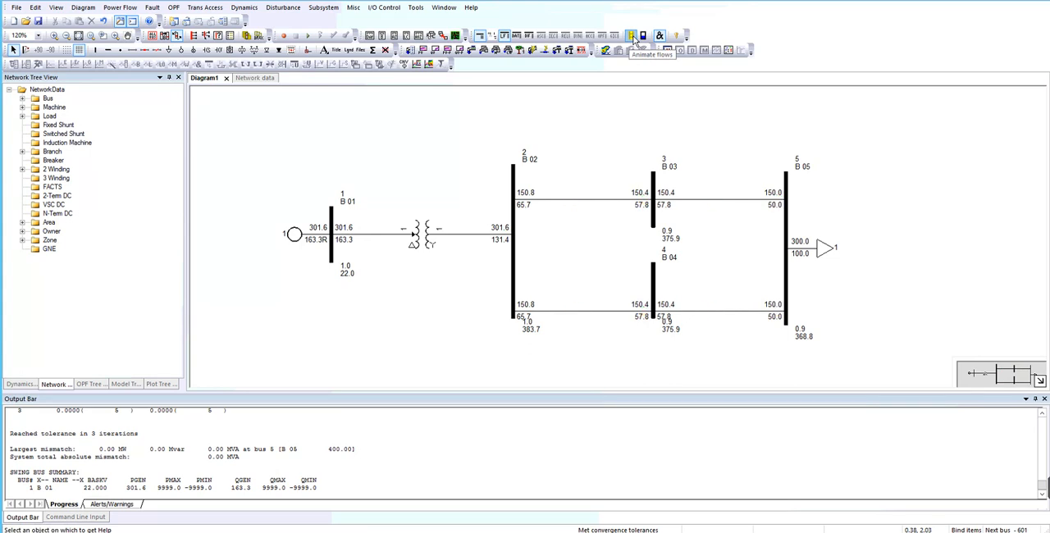
click(630, 34)
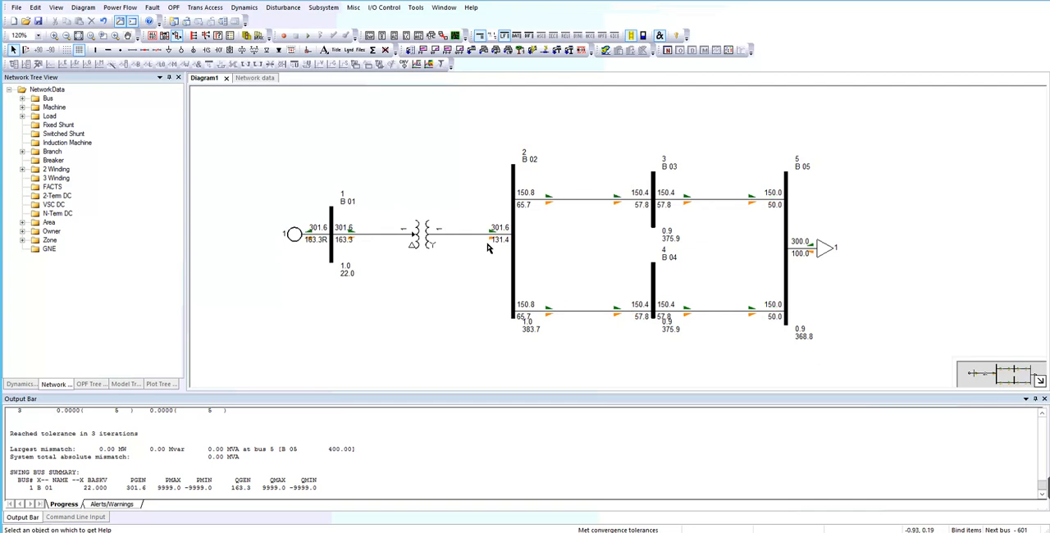
click(643, 36)
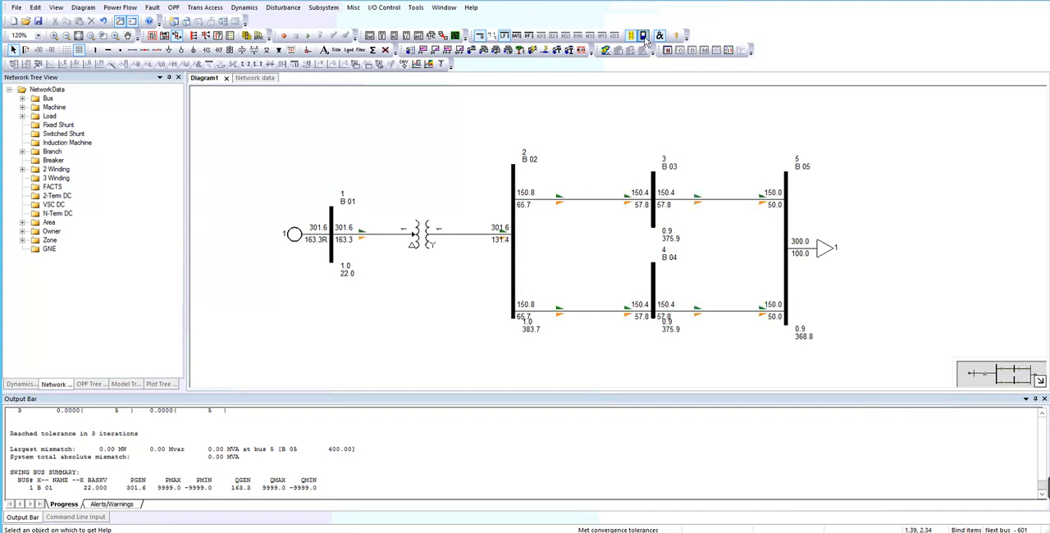
click(643, 36)
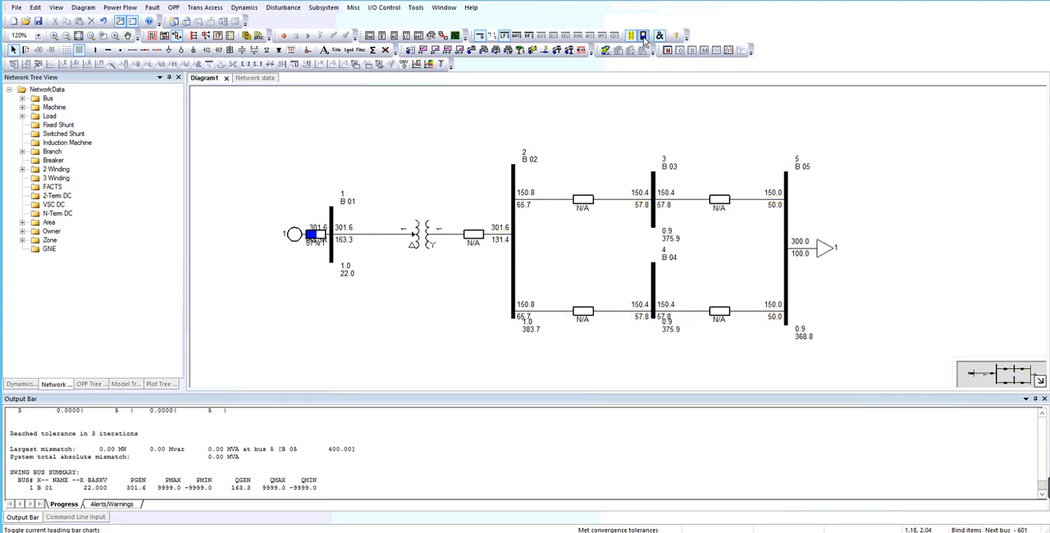
click(643, 36)
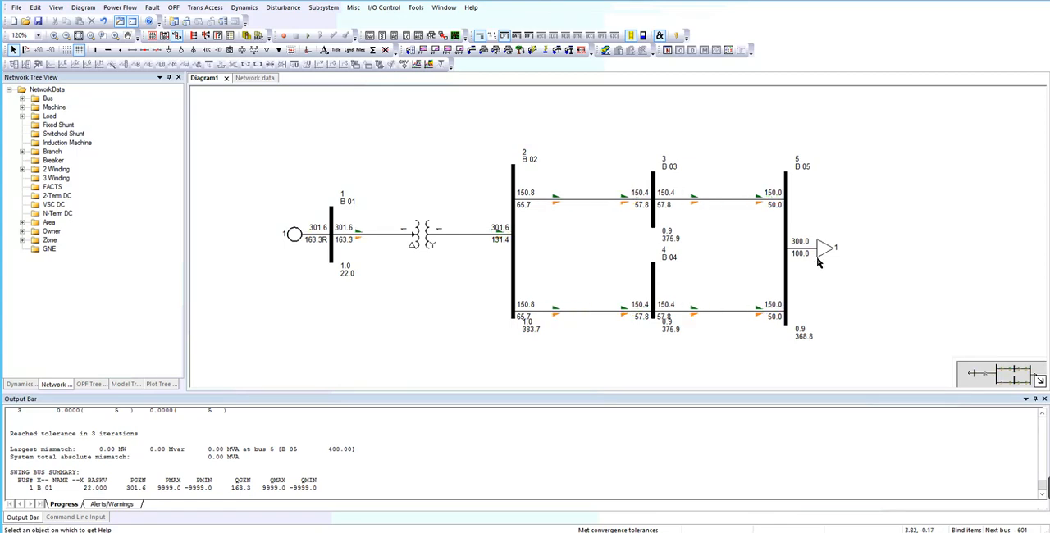
Step: Switch the 300 MW load at bus 5 out of service via its Load Data Record
double_click(817, 249)
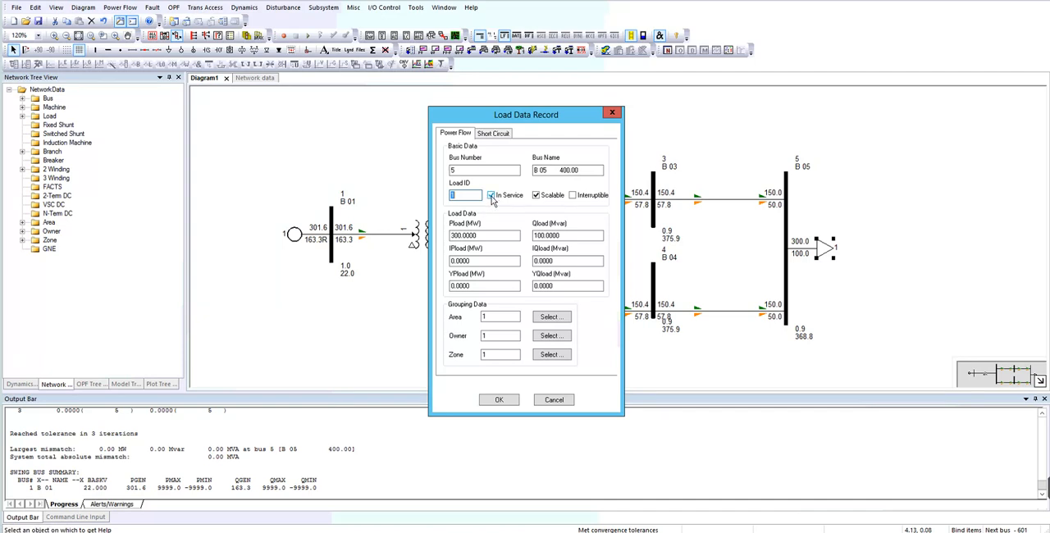
click(492, 195)
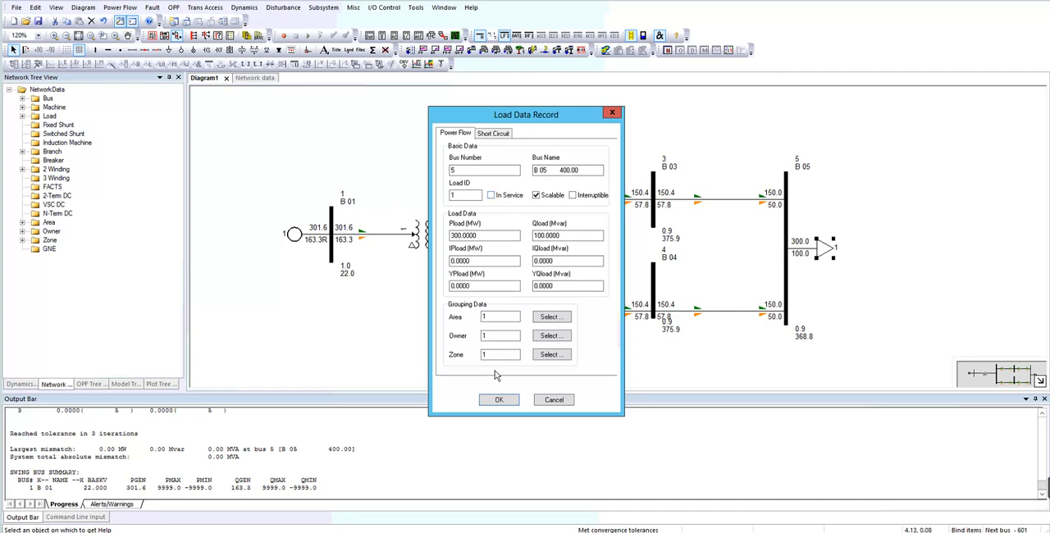
click(498, 400)
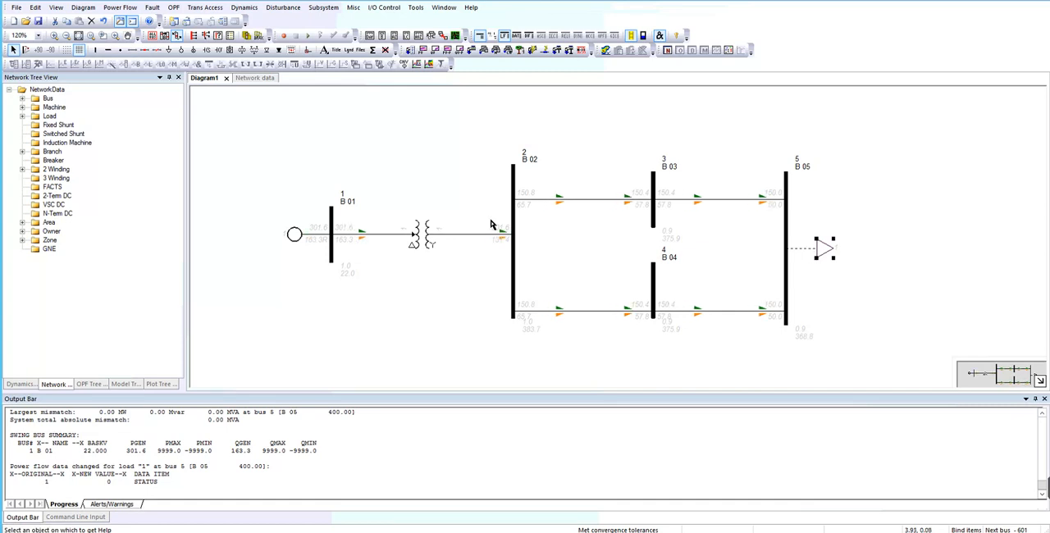
Step: Add a machine at bus 5 with Pgen -300 MW and Mbase 100000 MVA
click(183, 49)
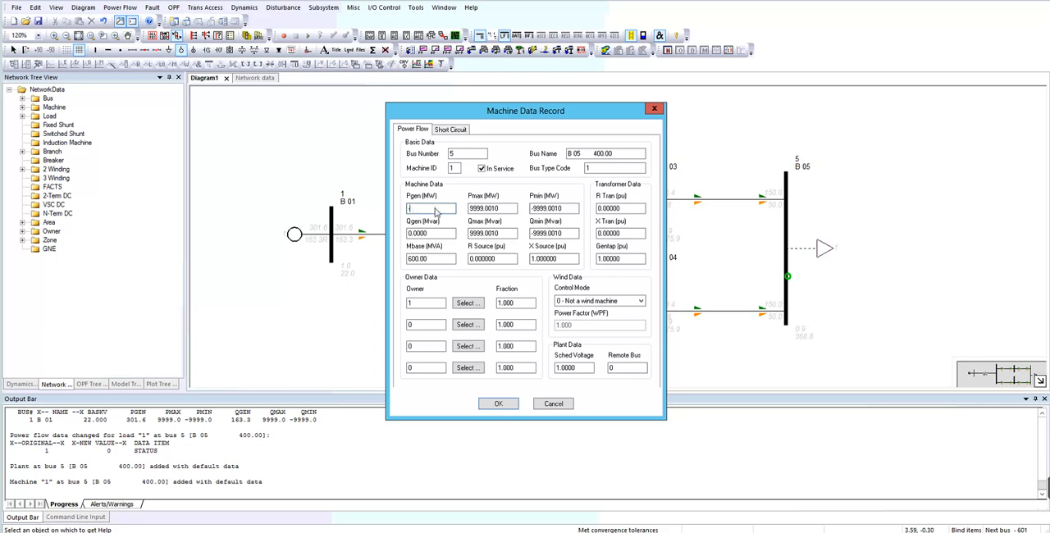
text(-300)
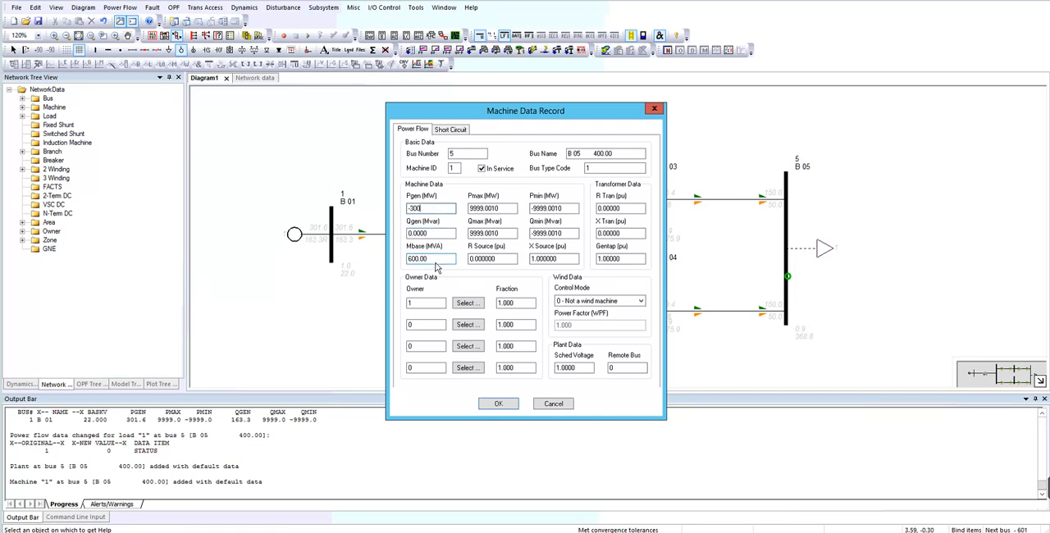
triple_click(430, 260)
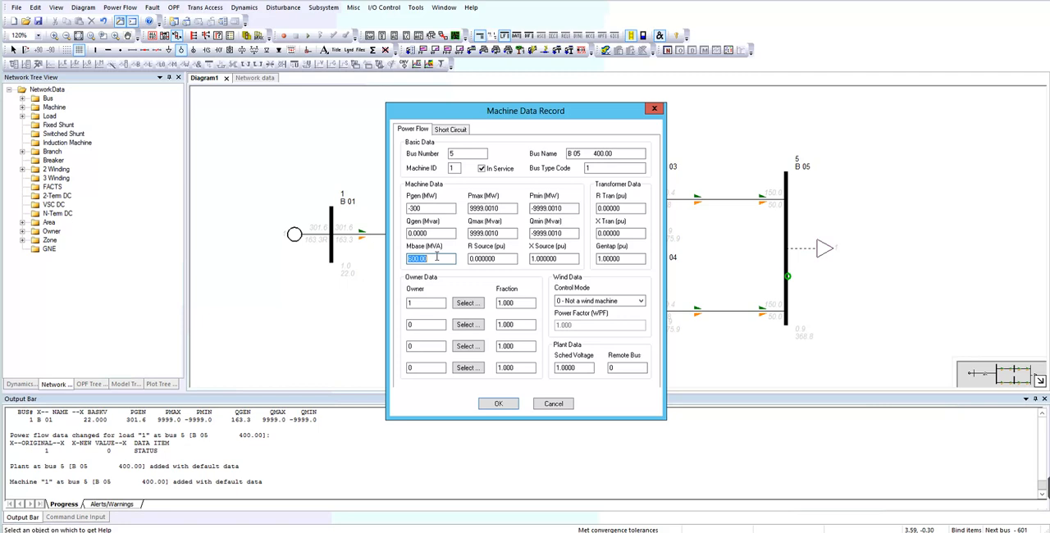
text(1)
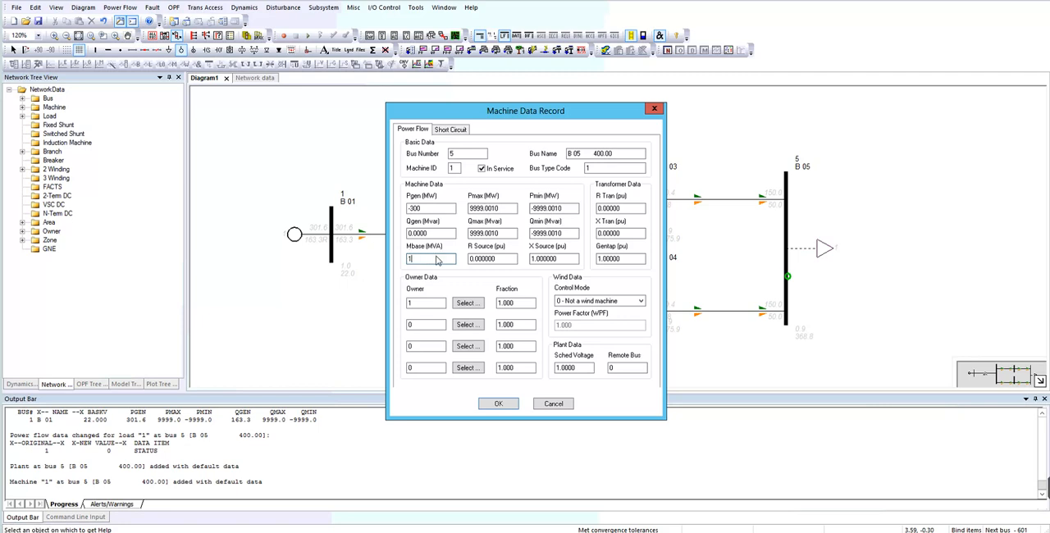
text(100000)
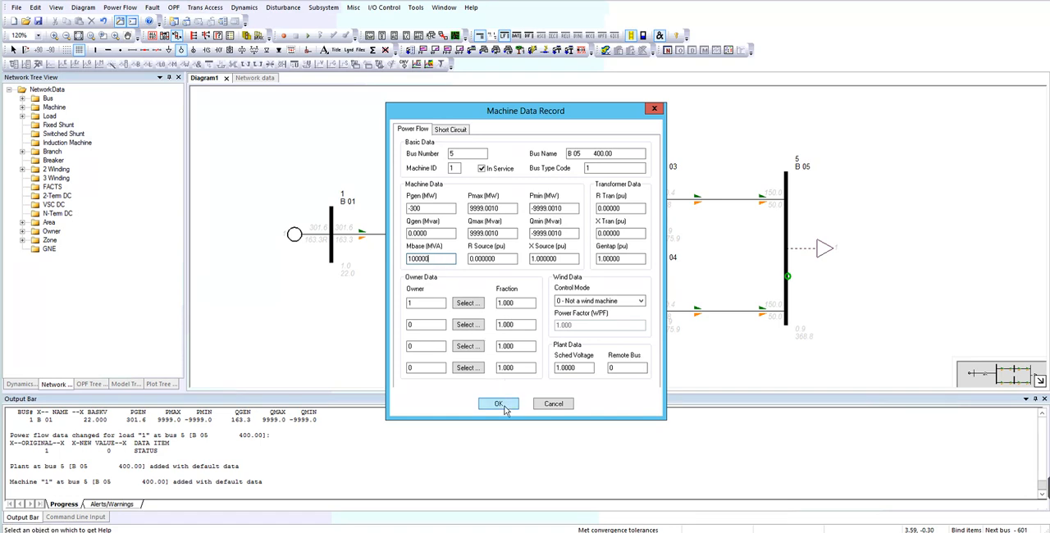
click(498, 403)
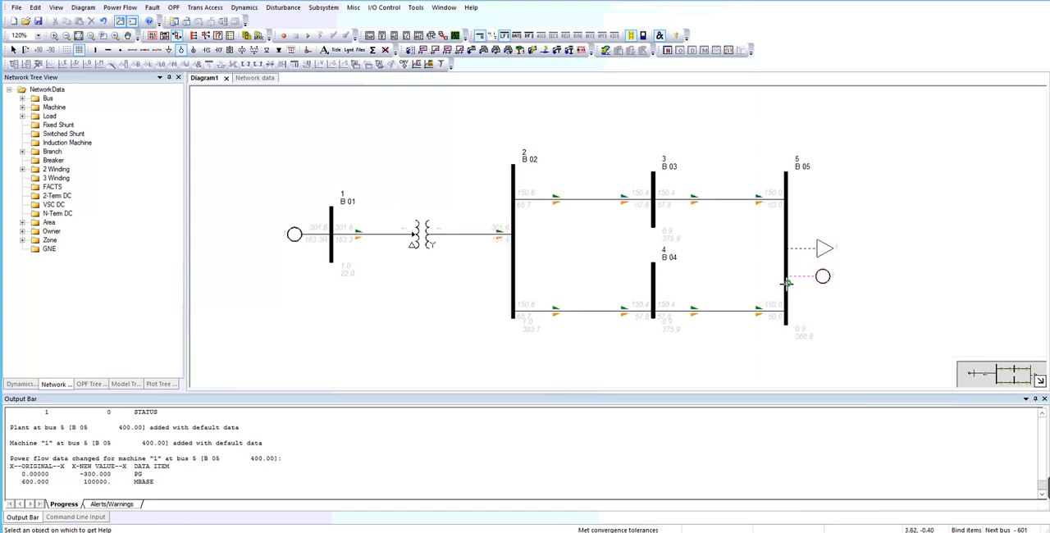
Step: Set bus 5's type code to 3 - Swing Bus in its Bus Data Record
double_click(822, 276)
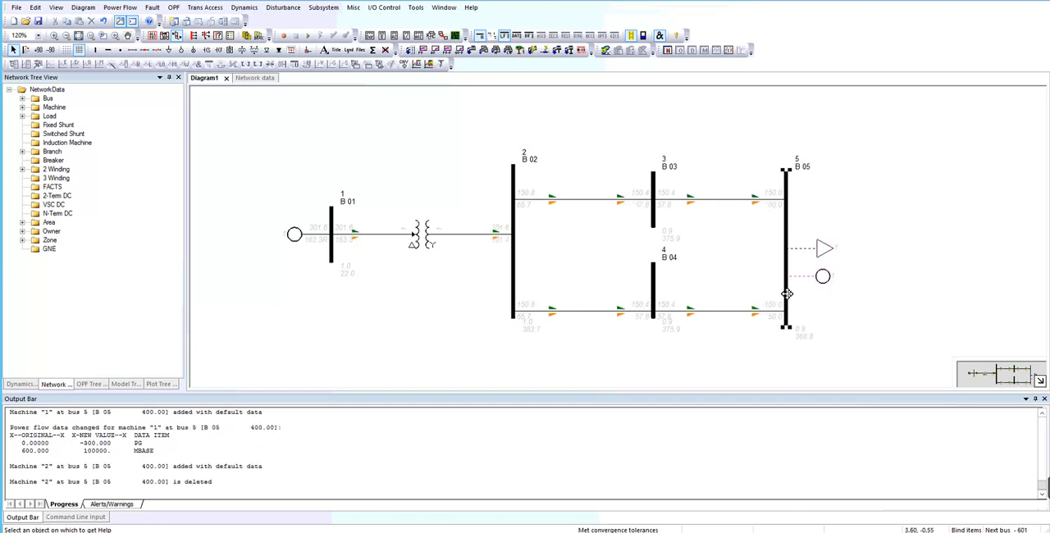
double_click(786, 244)
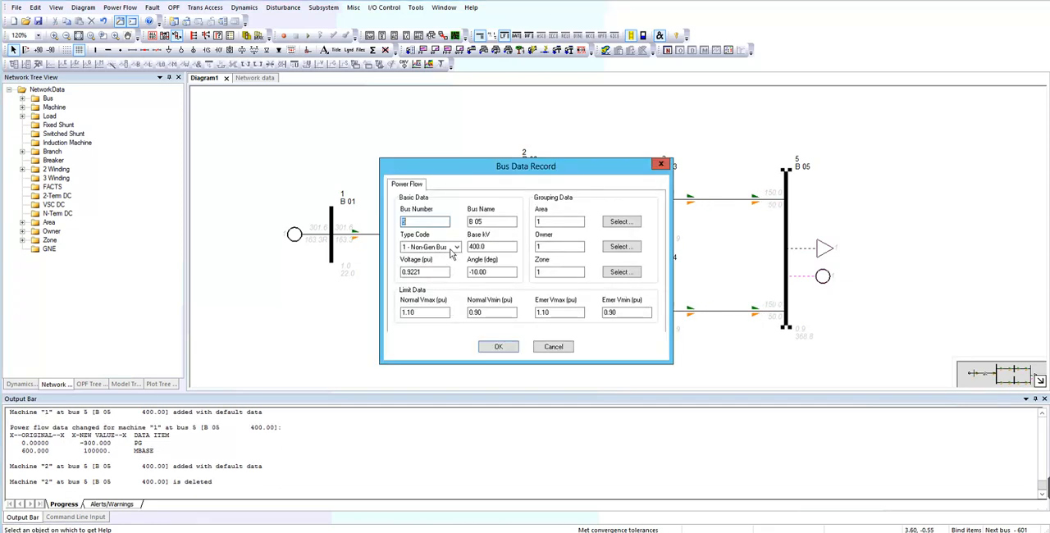
click(457, 246)
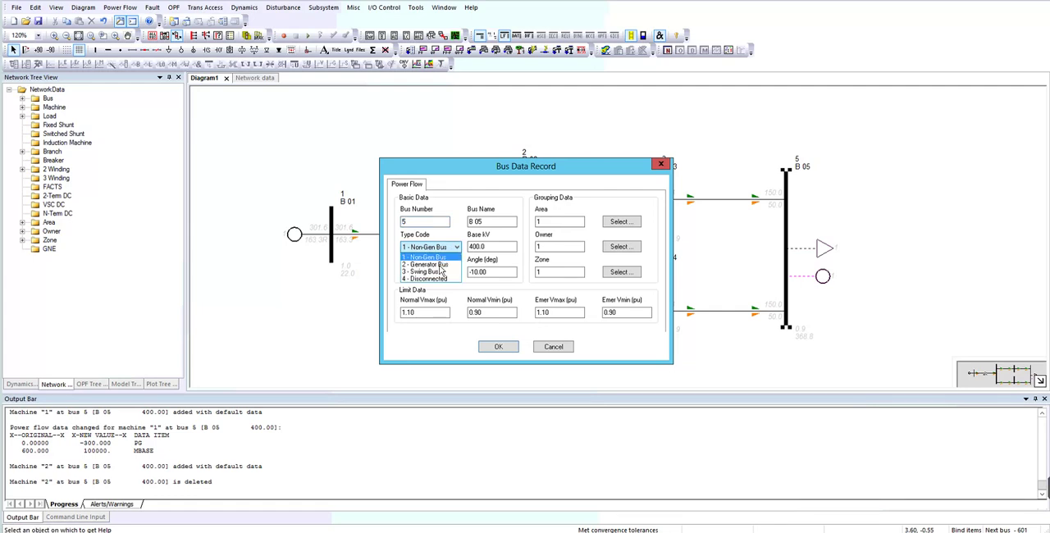
mouse_move(427, 264)
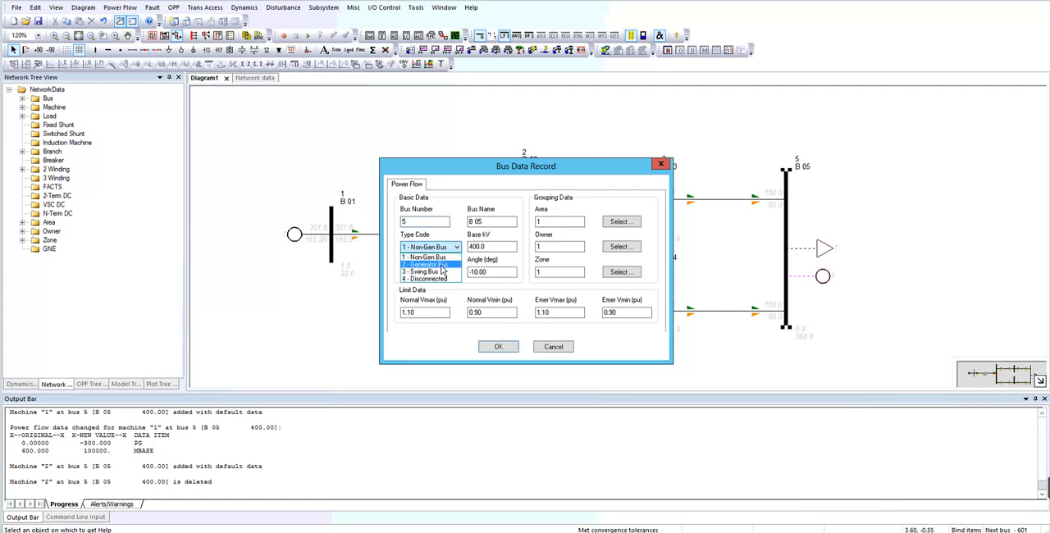
click(499, 346)
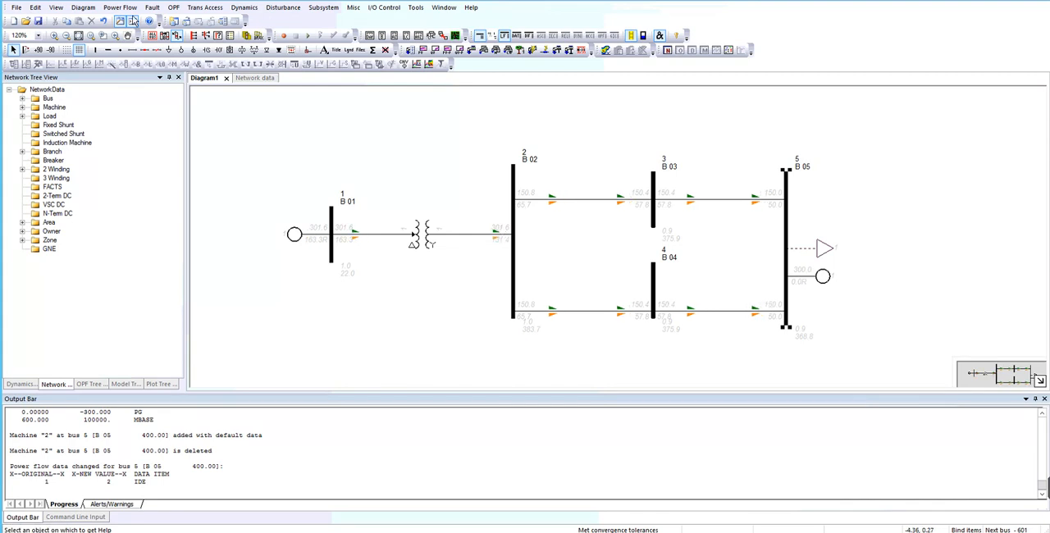
Step: Re-solve the load flow via Power Flow > Solution > Solve, converging in 2 iterations
click(120, 6)
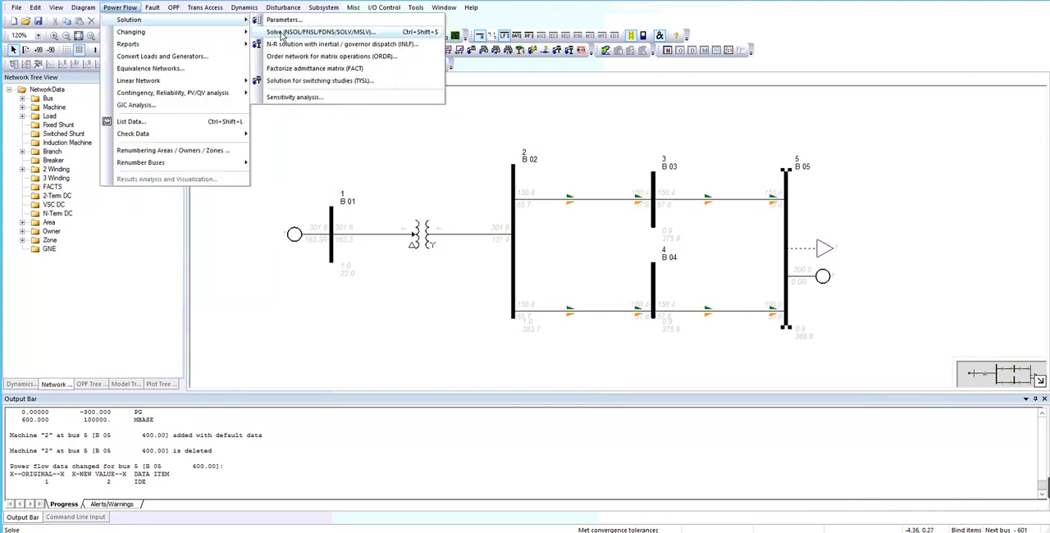
click(320, 33)
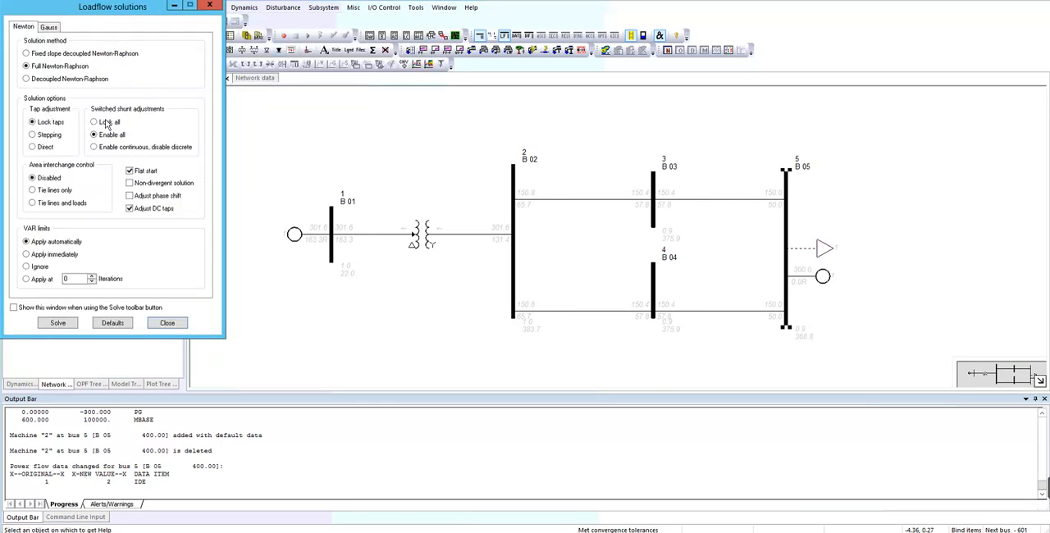
click(93, 134)
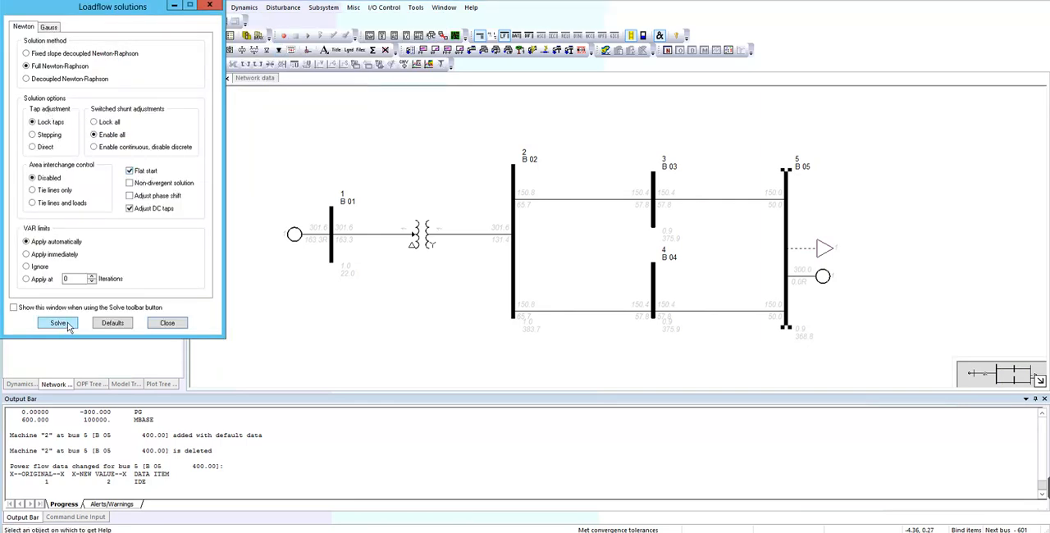
click(57, 323)
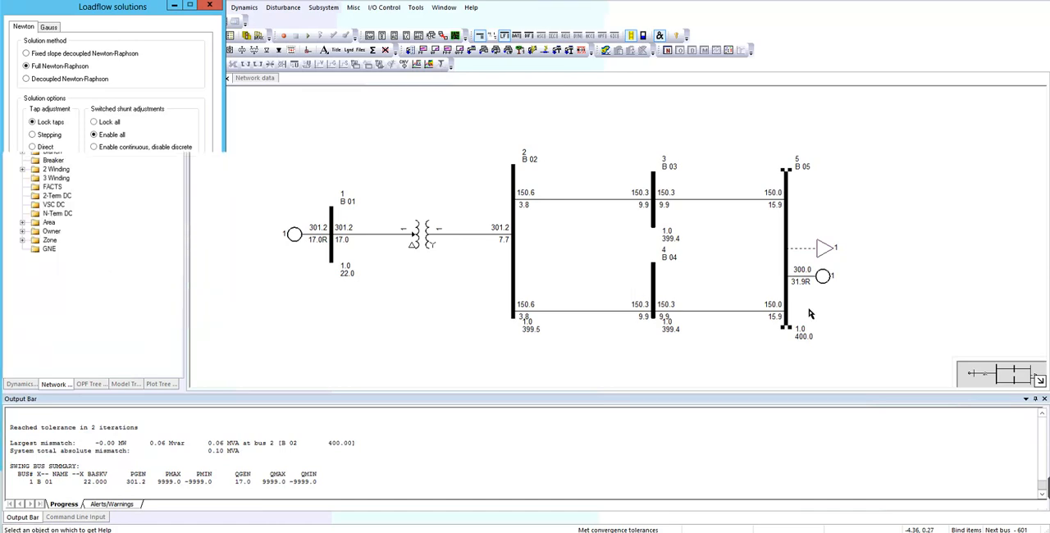
click(210, 5)
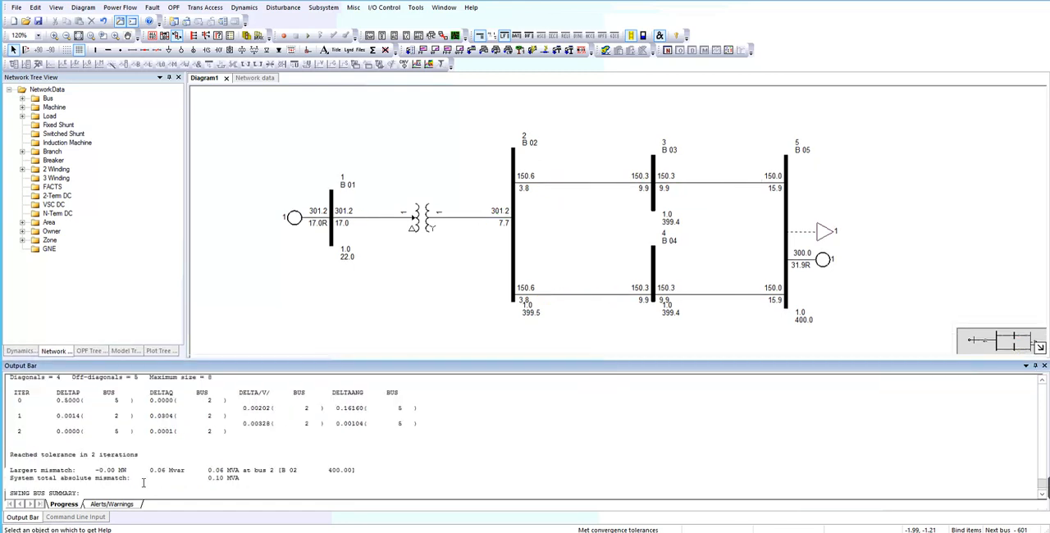
scroll(down, 3)
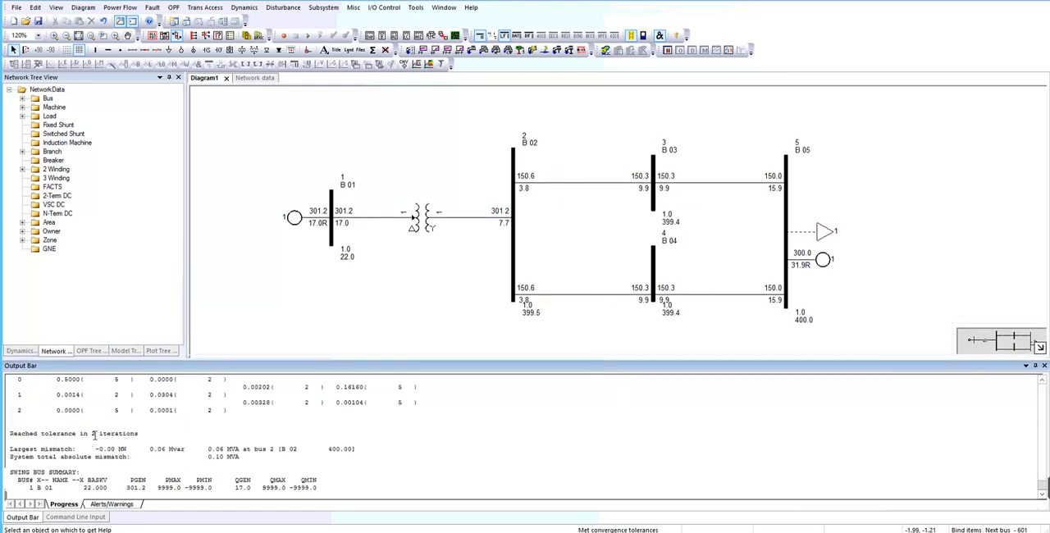